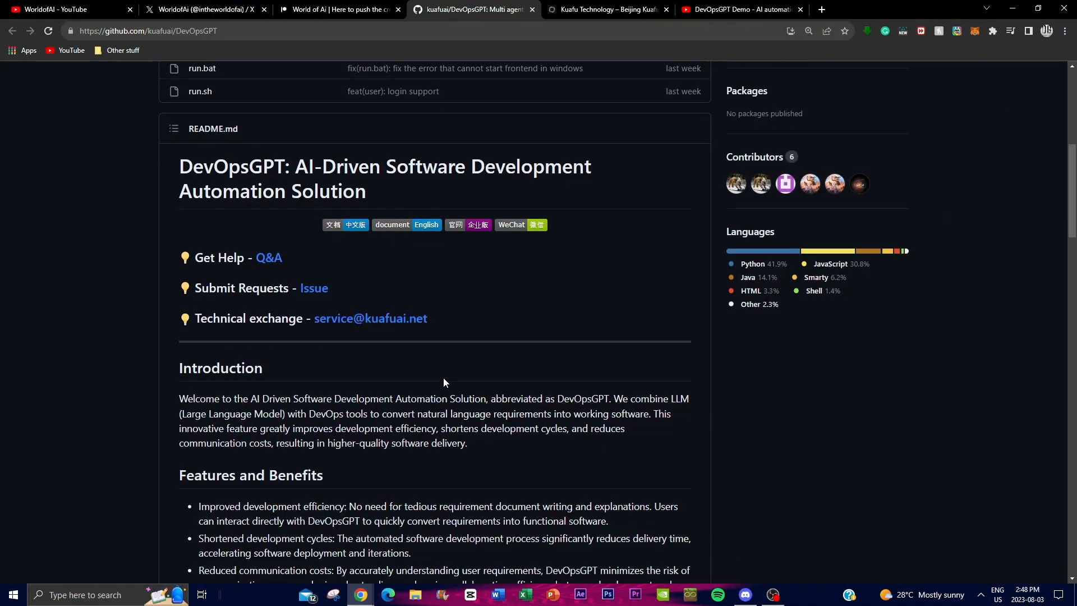
Scroll the DevOpsGPT README down past Introduction and Demo to the workflow diagram
scroll("down", 3)
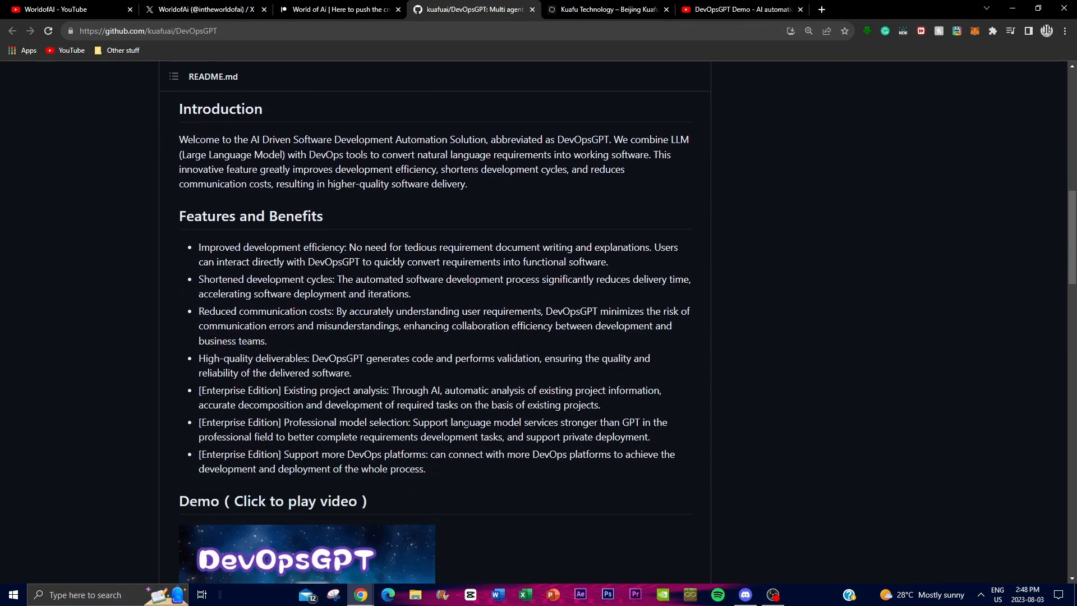
scroll("down", 3)
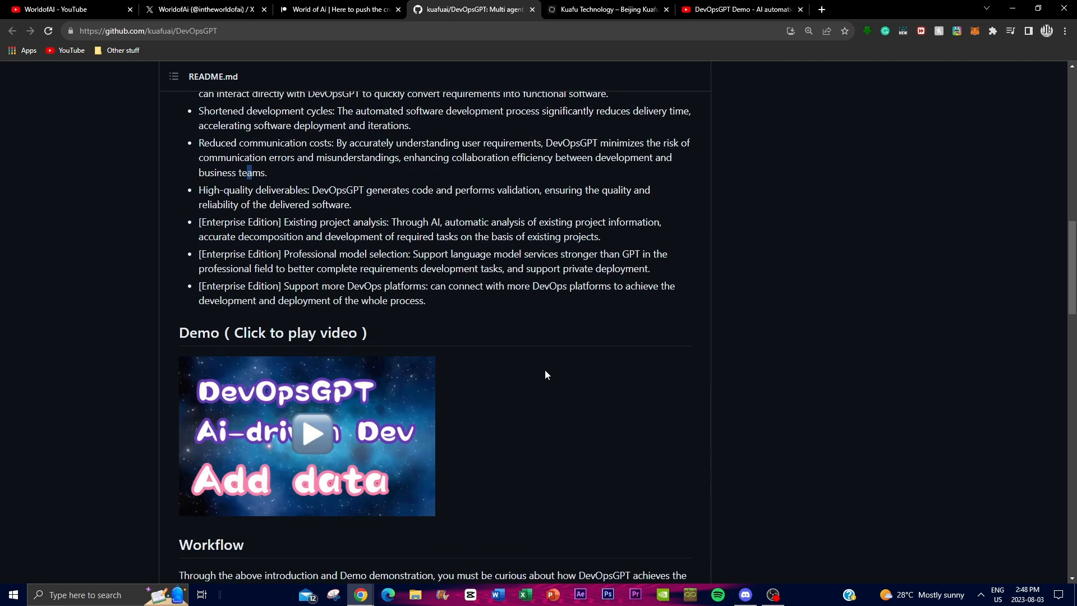
scroll("down", 3)
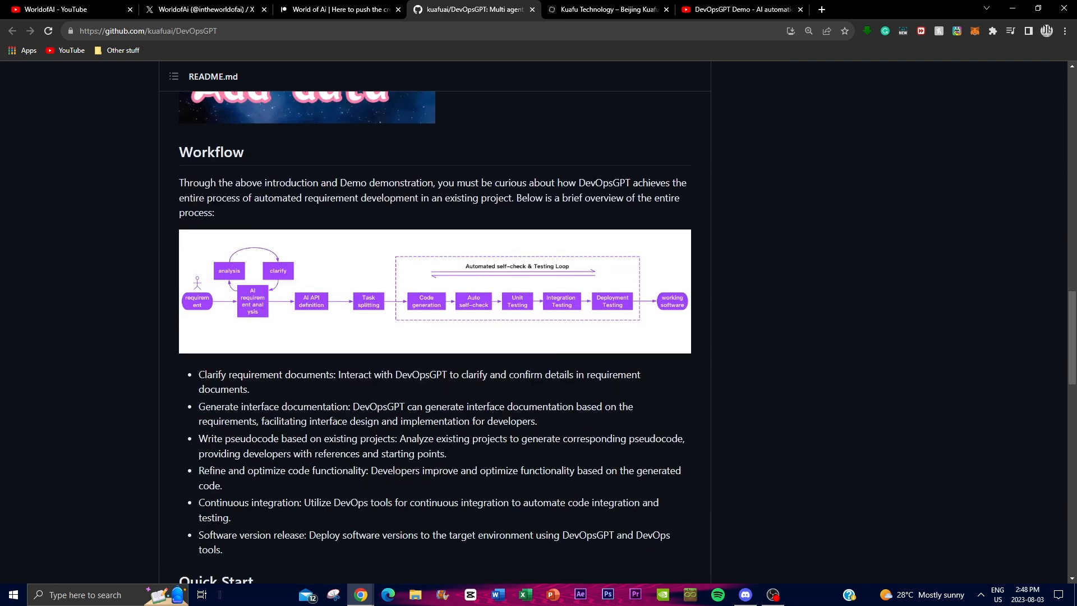
Scroll back up to the Features and Benefits section
scroll("up", 3)
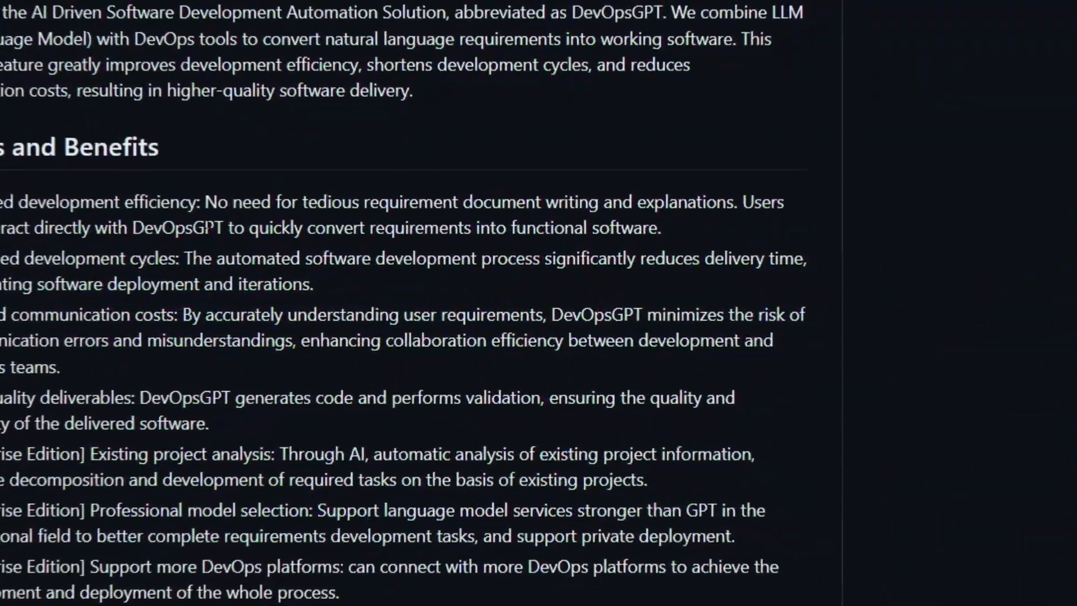
scroll("up", 3)
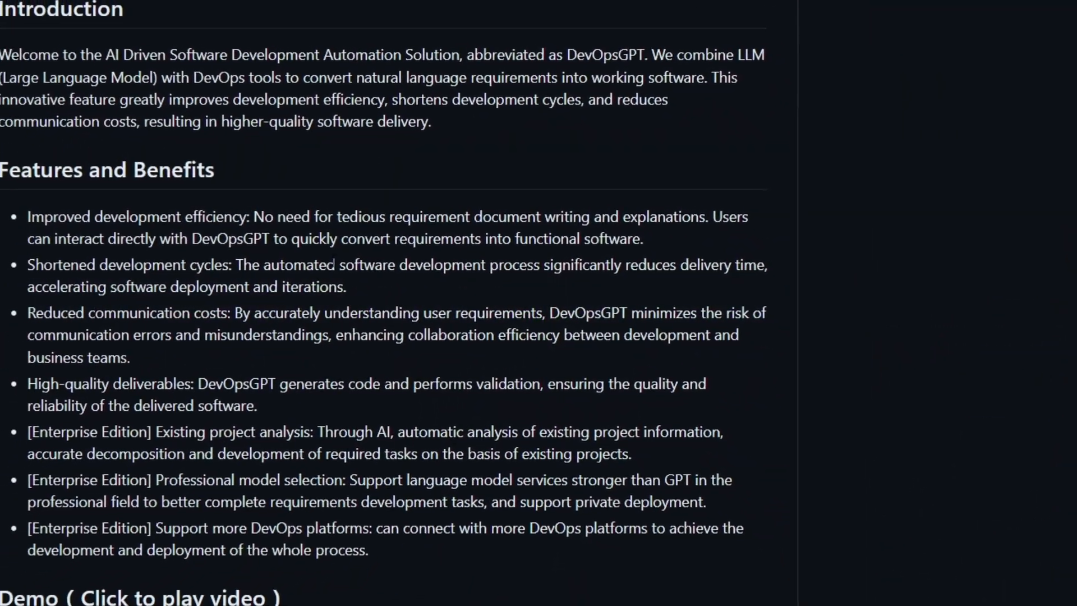
scroll("up", 3)
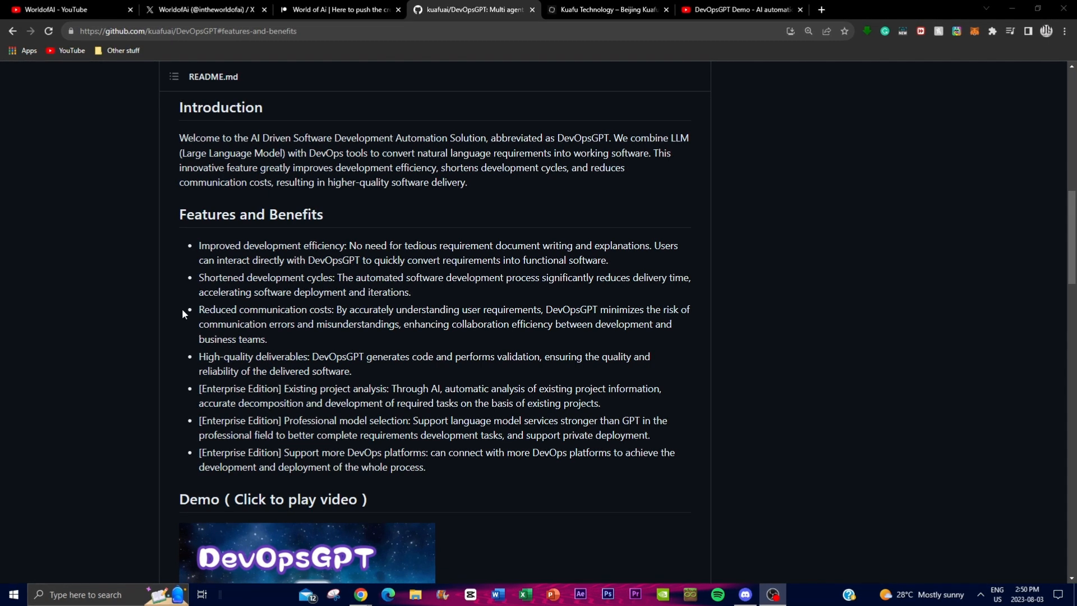
mouse_move(167, 308)
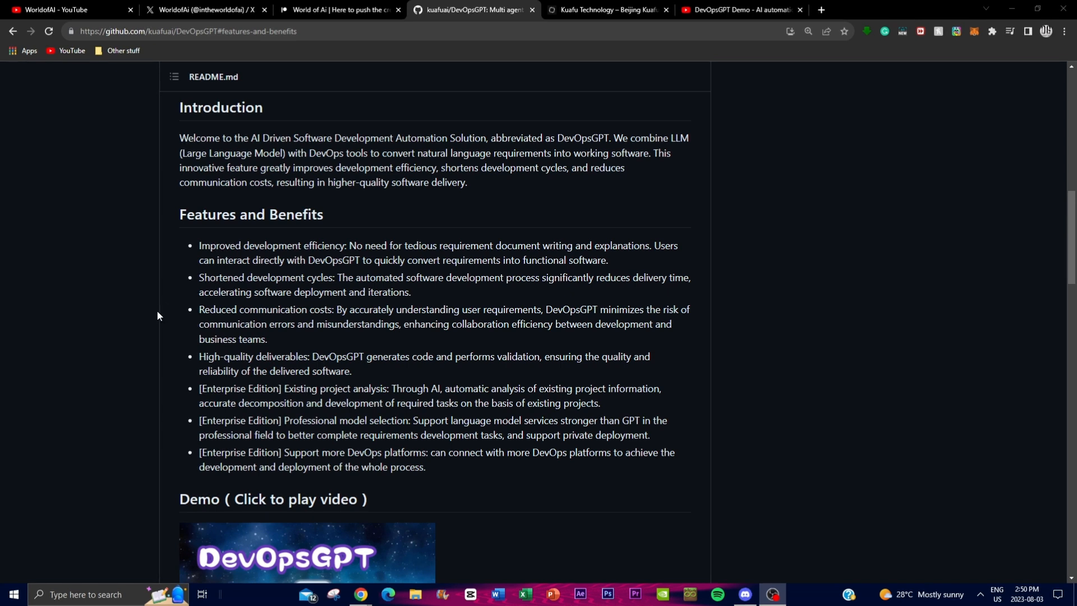
mouse_move(143, 334)
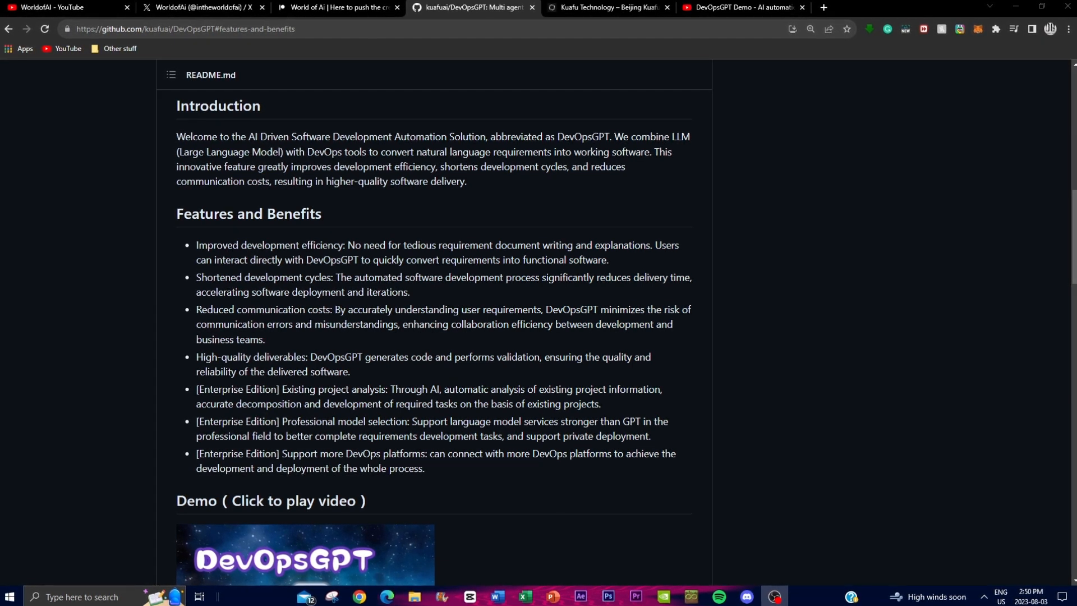
mouse_move(893, 314)
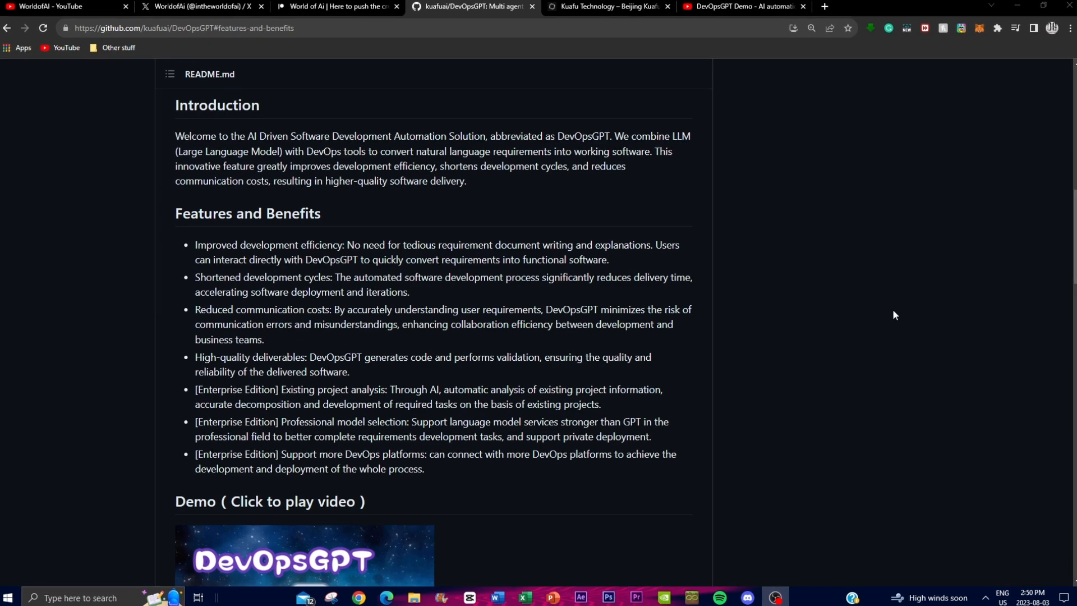
scroll("down", 3)
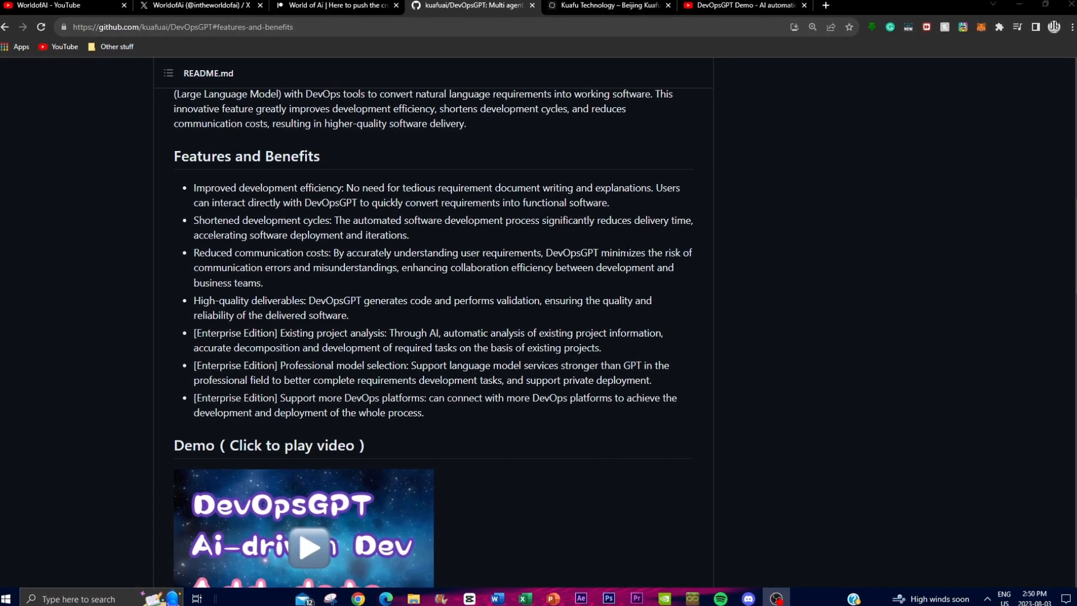
mouse_move(642, 237)
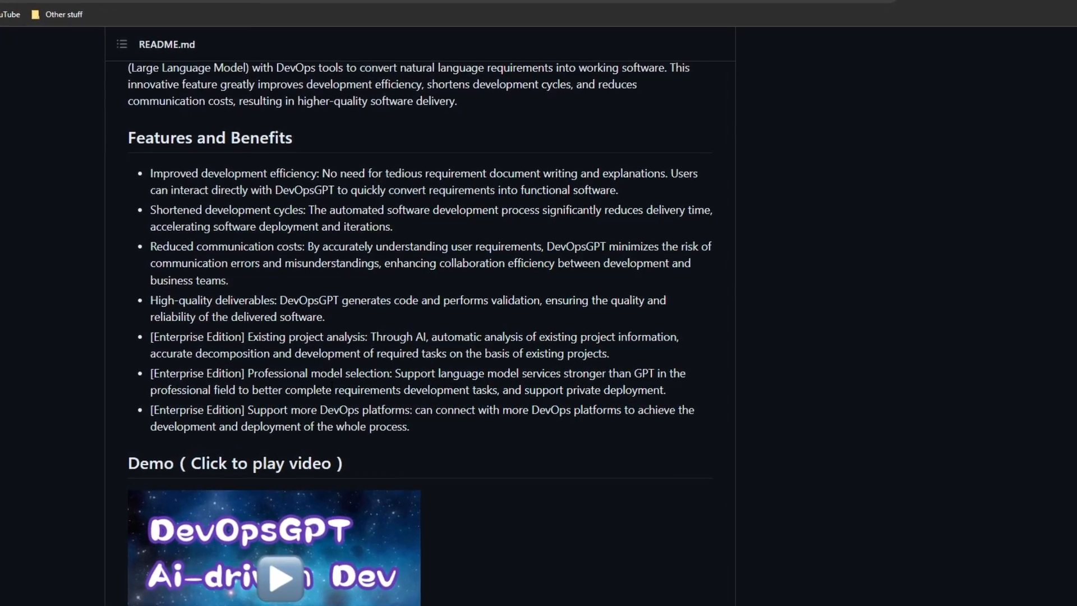
Scroll below Features and Benefits to the 'Demo (Click to play video)' thumbnail
scroll("up", 3)
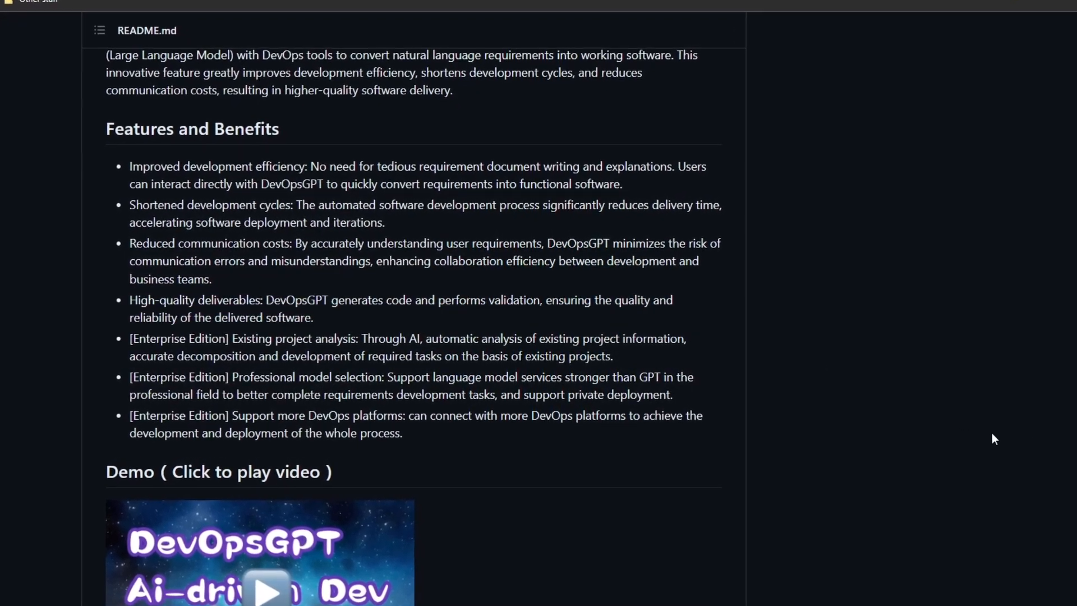
scroll("down", 3)
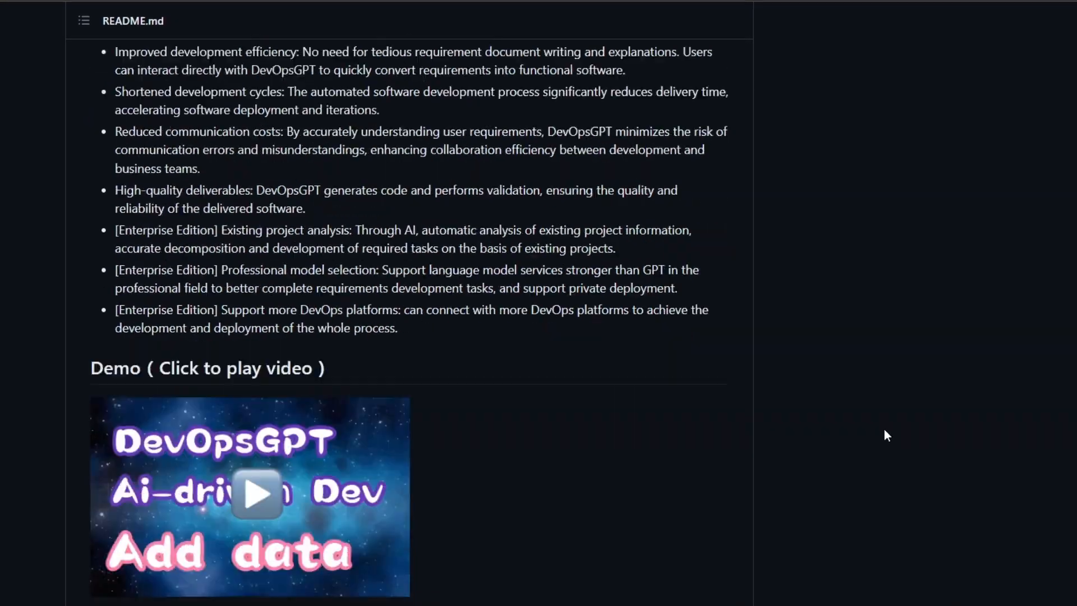
scroll("down", 3)
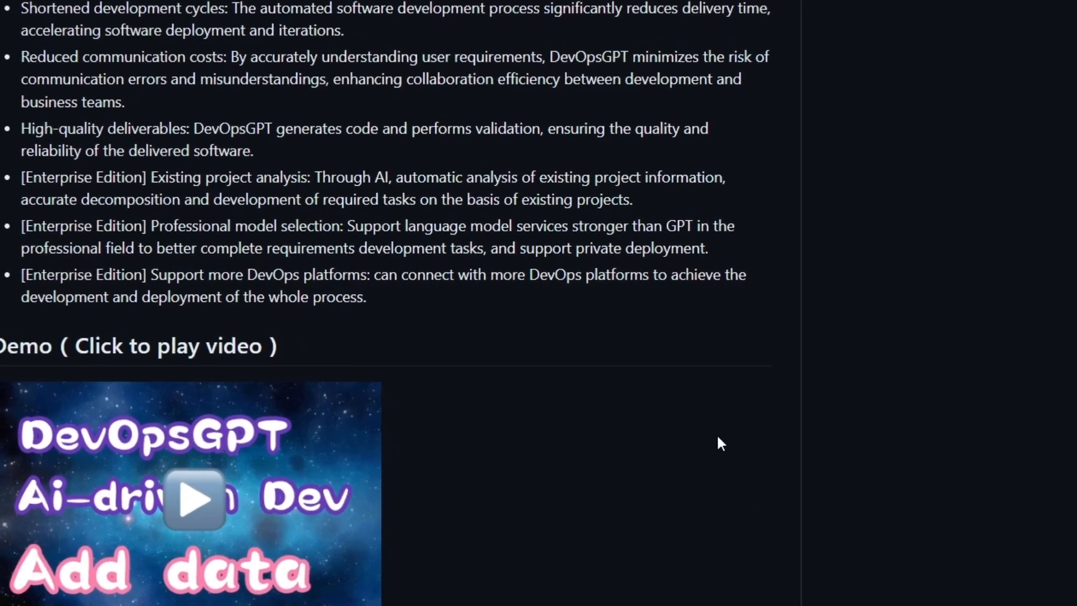
scroll("down", 3)
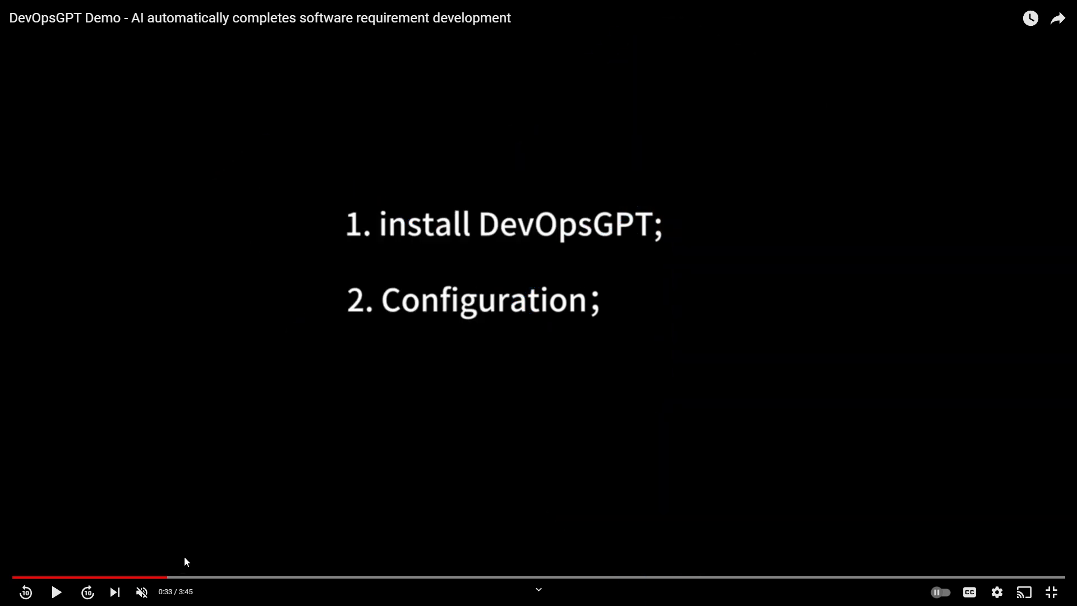
mouse_move(180, 589)
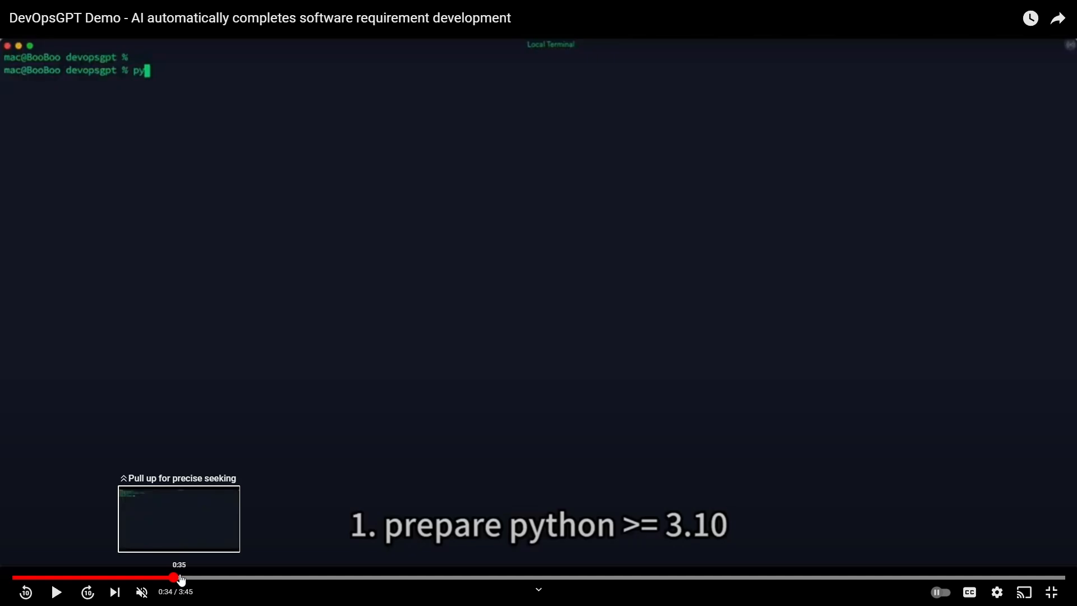
mouse_move(189, 577)
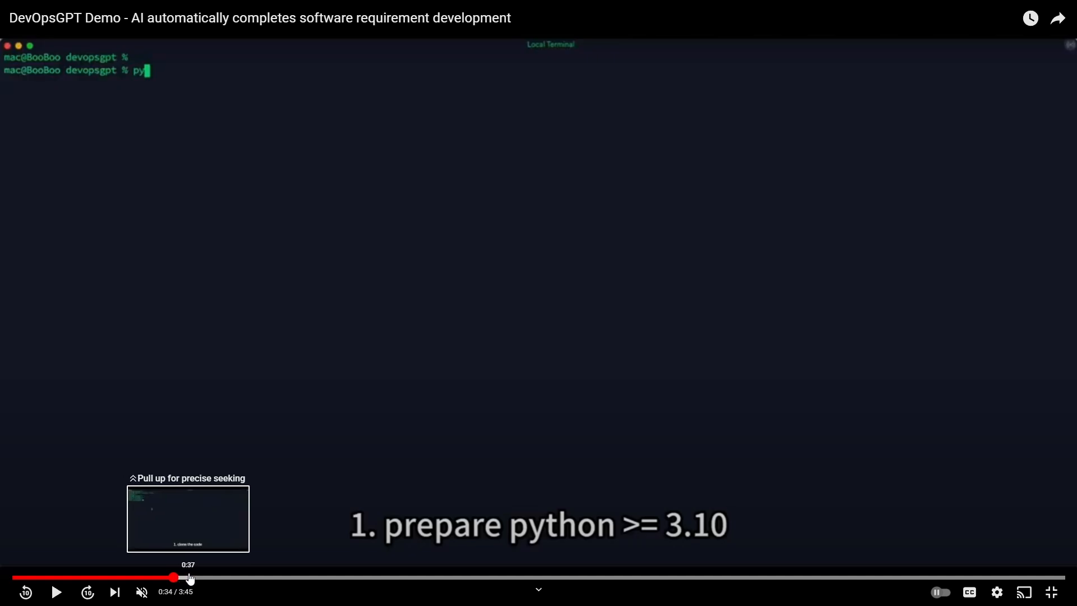
mouse_move(836, 489)
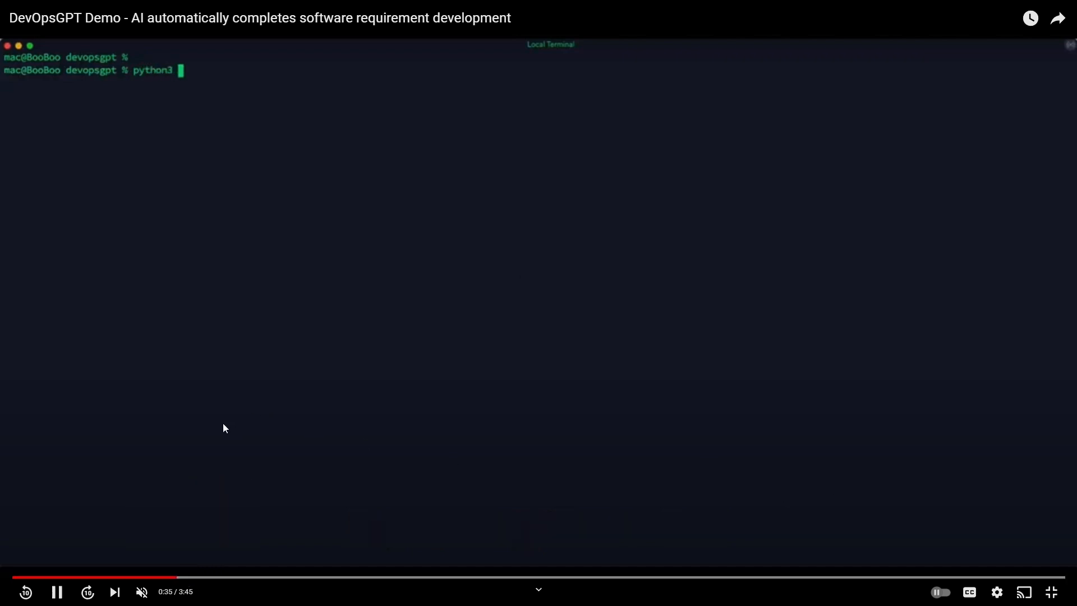
Pause the demo on the python3 --version output (Python 3.11.3), briefly visiting the repository tab
left_click(538, 303)
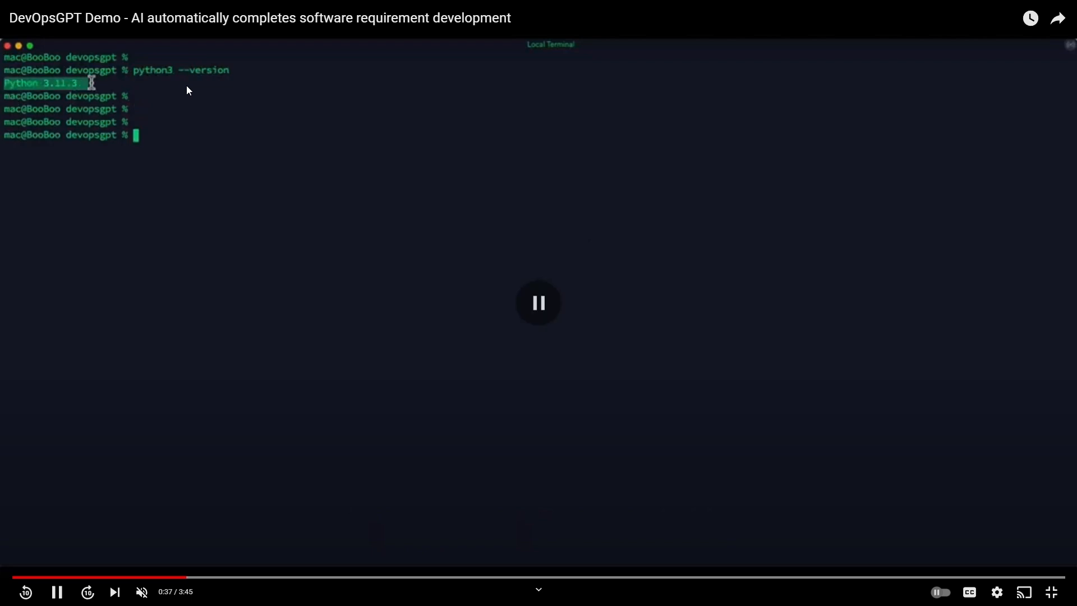
left_click(538, 302)
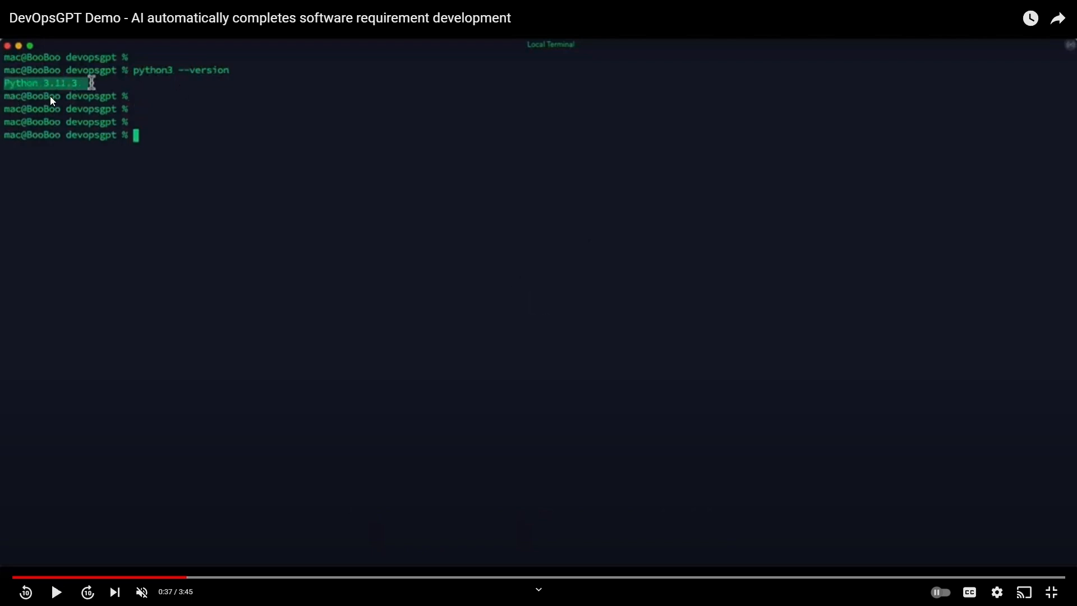
left_click(57, 592)
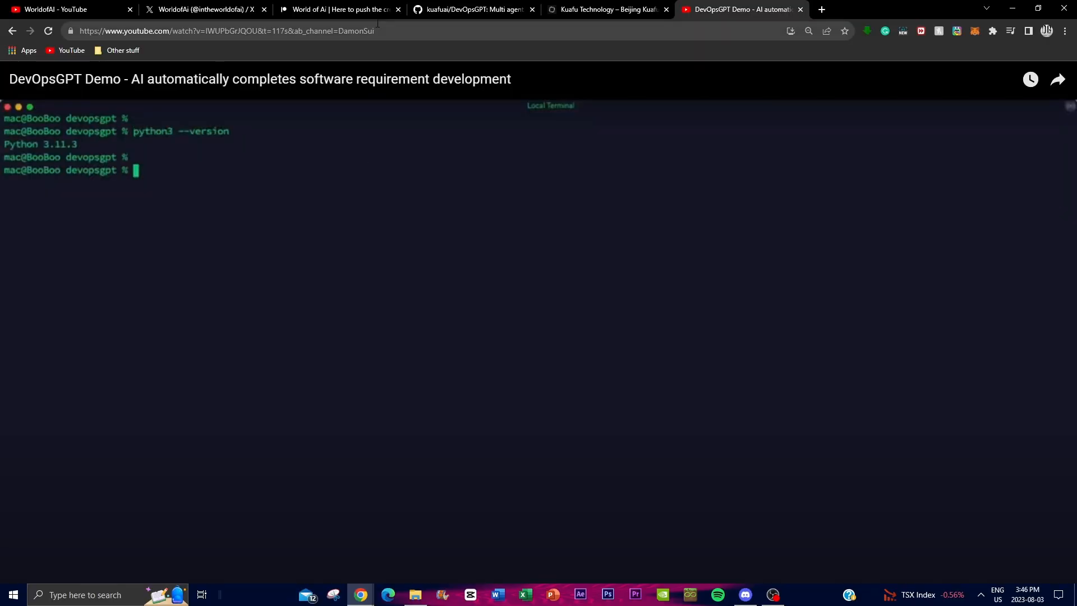
left_click(472, 9)
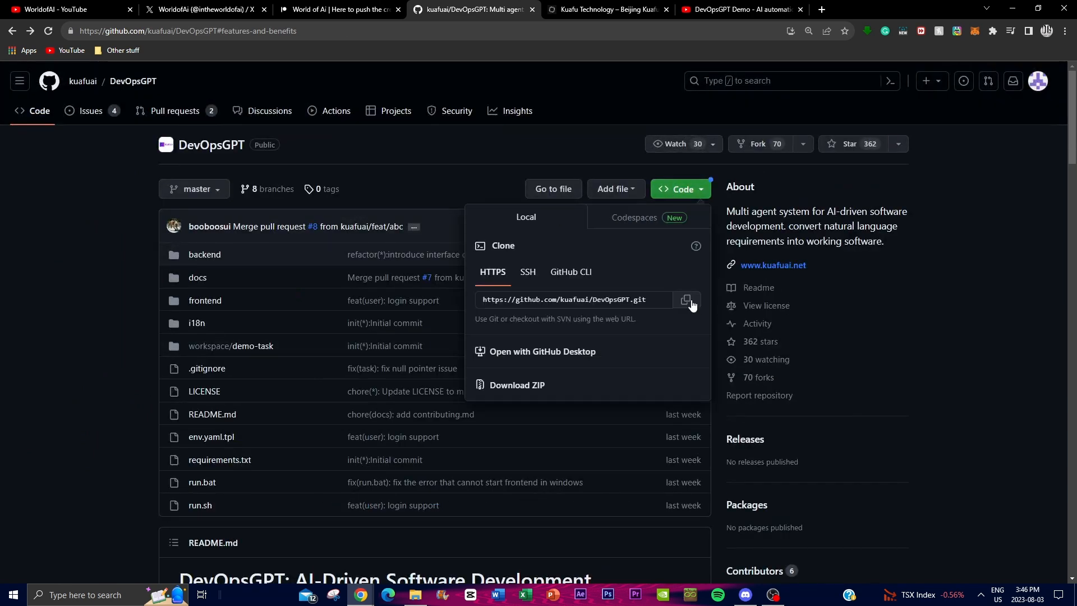
left_click(740, 9)
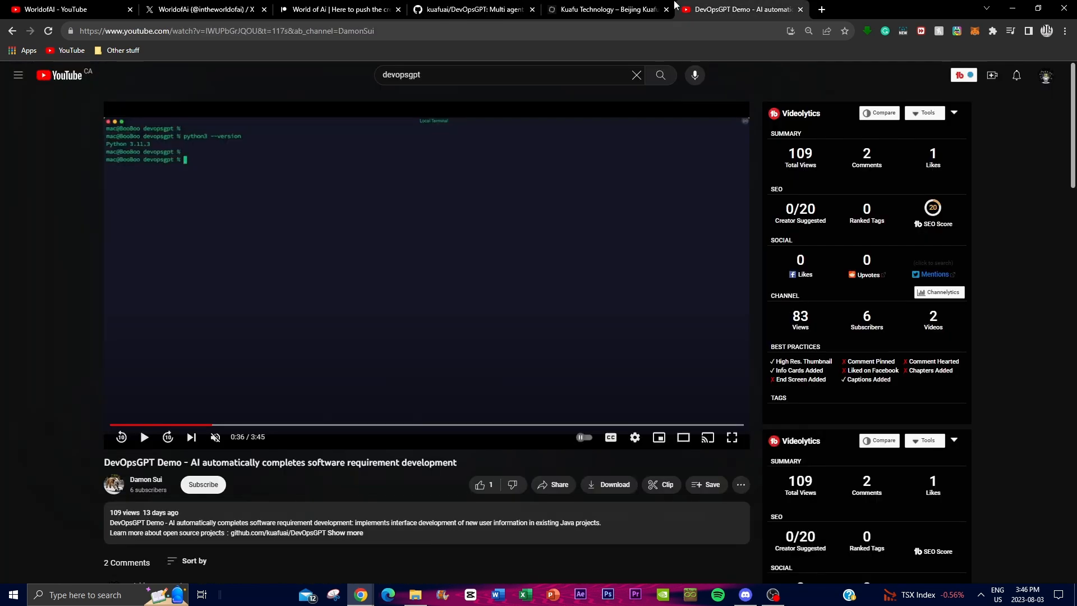
Return the demo to full screen and seek around the env.yaml configuration step
left_click(731, 437)
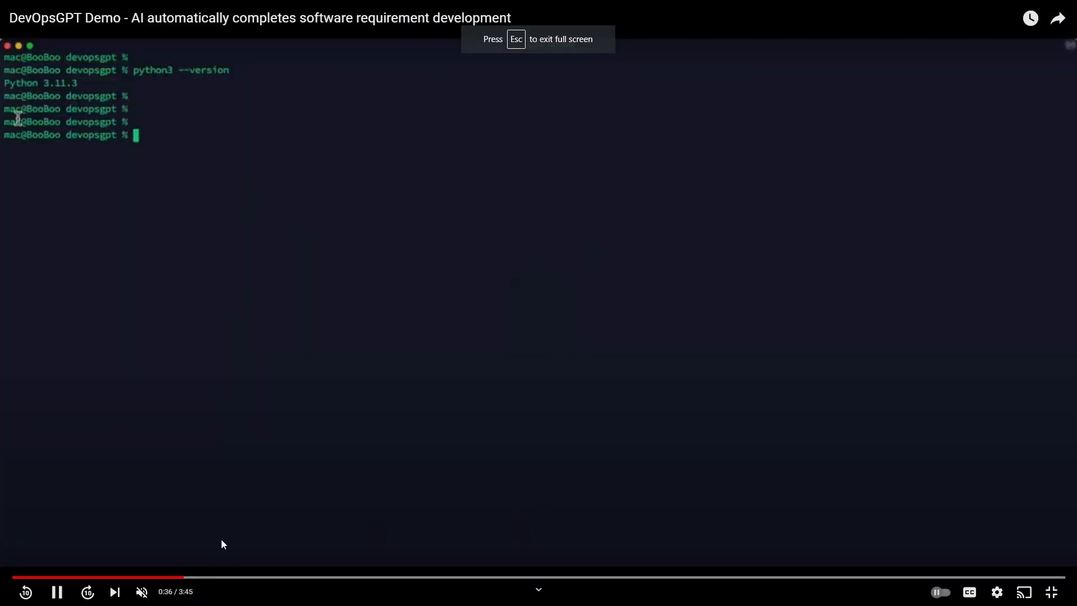
left_click(237, 577)
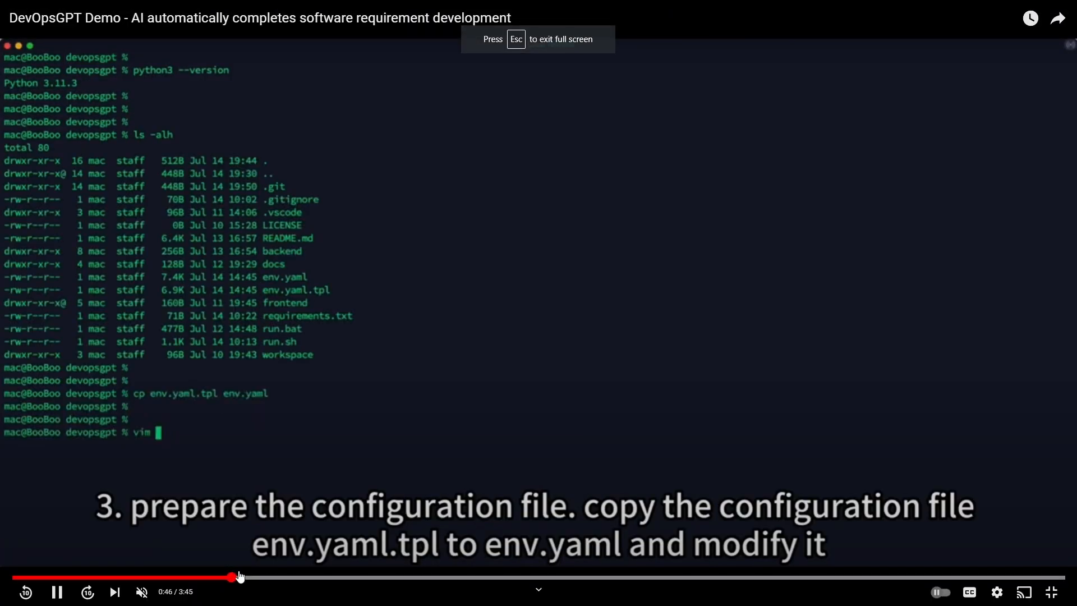
left_click(264, 577)
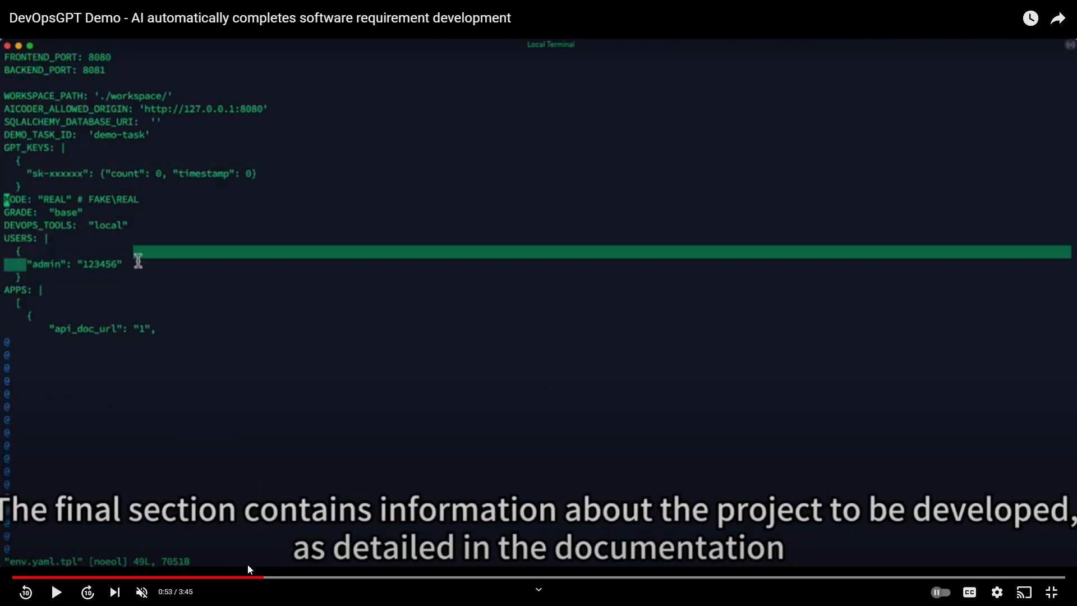
left_click(245, 569)
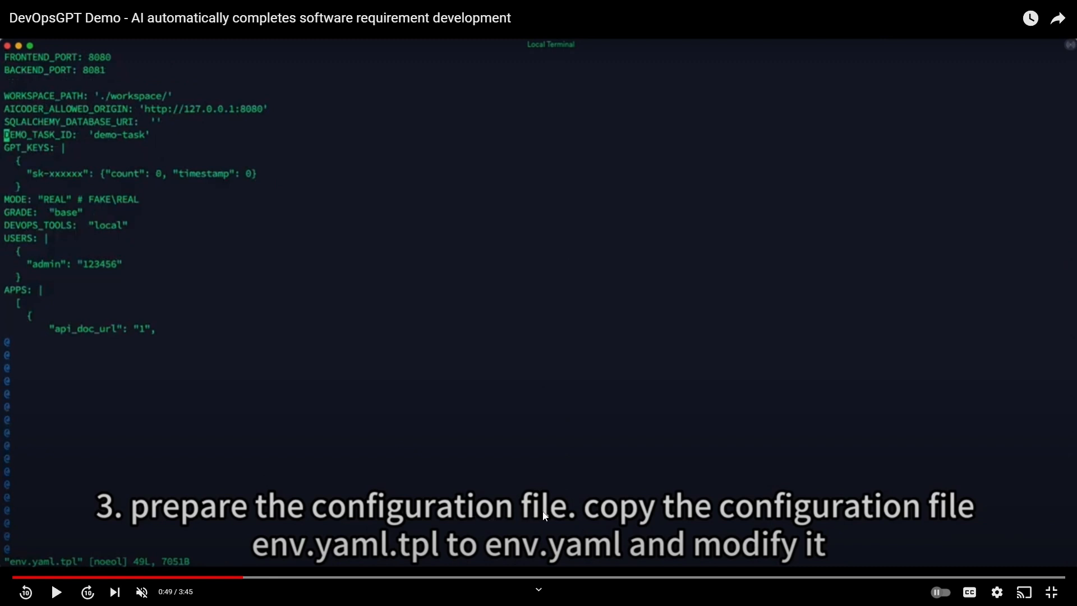
mouse_move(348, 558)
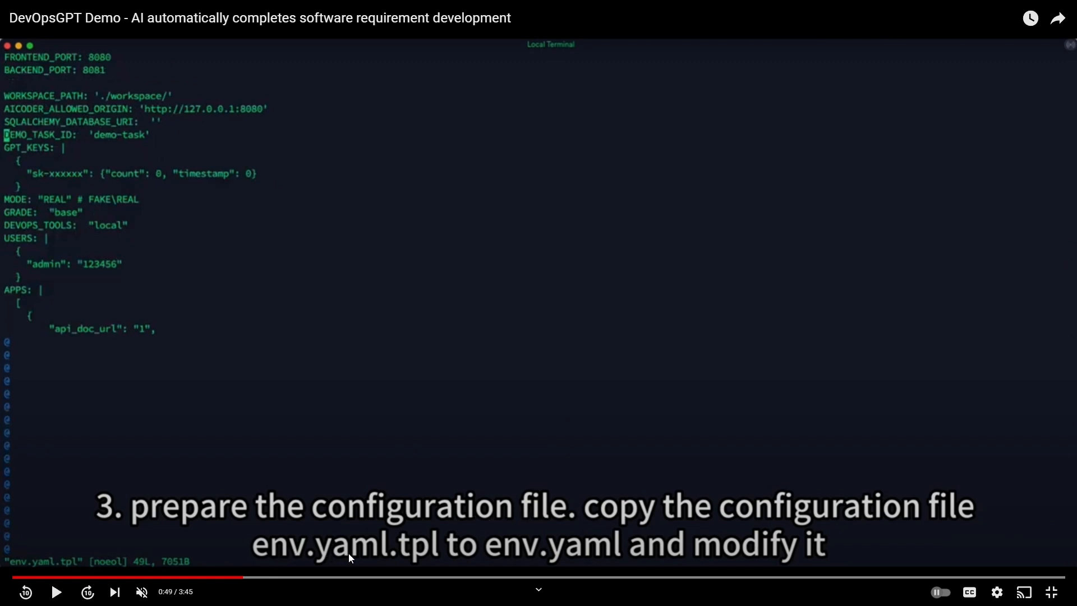
mouse_move(388, 381)
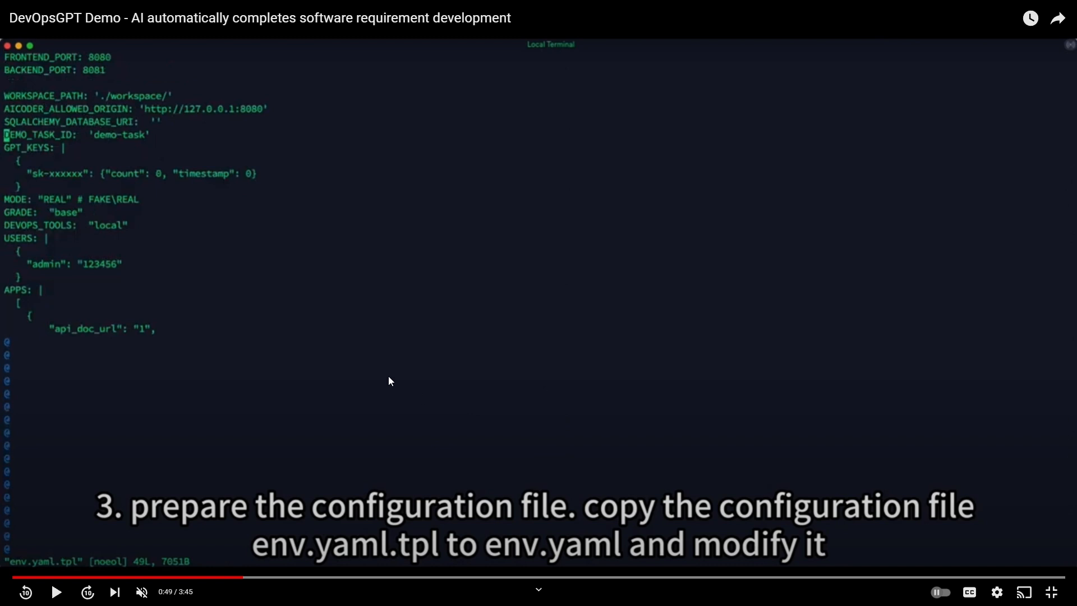
Resume playback and skip ahead to the running Flask server output
left_click(57, 593)
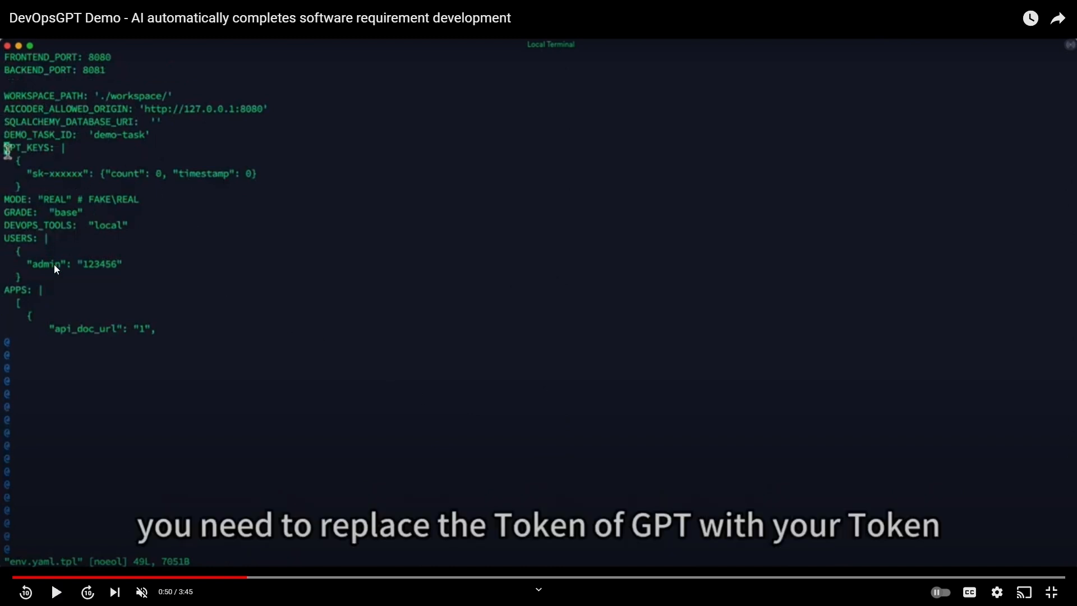
left_click(56, 592)
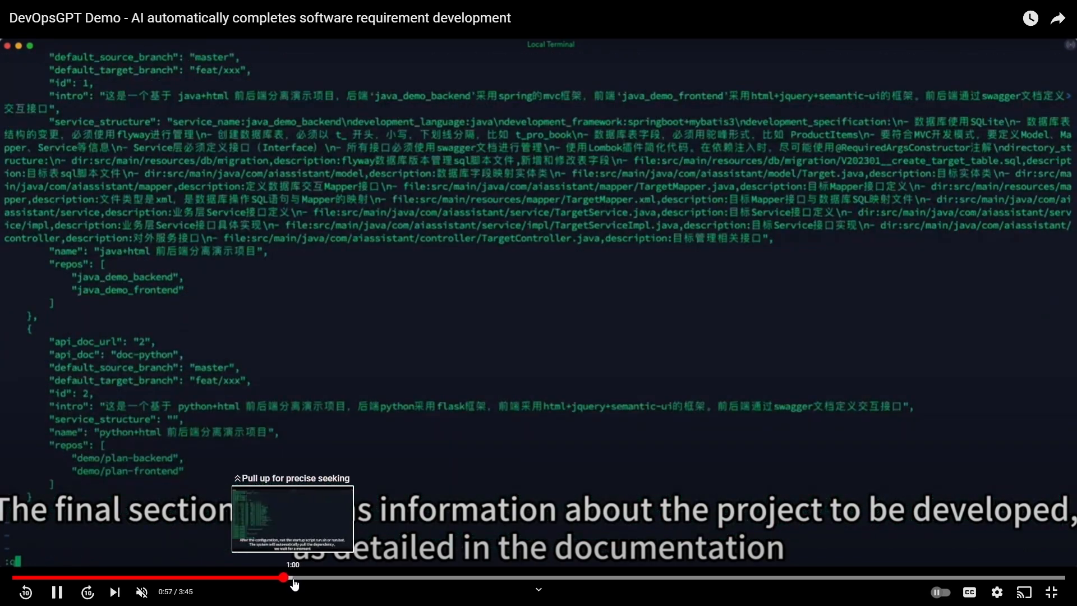
left_click(294, 578)
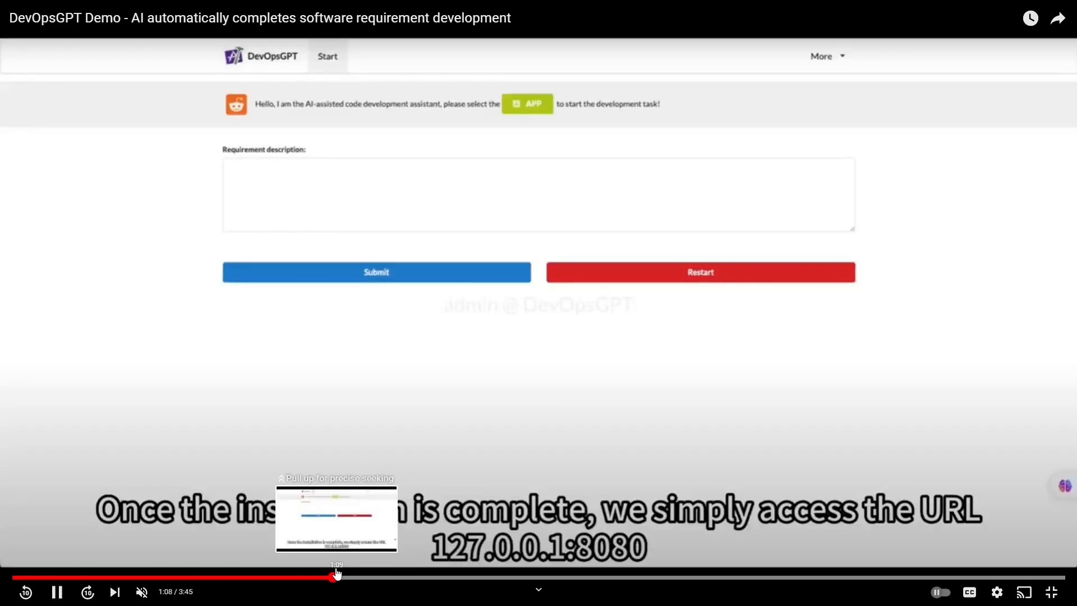
left_click(337, 577)
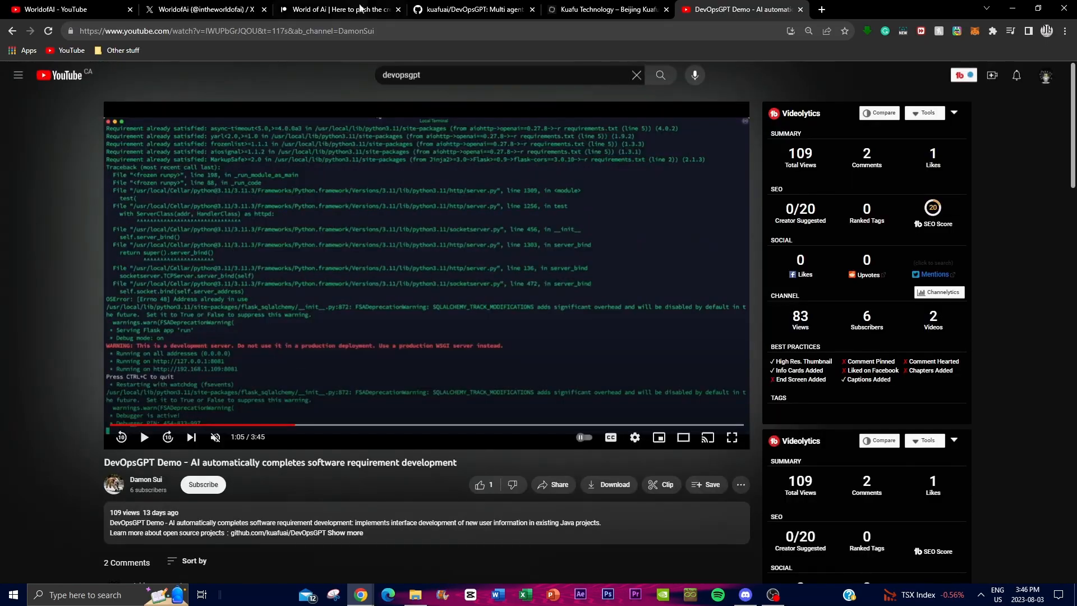
Go back to the DevOpsGPT repository and scroll past the Workflow image to Quick Start
left_click(472, 9)
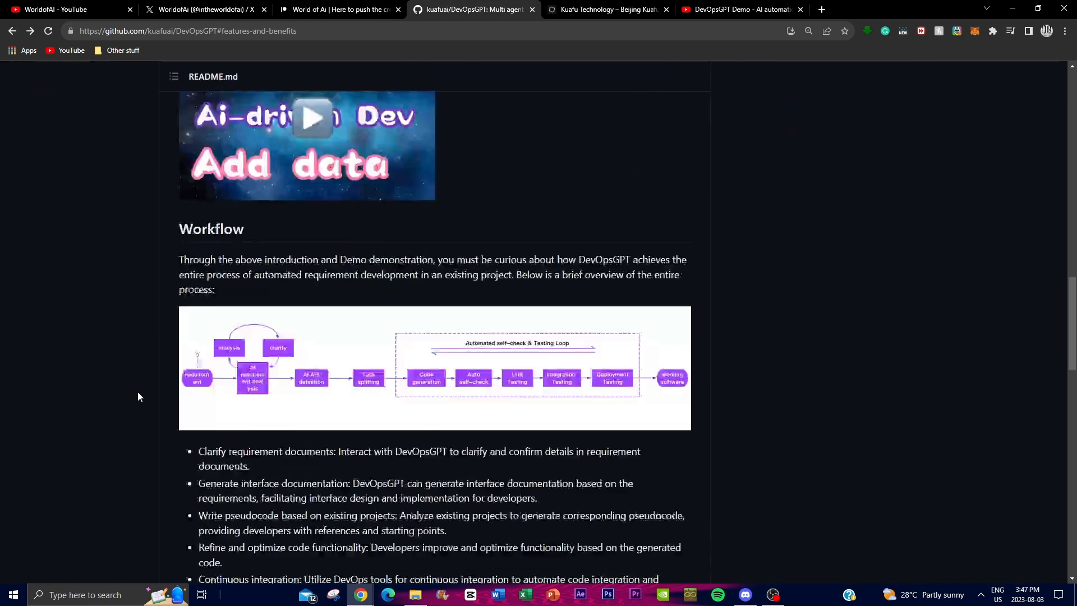
scroll("down", 3)
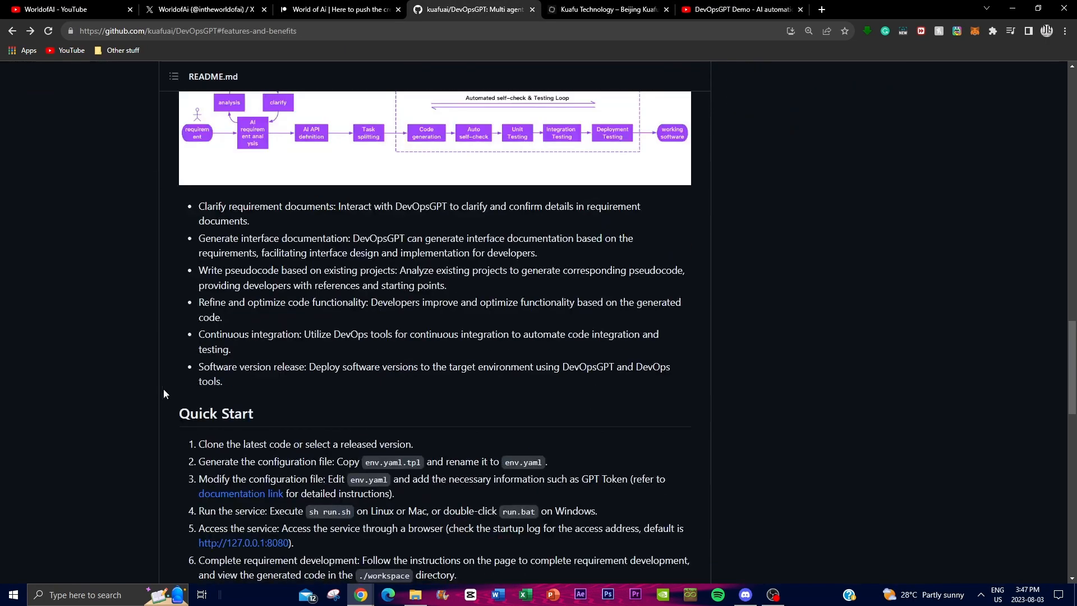
scroll("down", 3)
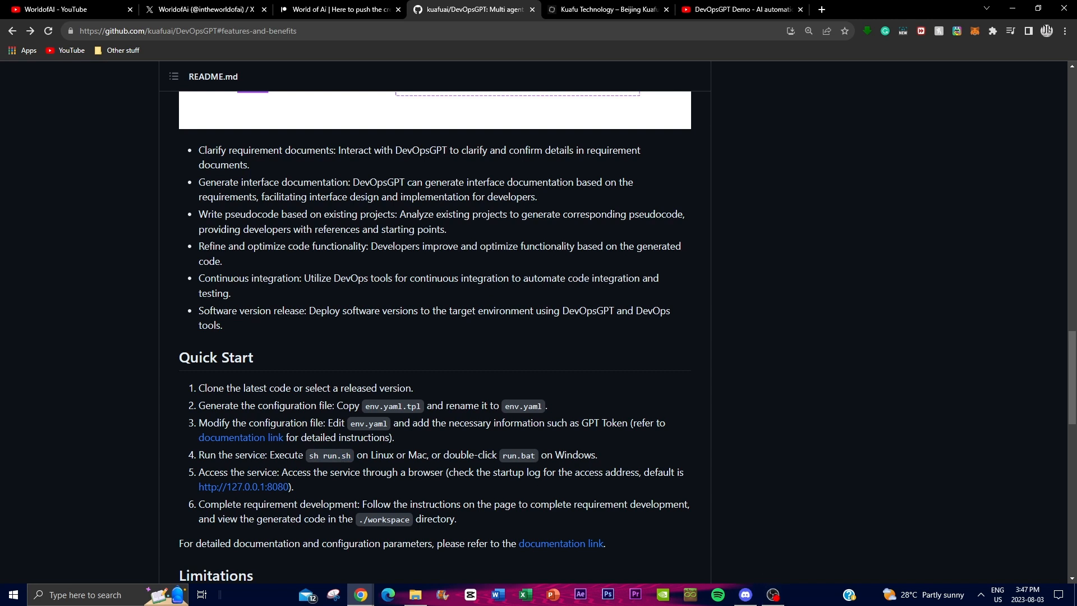
mouse_move(243, 486)
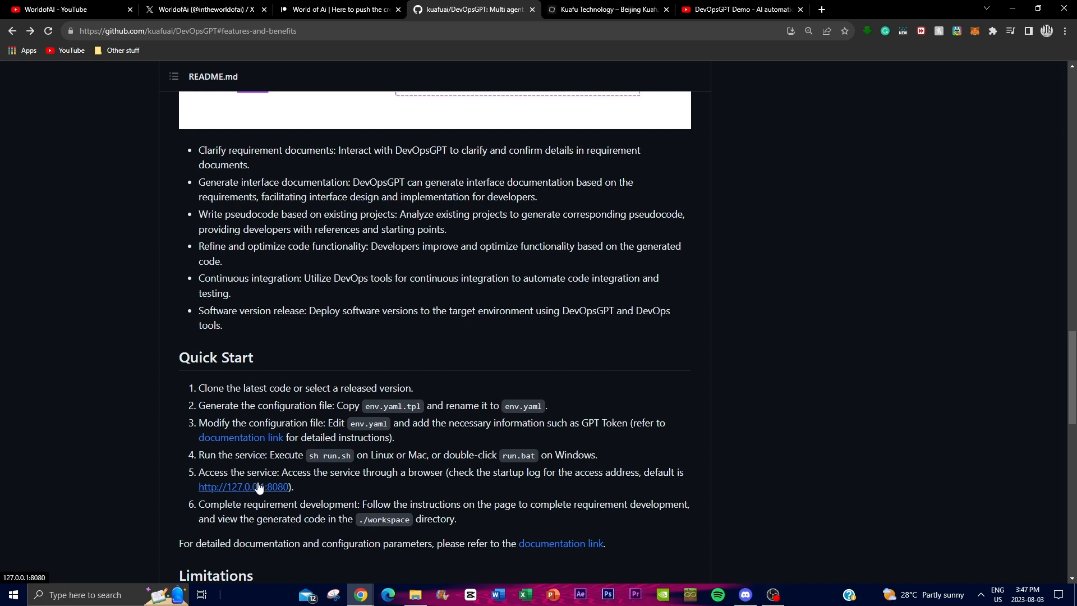
Watch the demo full screen, skipping to the Select APP step around 1:21
left_click(738, 9)
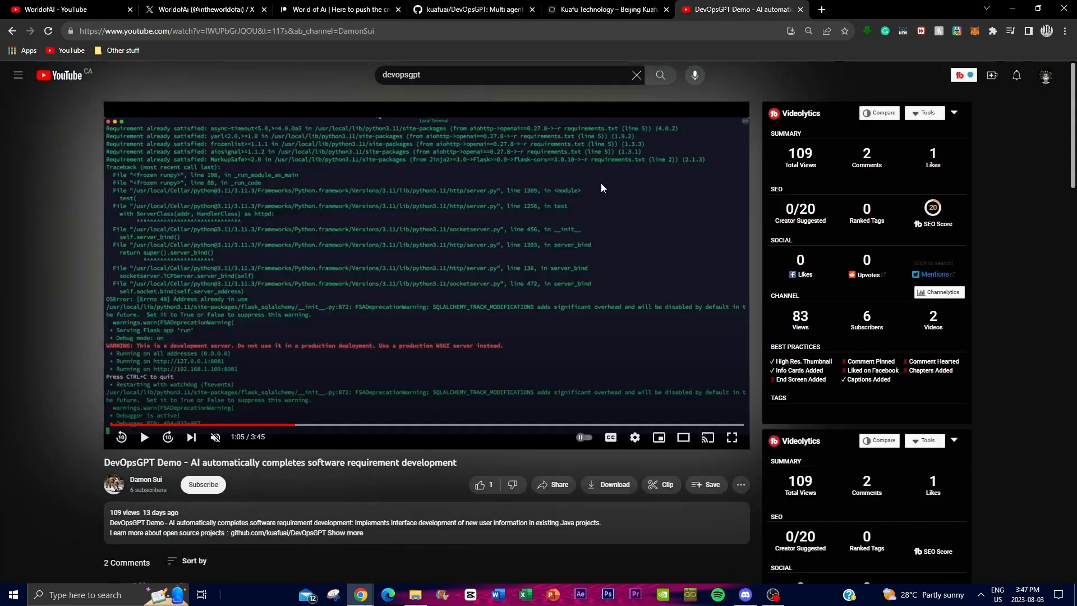
left_click(731, 438)
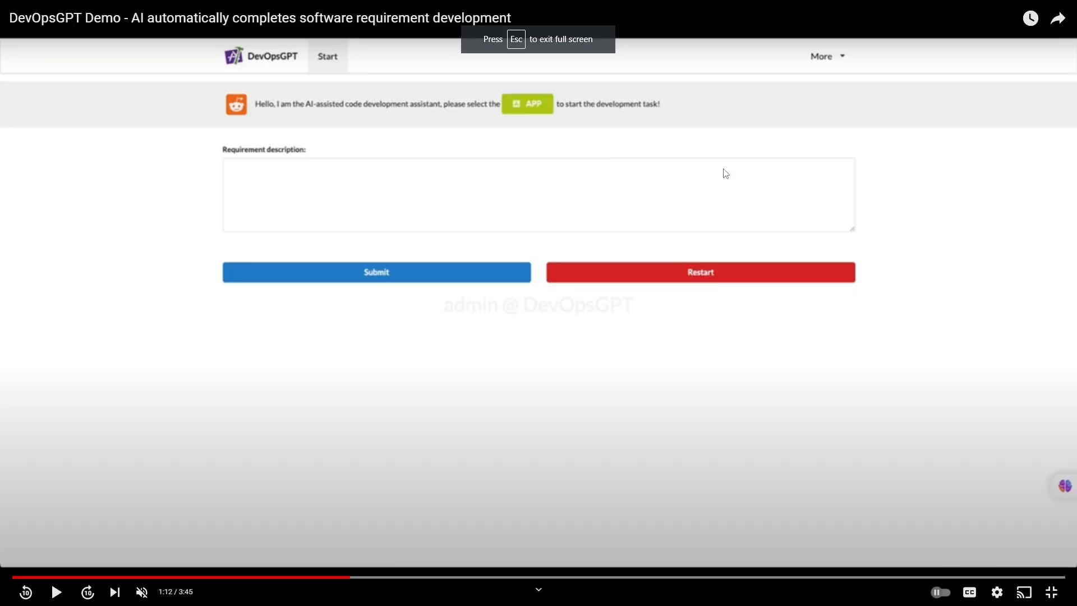
left_click(538, 303)
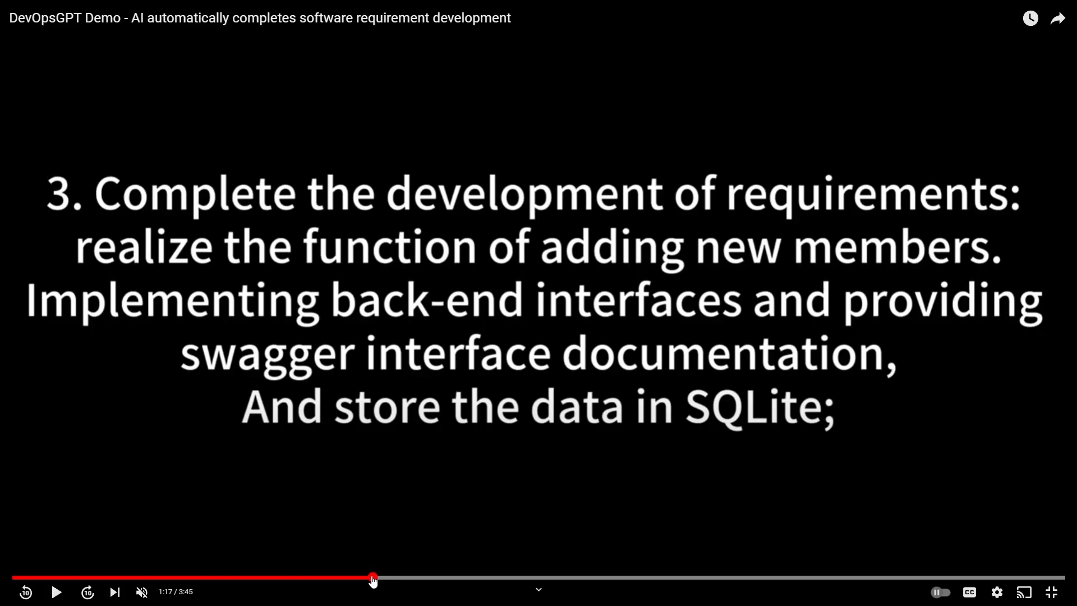
mouse_move(639, 309)
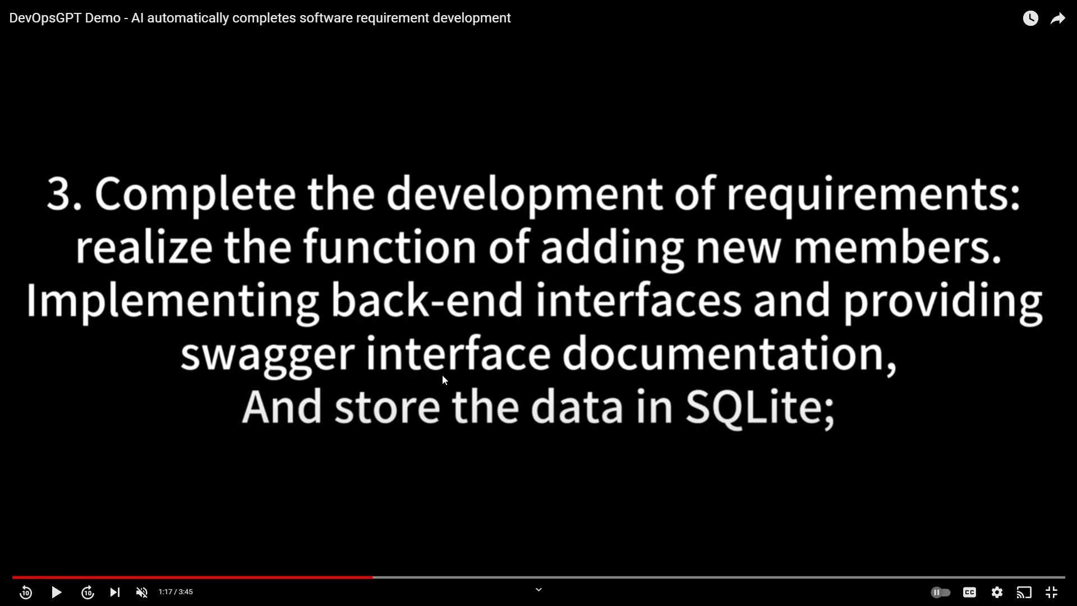
mouse_move(378, 578)
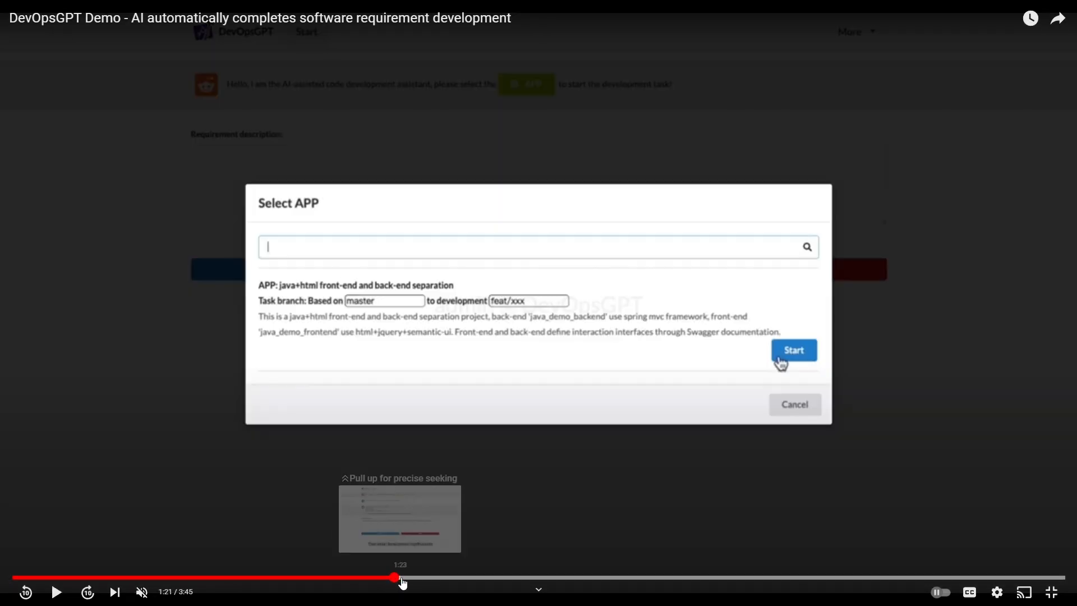
Seek to about 1:25 and play until DevOpsGPT lists clarifying questions for adding members
left_click(792, 351)
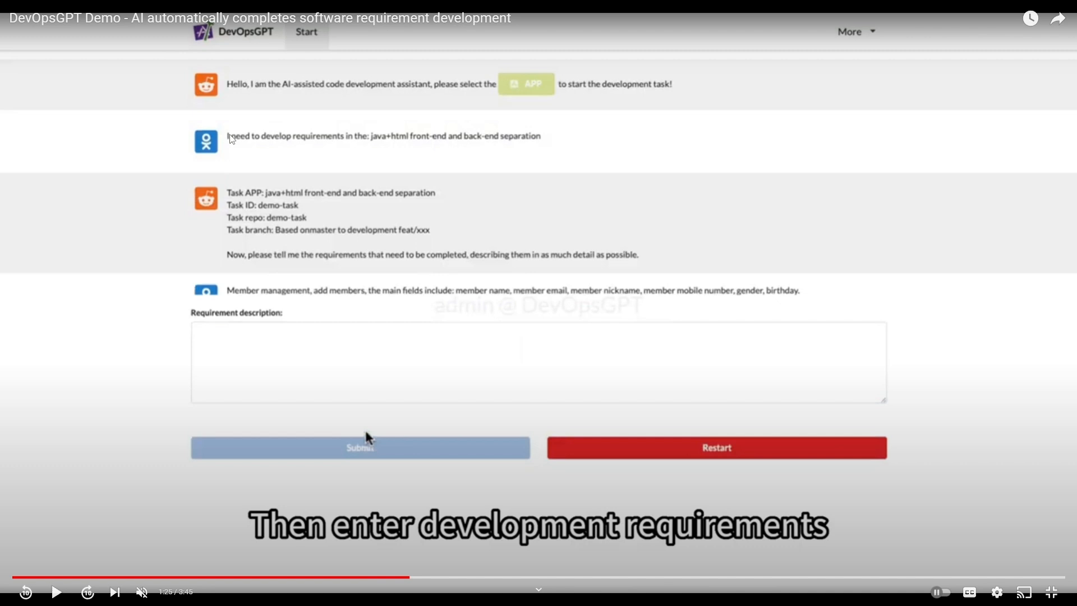
mouse_move(357, 156)
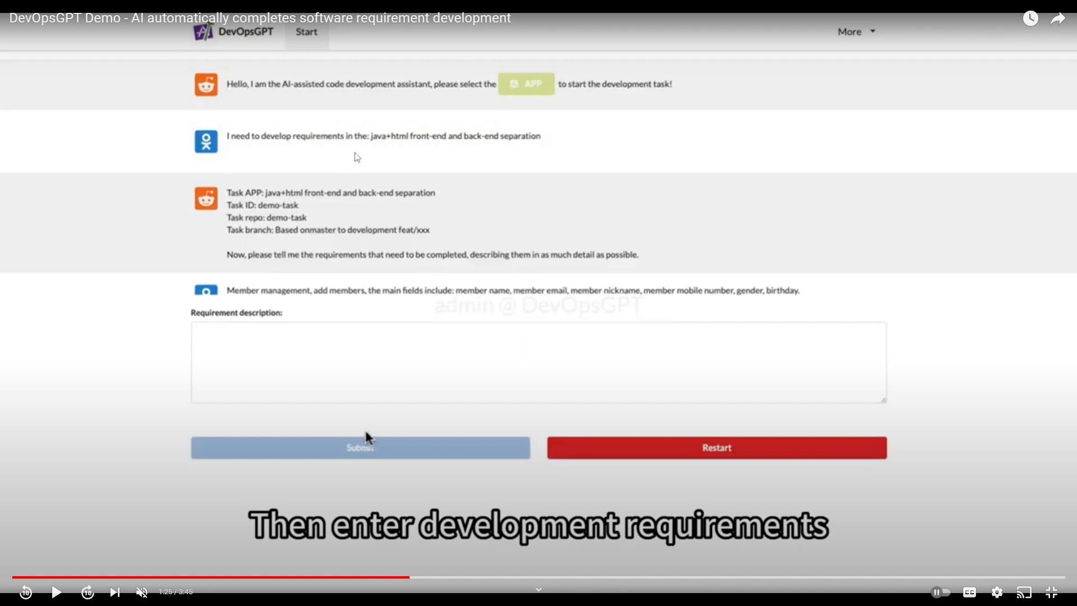
mouse_move(469, 152)
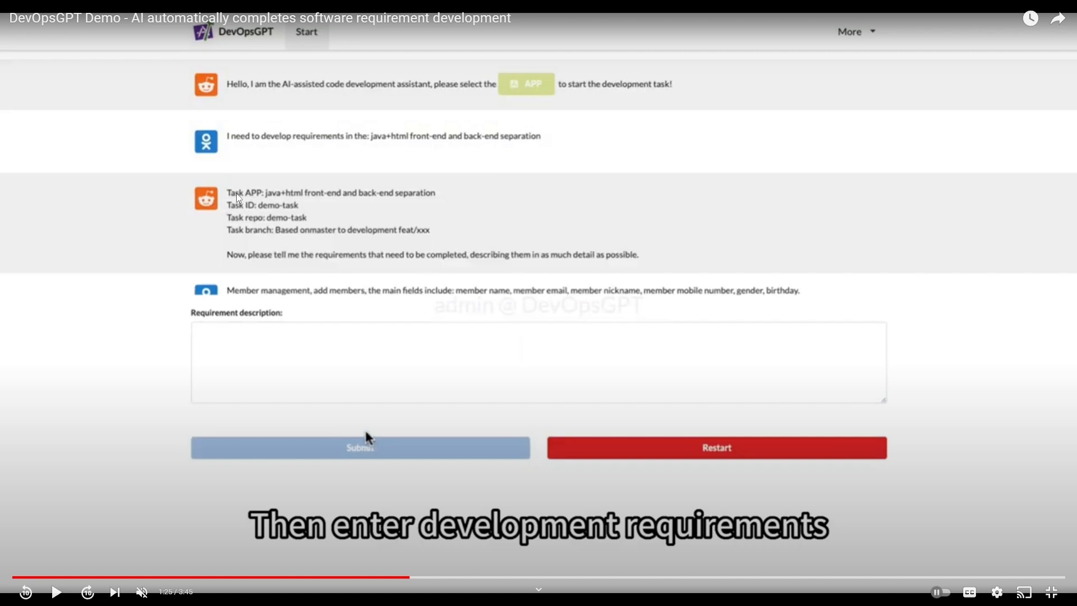
mouse_move(261, 269)
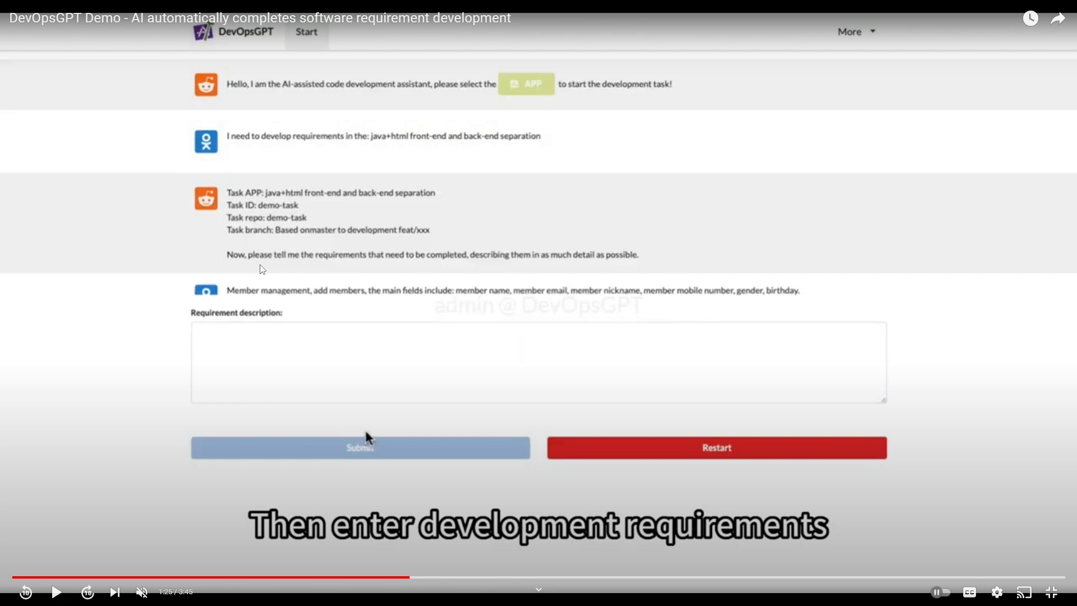
left_click(360, 447)
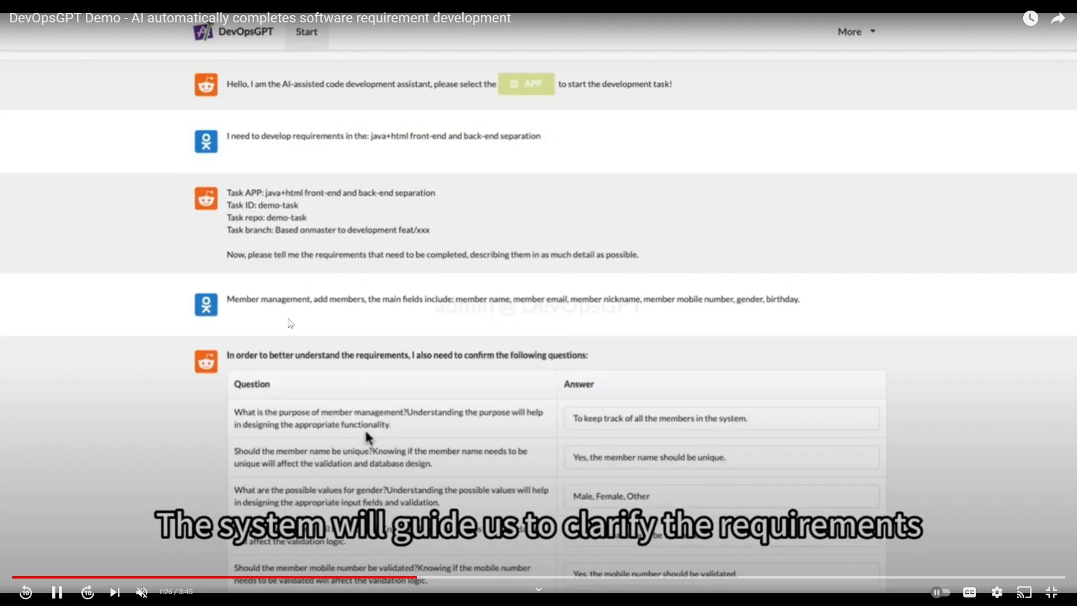
scroll("down", 3)
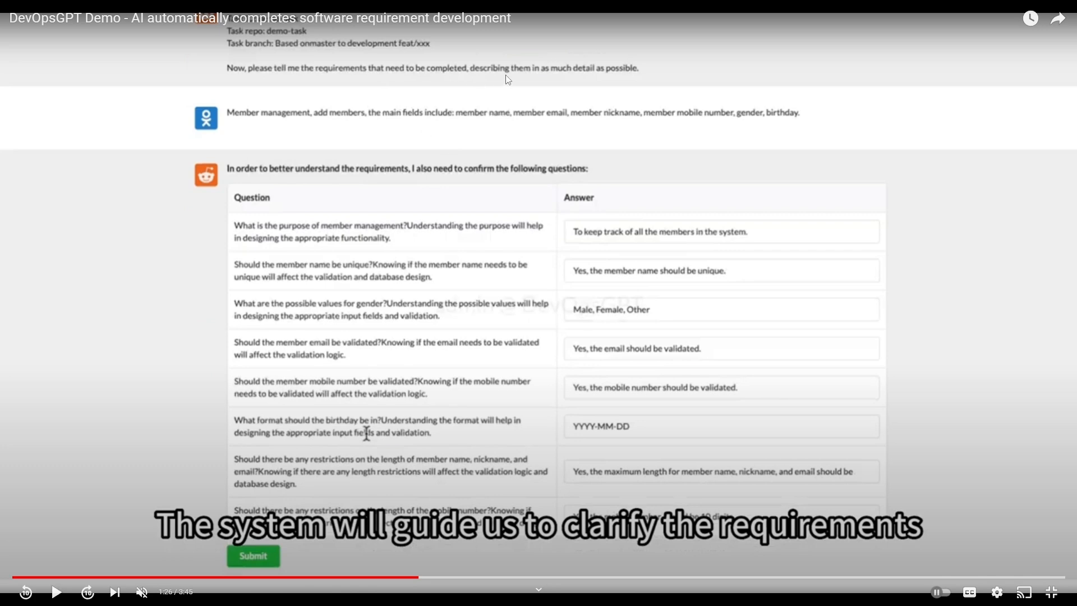
mouse_move(266, 117)
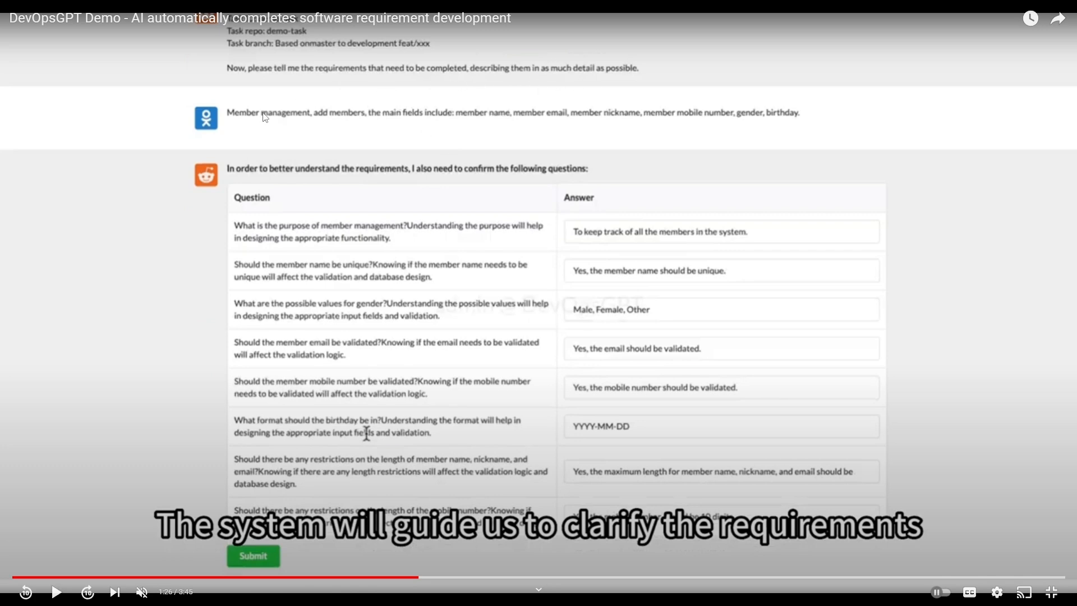
mouse_move(305, 120)
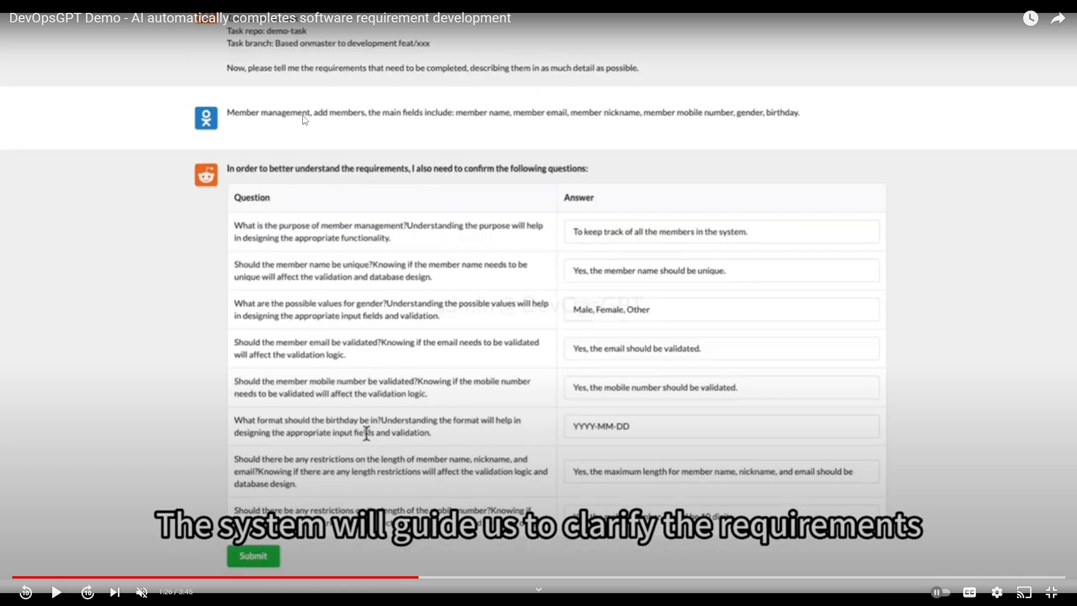
mouse_move(422, 121)
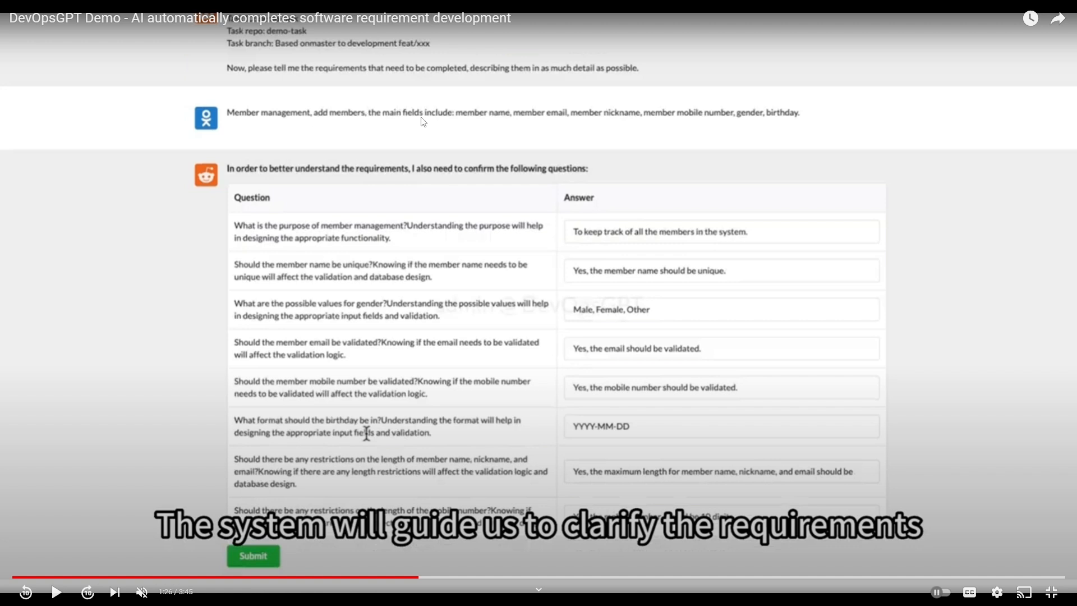
mouse_move(524, 124)
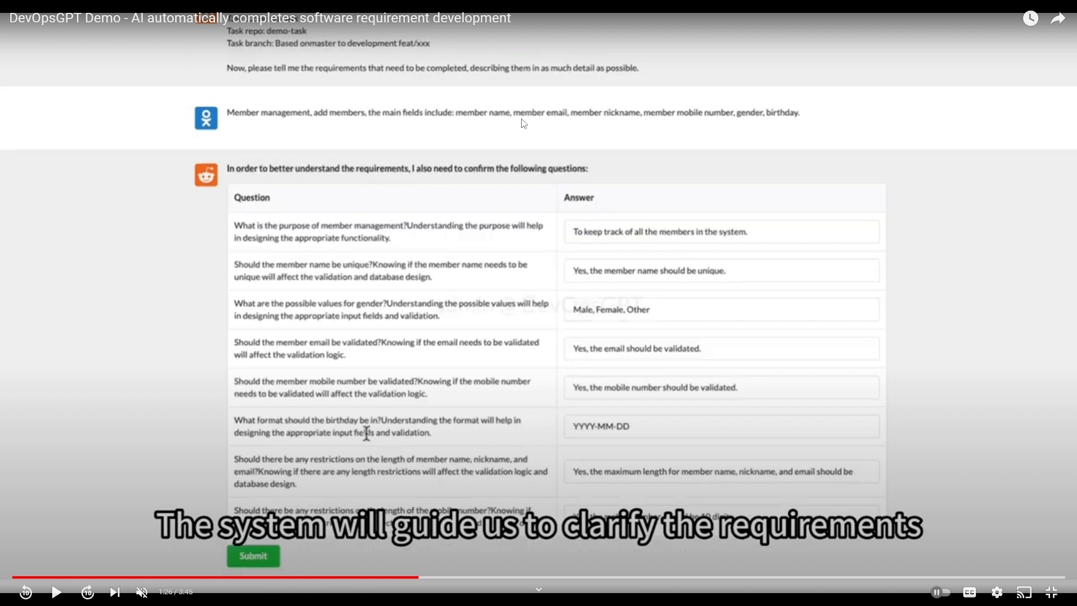
mouse_move(753, 129)
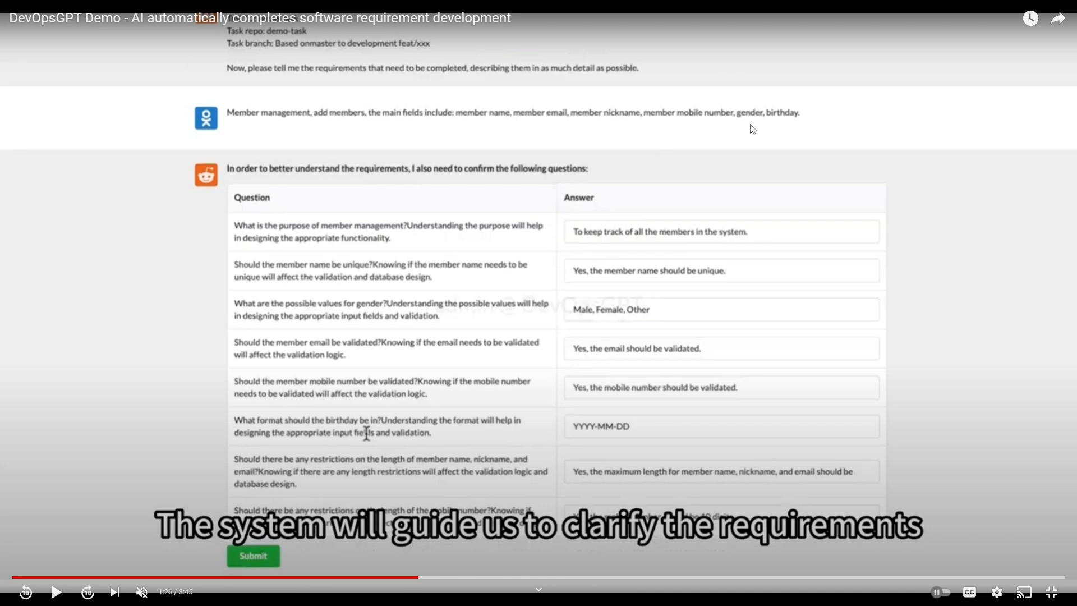
mouse_move(703, 144)
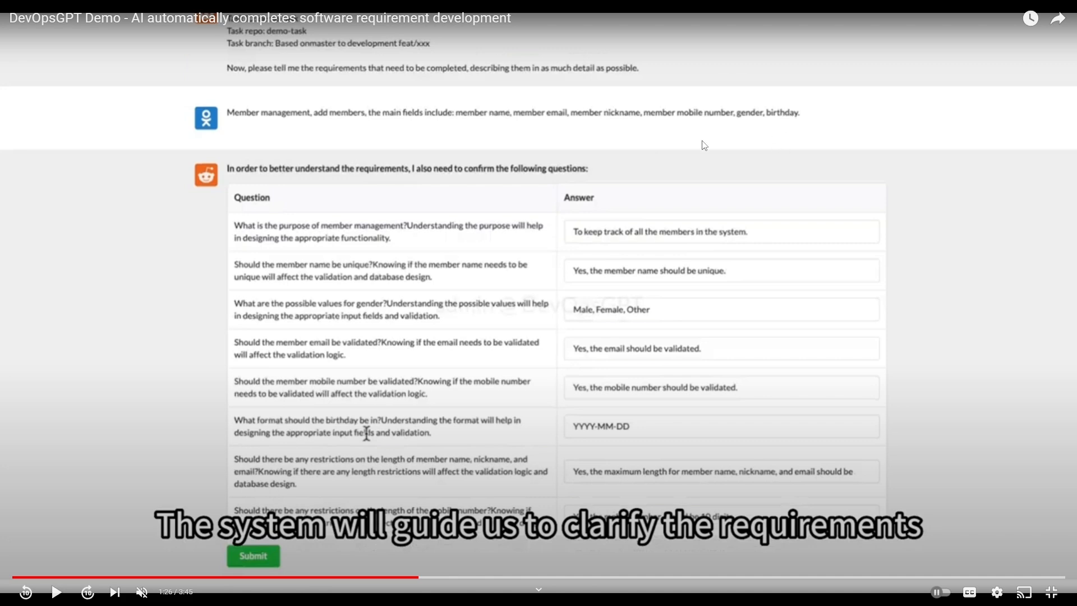
mouse_move(120, 339)
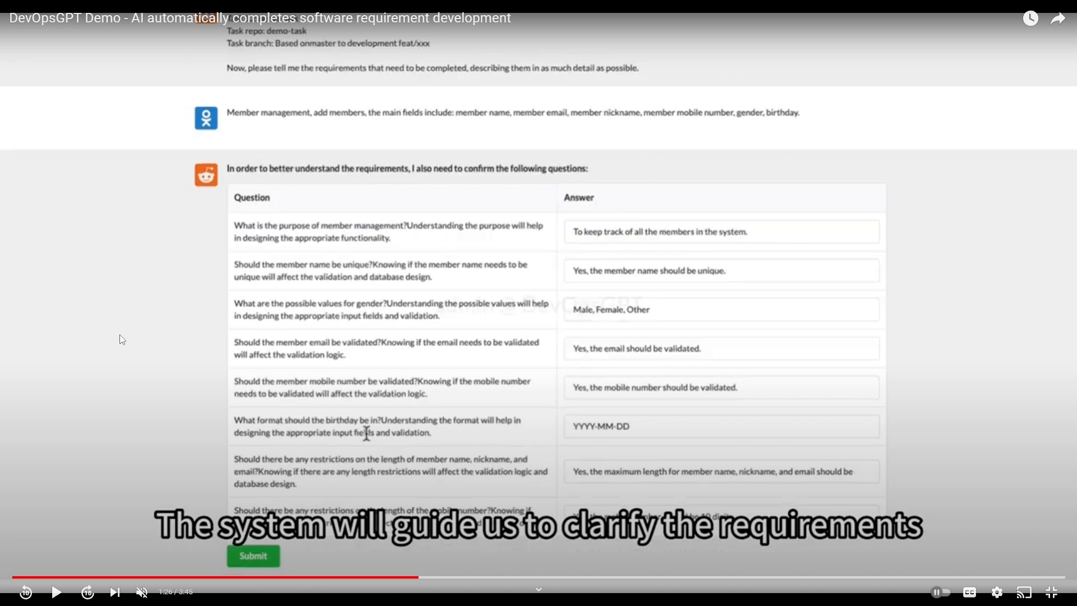
mouse_move(284, 348)
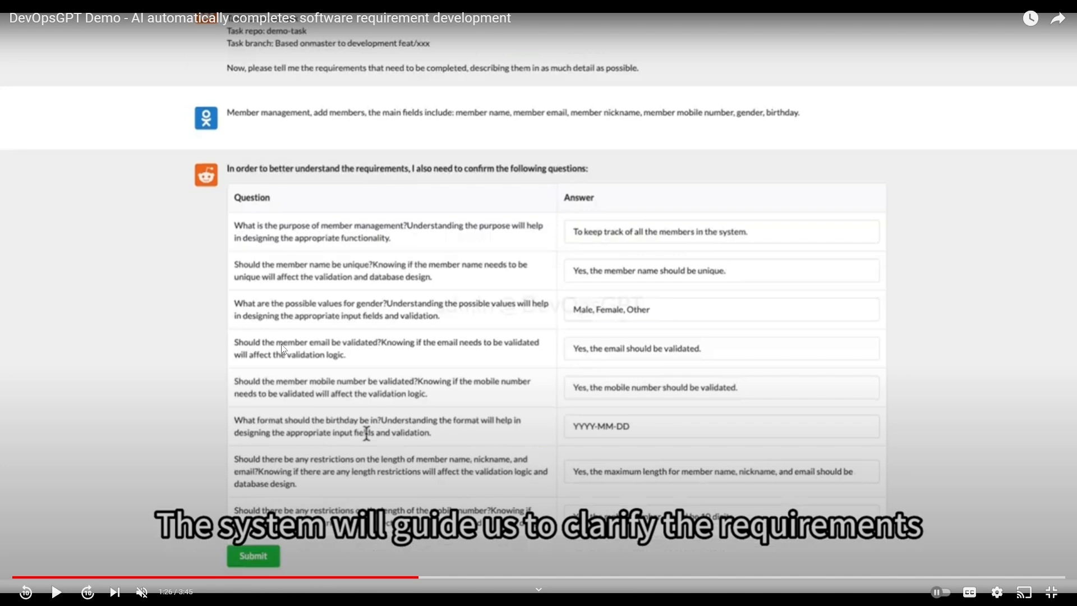
mouse_move(426, 445)
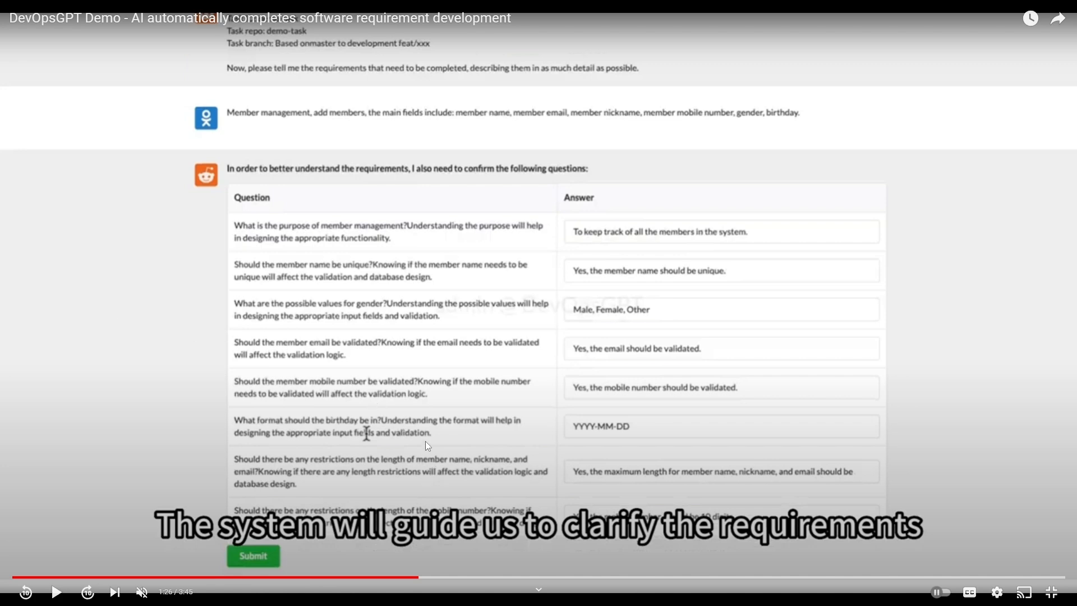
mouse_move(288, 247)
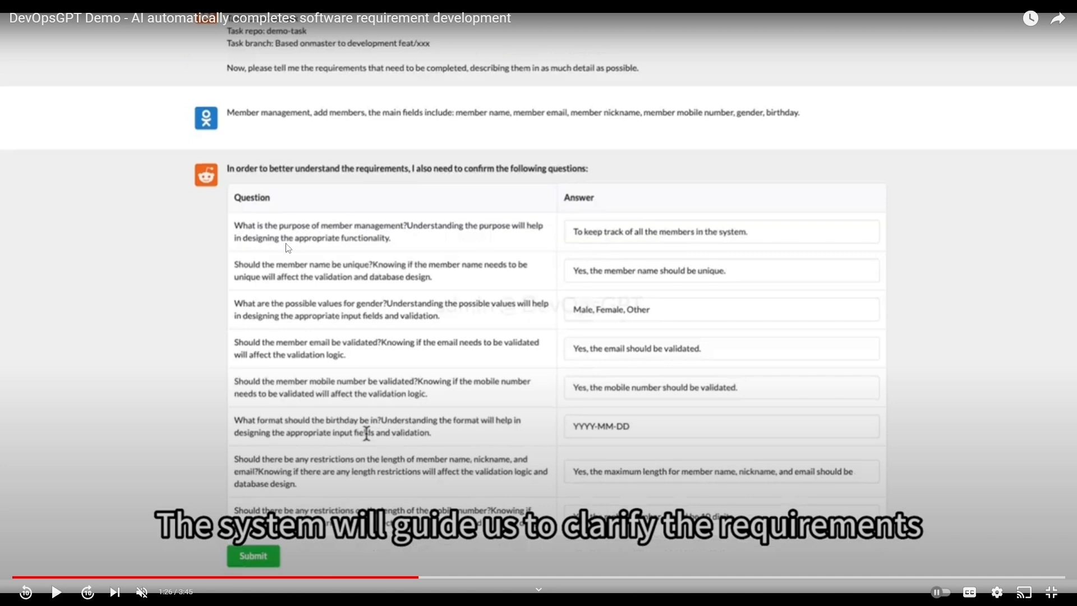
Pause on the answered questions, then continue to the generated add-members requirements document
scroll("down", 3)
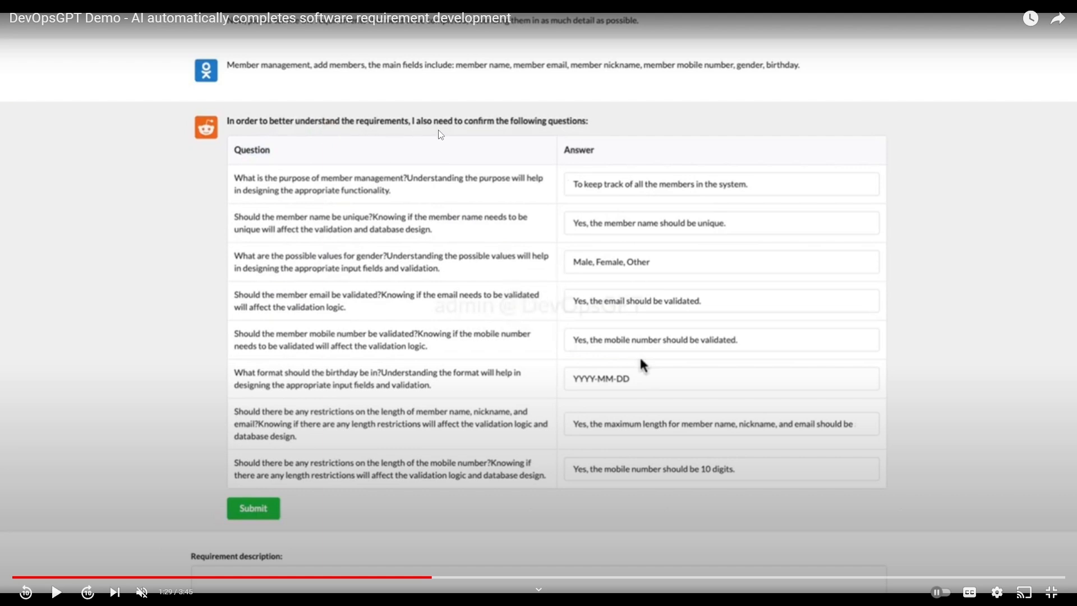
mouse_move(610, 415)
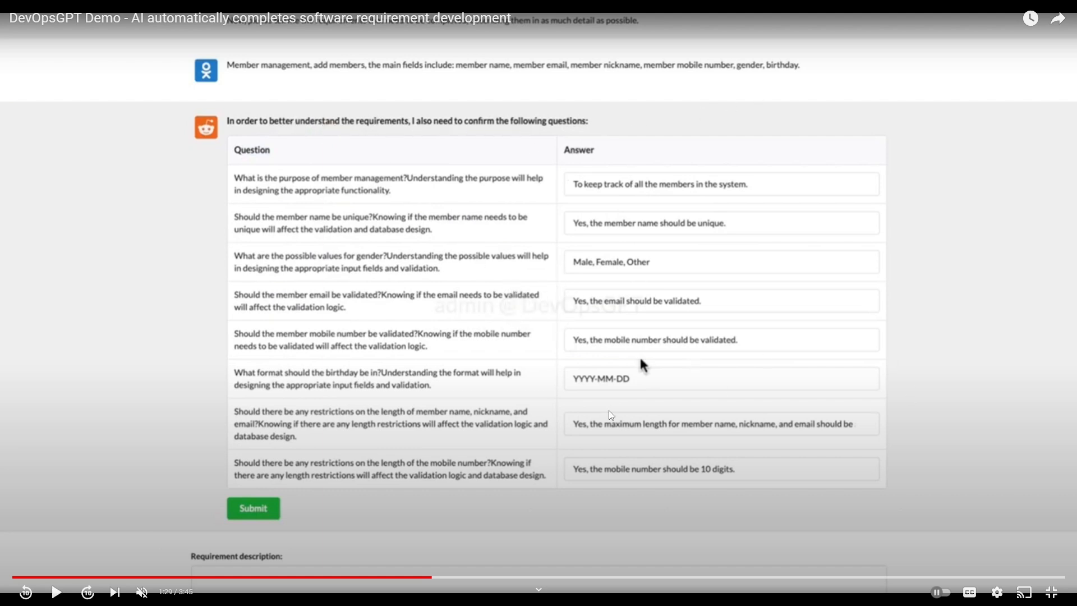
left_click(253, 508)
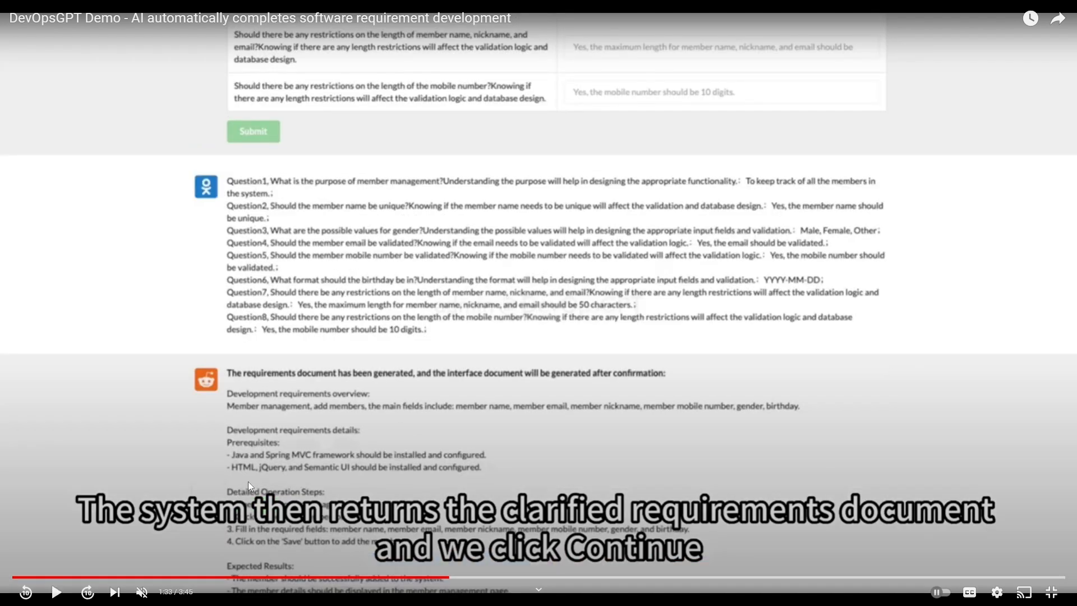
mouse_move(981, 494)
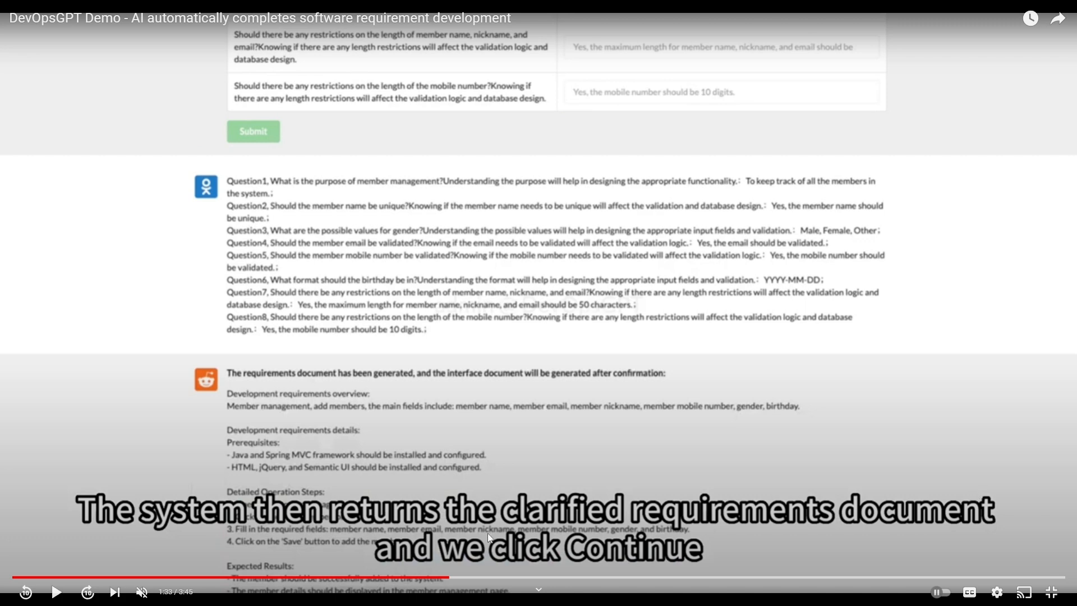
scroll("down", 3)
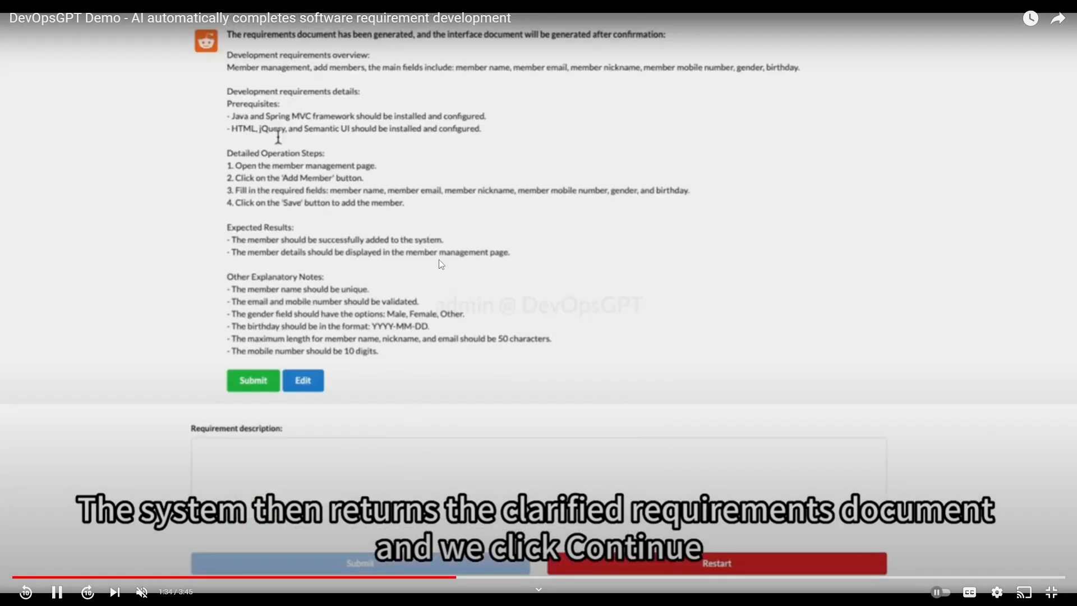
Play past the interface document to the java_demo_backend modified-files list
left_click(252, 380)
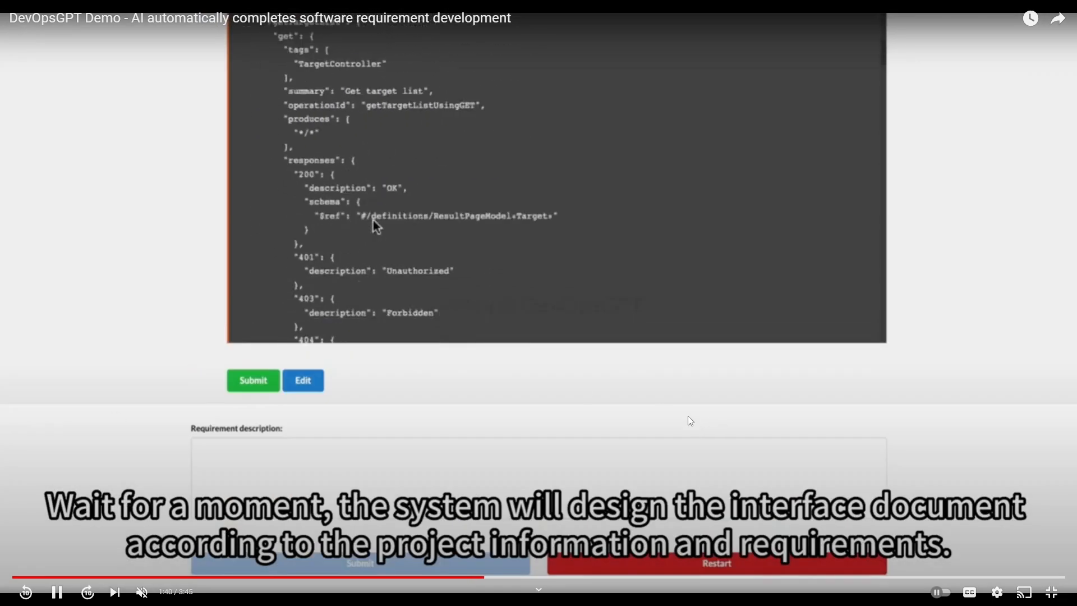
scroll("up", 3)
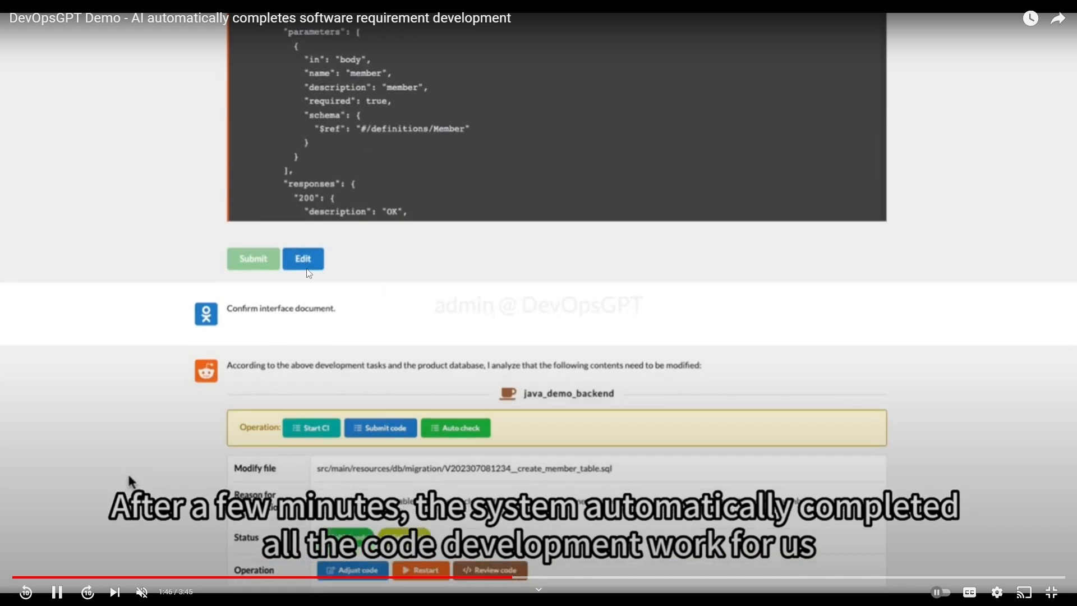
scroll("down", 3)
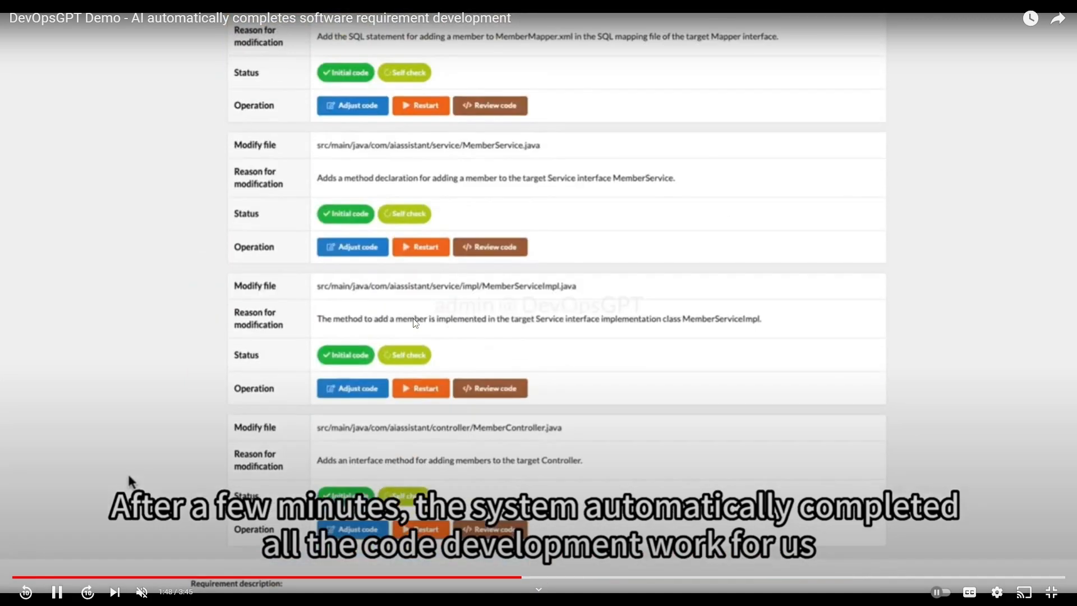
scroll("up", 3)
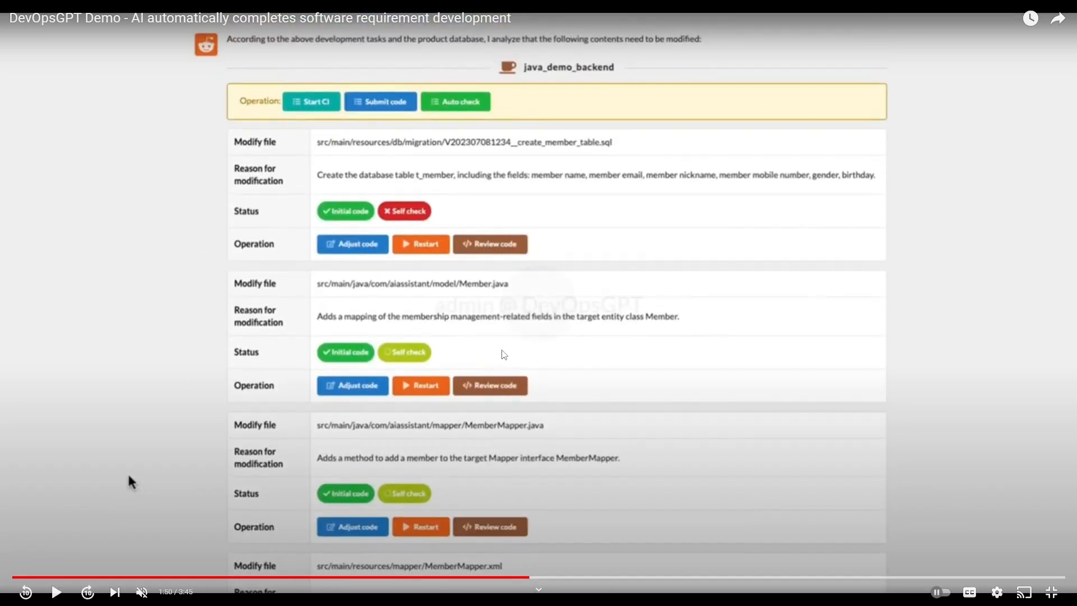
mouse_move(878, 371)
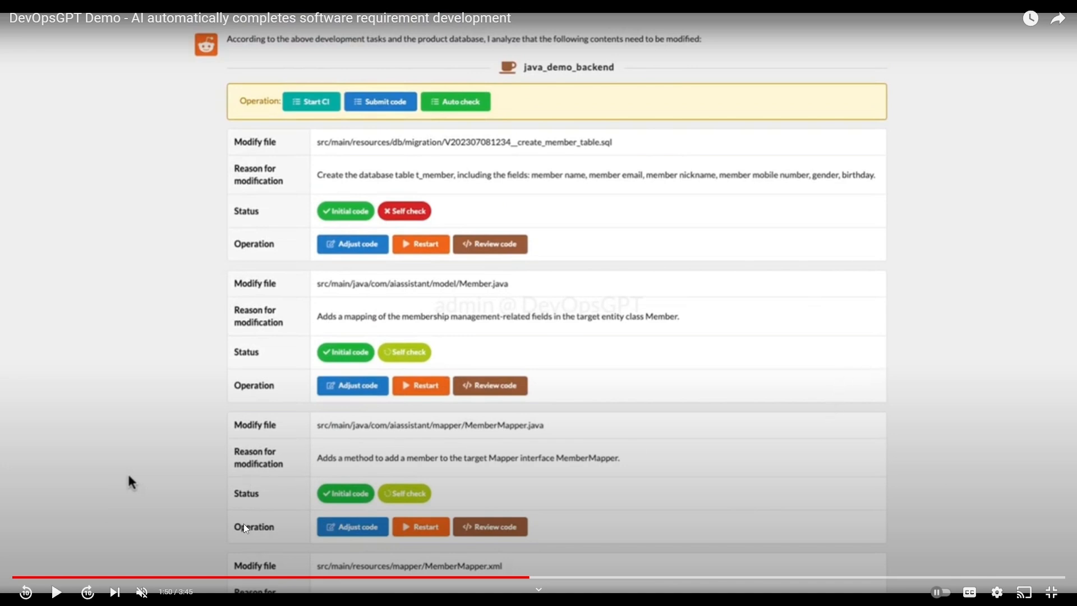
mouse_move(373, 504)
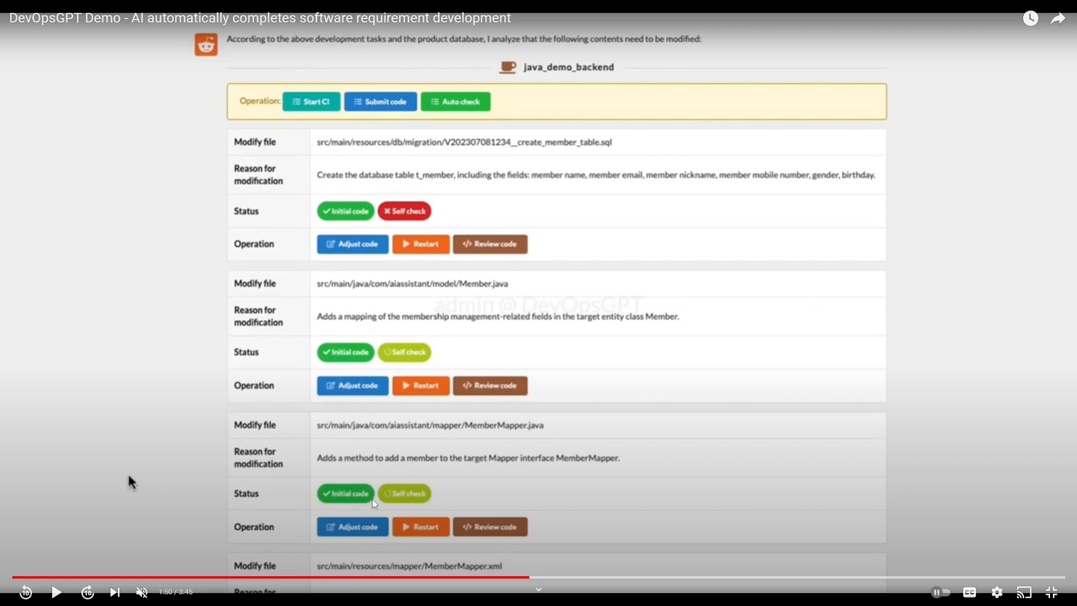
mouse_move(346, 193)
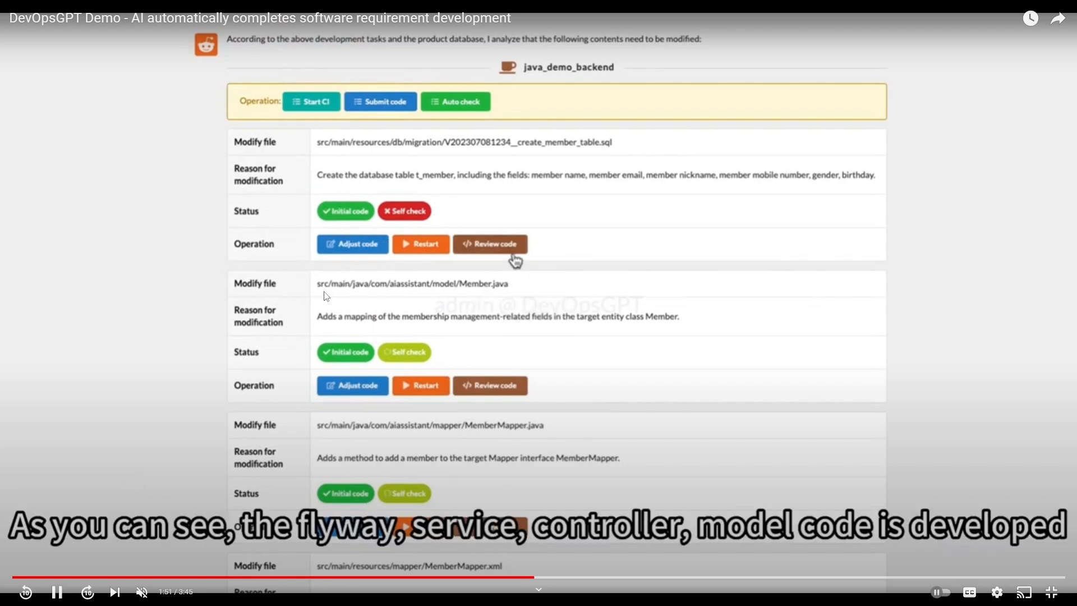
Jump to about 3:02, showing the MemberController diff and running backend console
left_click(489, 244)
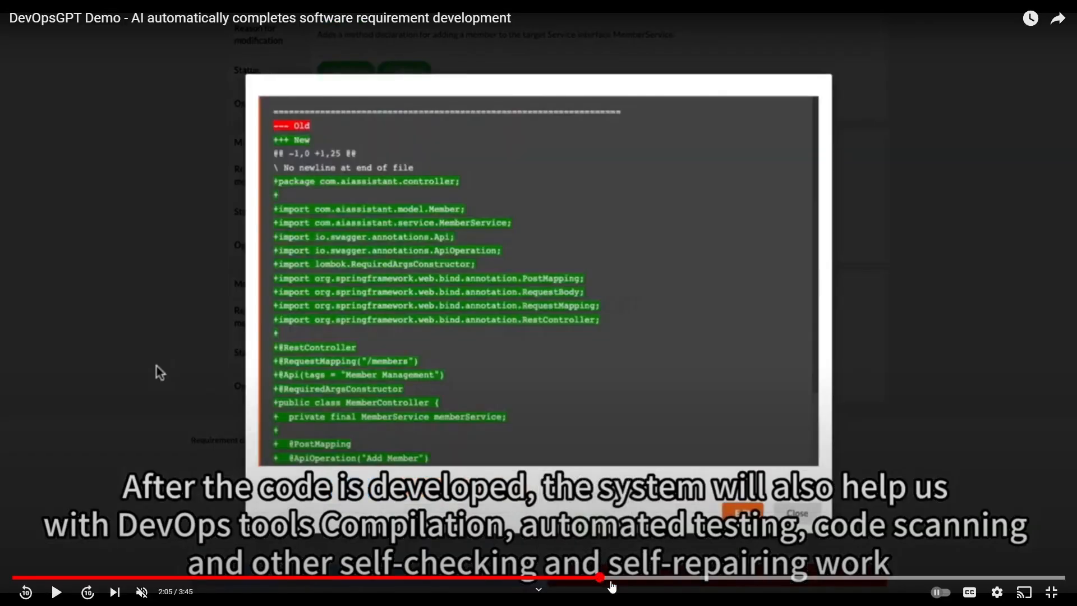
left_click(700, 577)
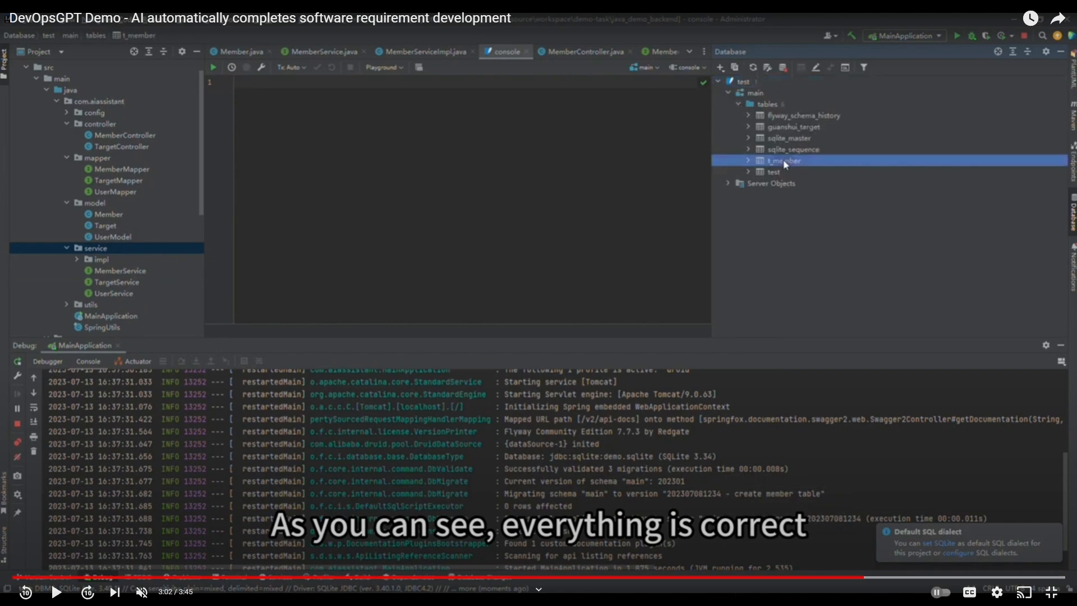
mouse_move(325, 306)
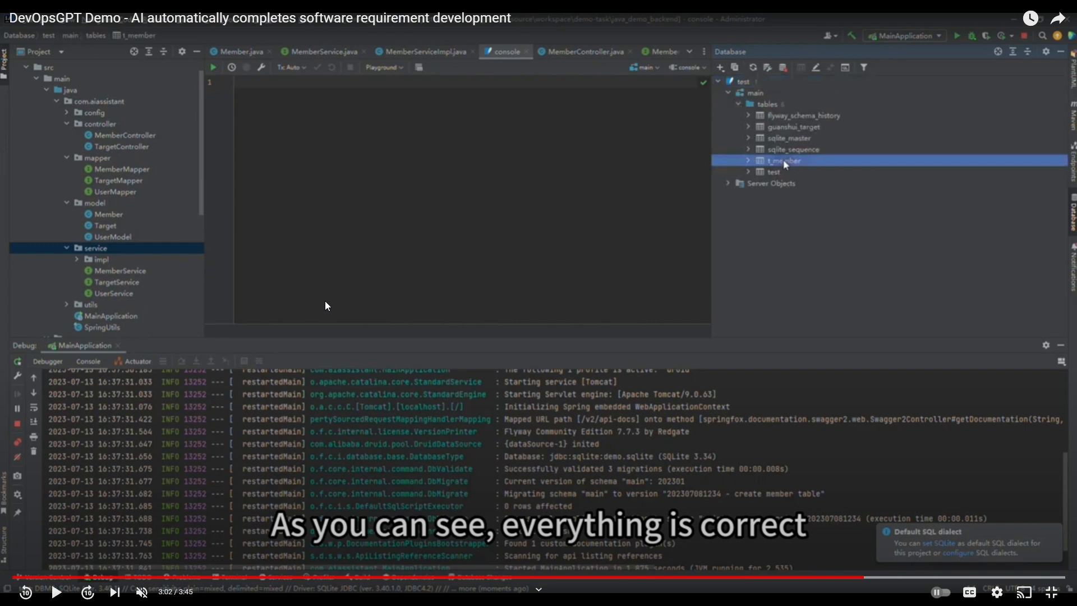
mouse_move(759, 337)
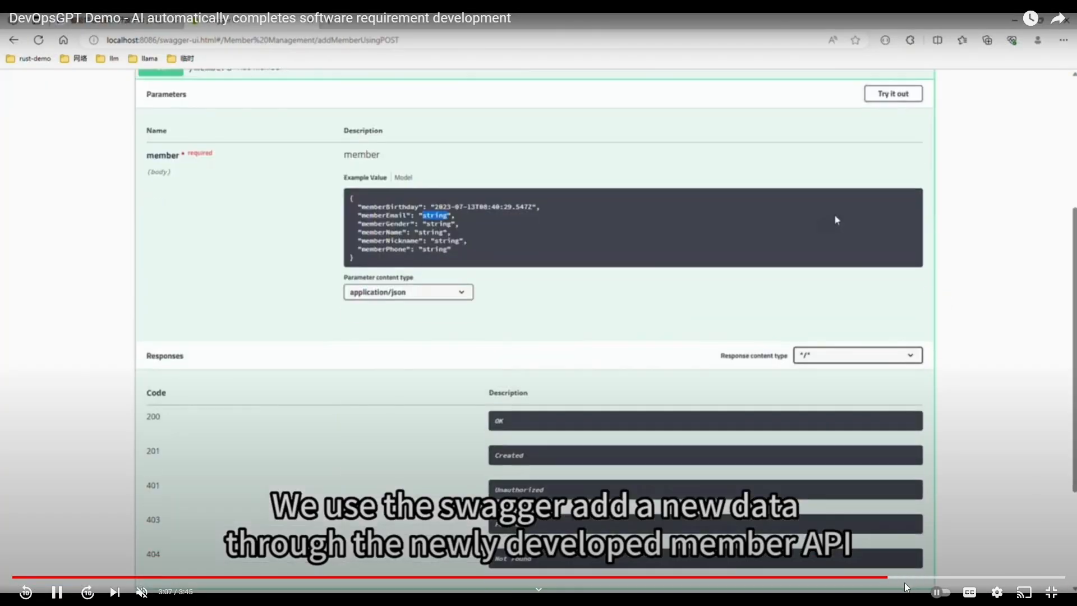
Exit full-screen and rewind the DevOpsGPT demo to around 1:54, the generated code files list
left_click(892, 93)
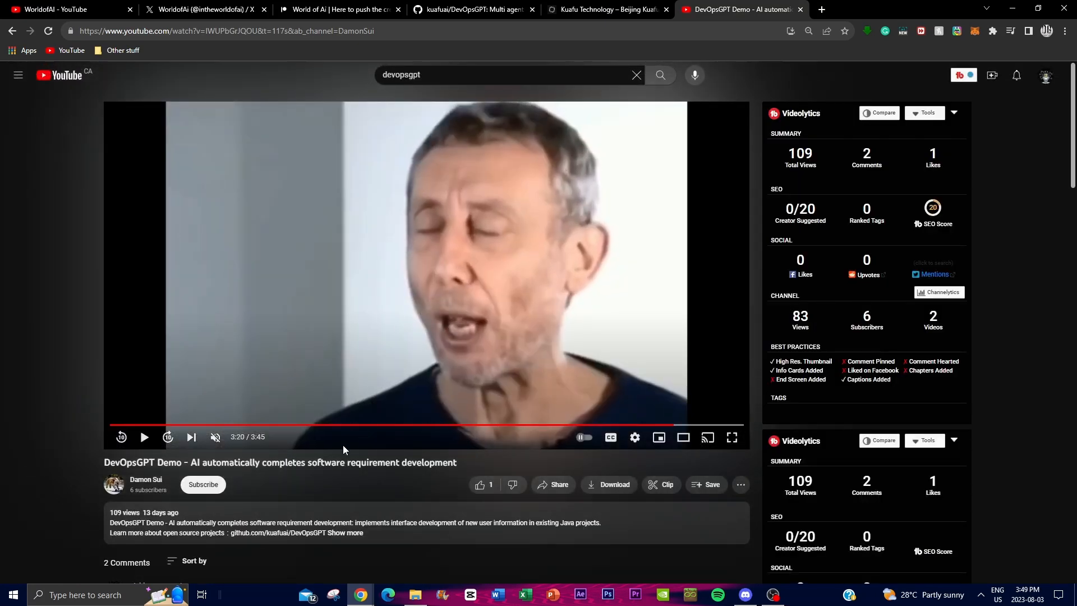
mouse_move(432, 433)
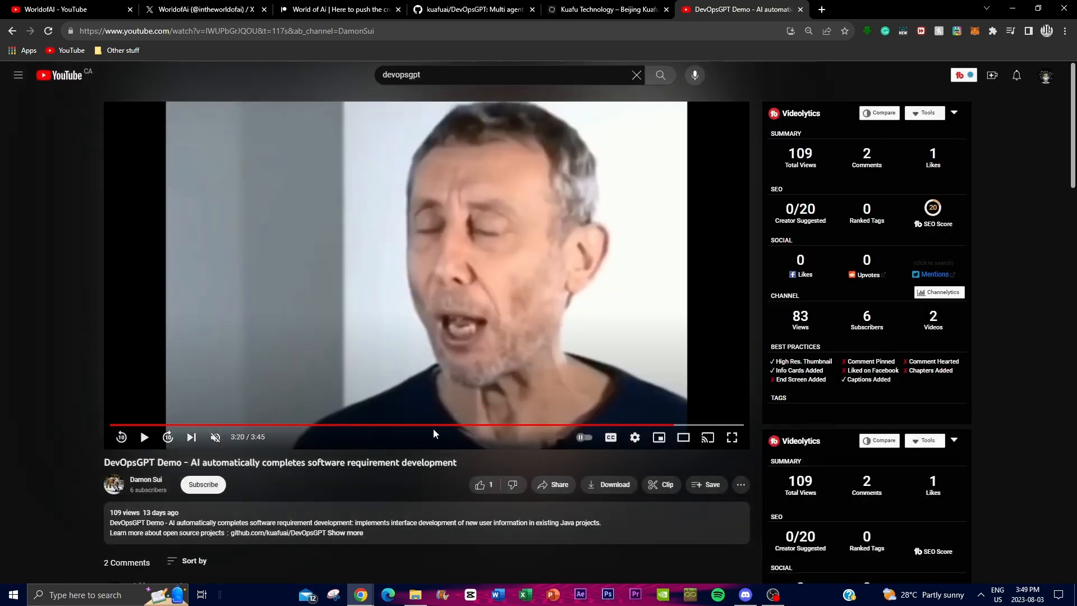
mouse_move(409, 437)
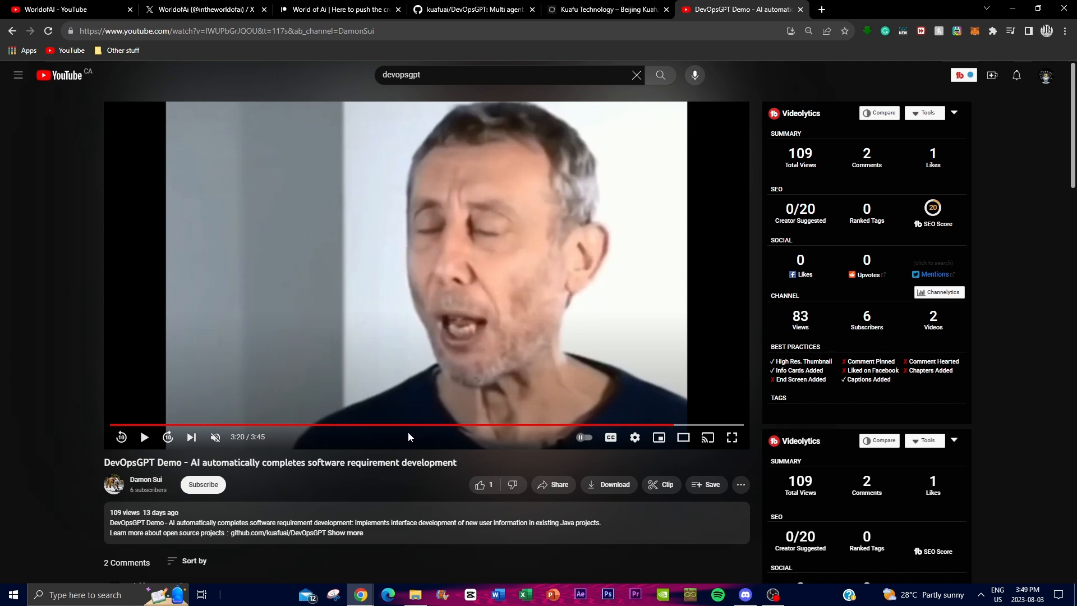
double_click(224, 461)
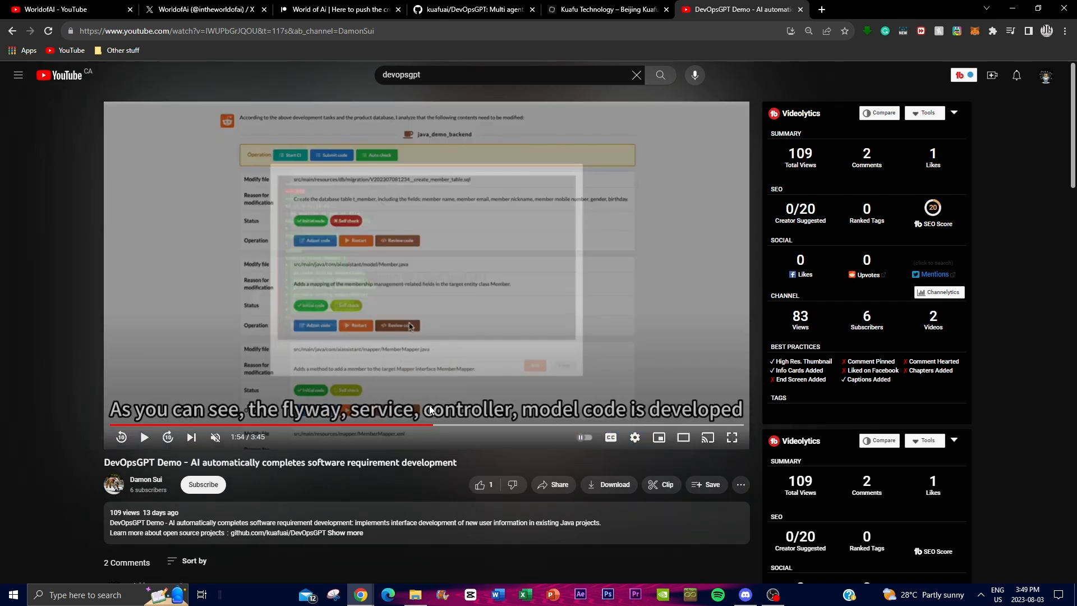
mouse_move(307, 332)
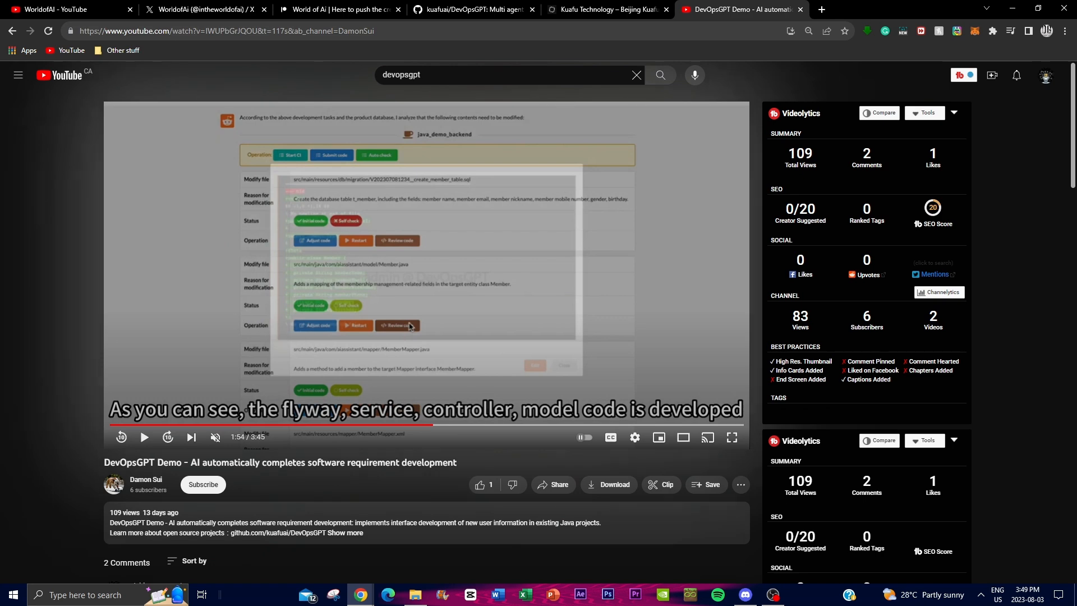
left_click(471, 9)
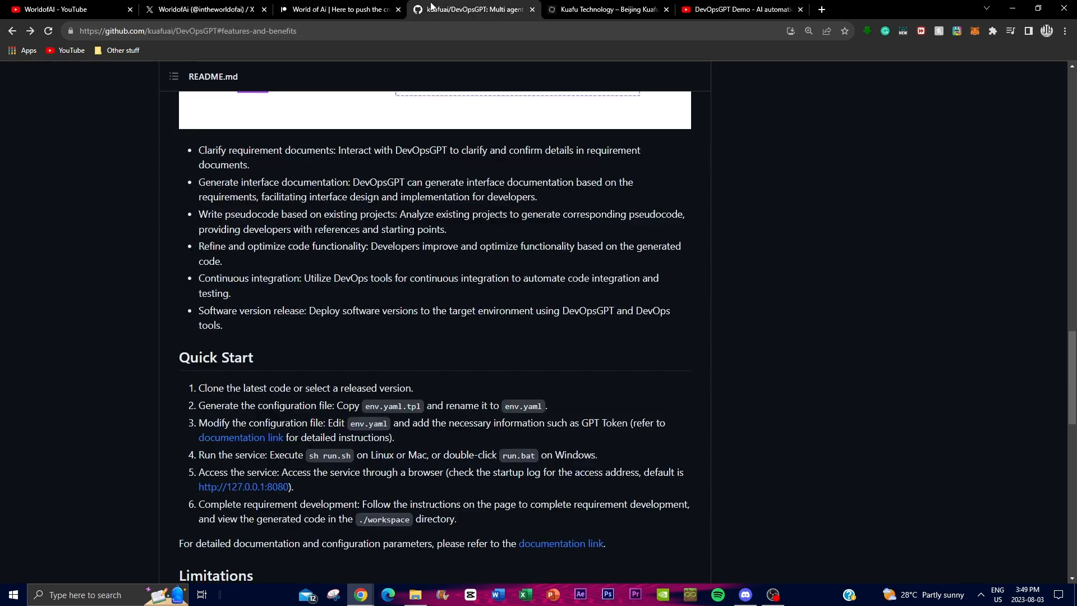
mouse_move(275, 241)
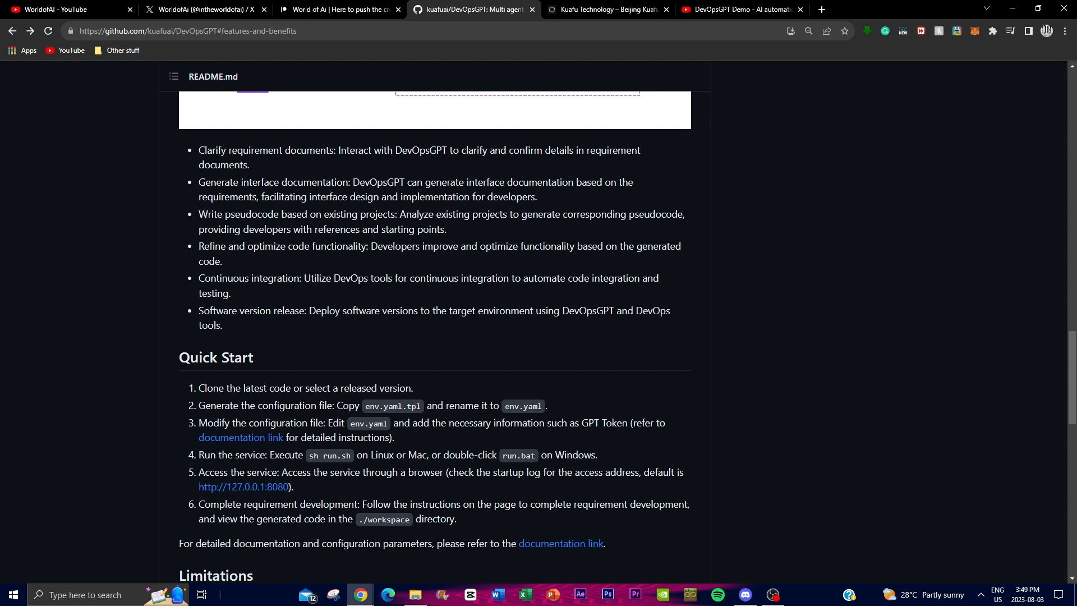
scroll("up", 3)
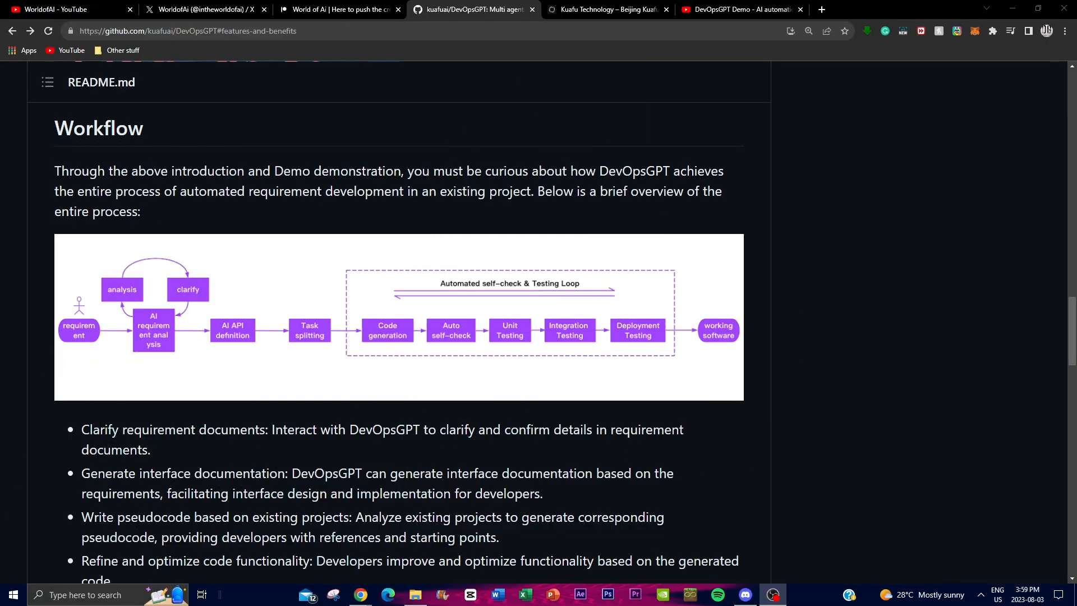
mouse_move(28, 312)
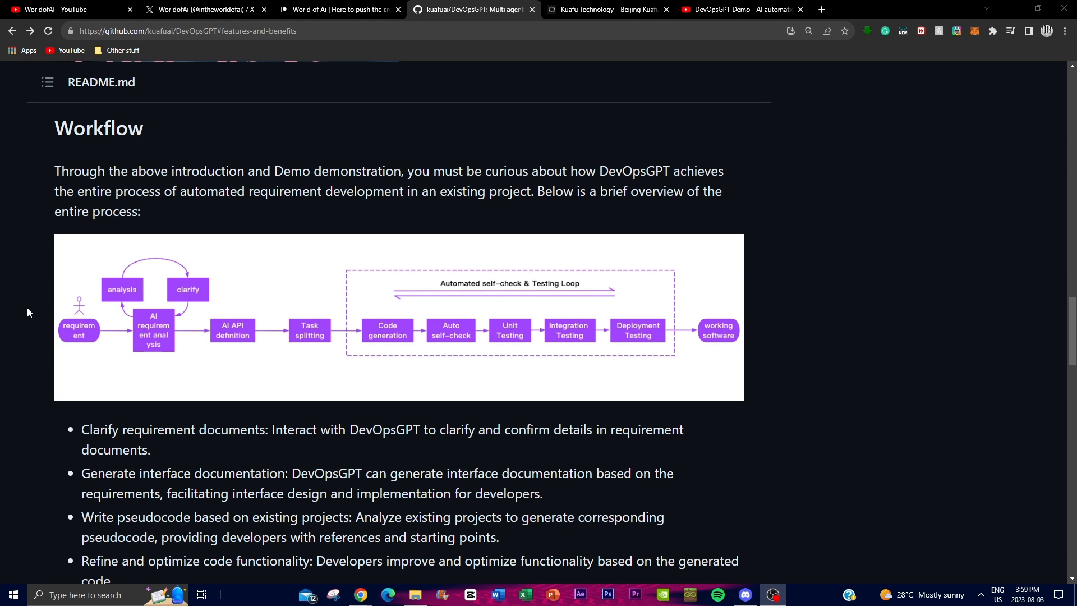
mouse_move(131, 324)
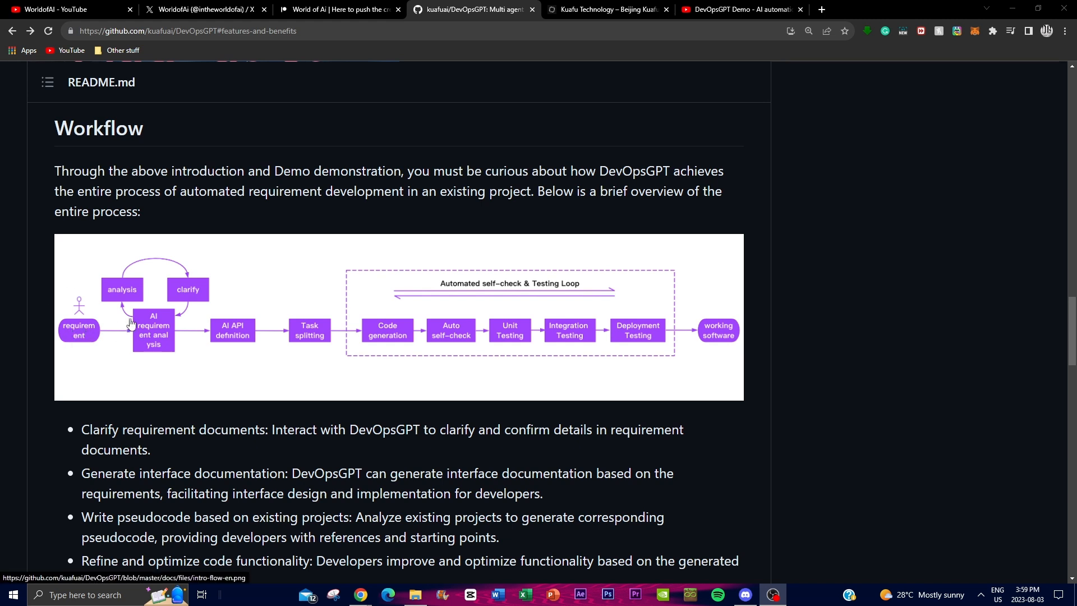
mouse_move(159, 330)
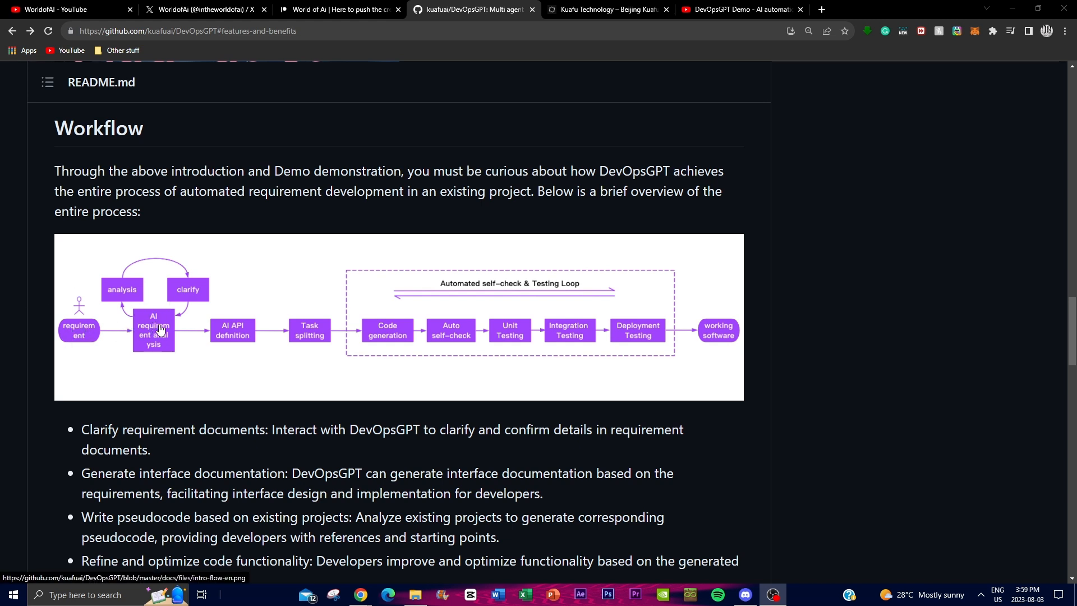
mouse_move(151, 321)
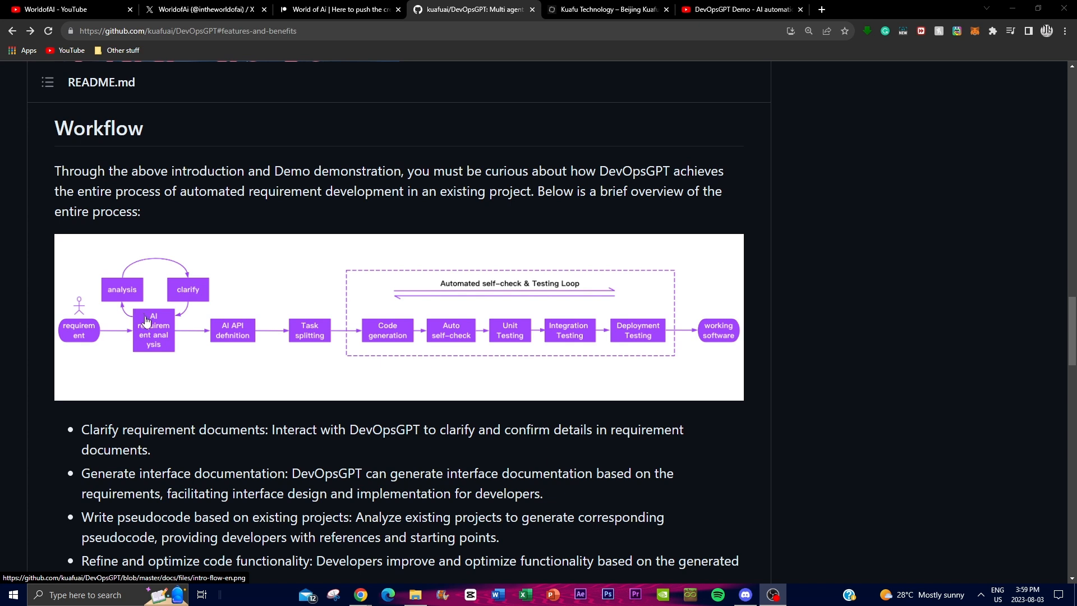
mouse_move(140, 309)
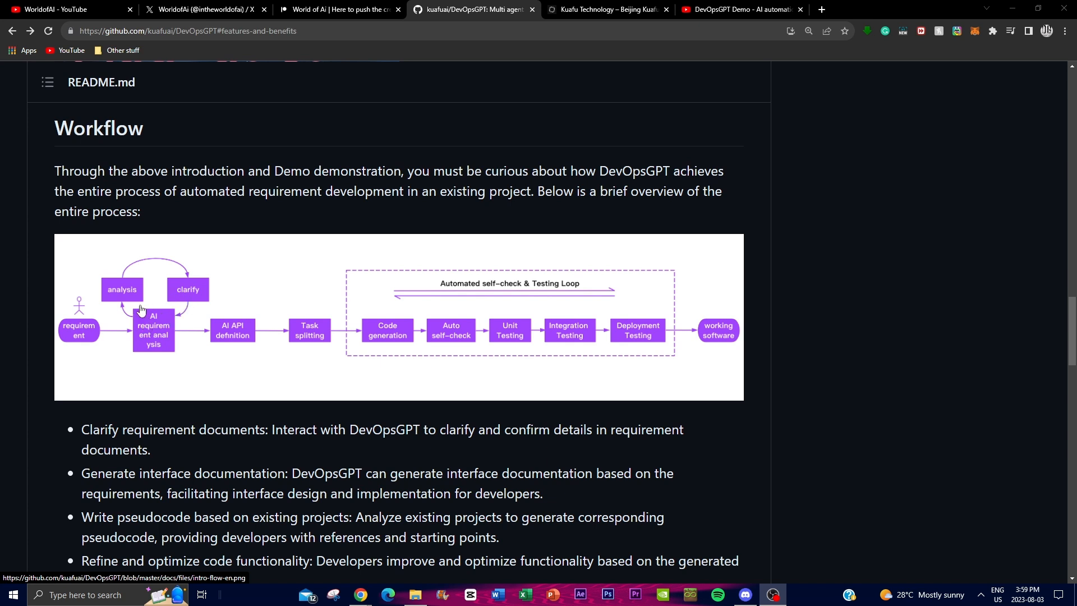
mouse_move(95, 336)
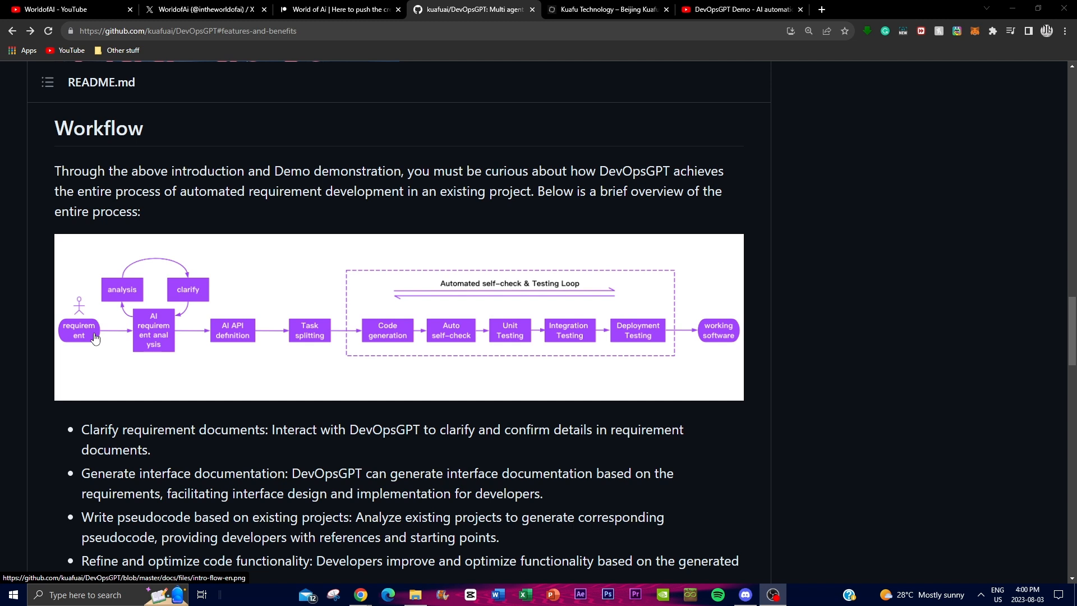
mouse_move(165, 363)
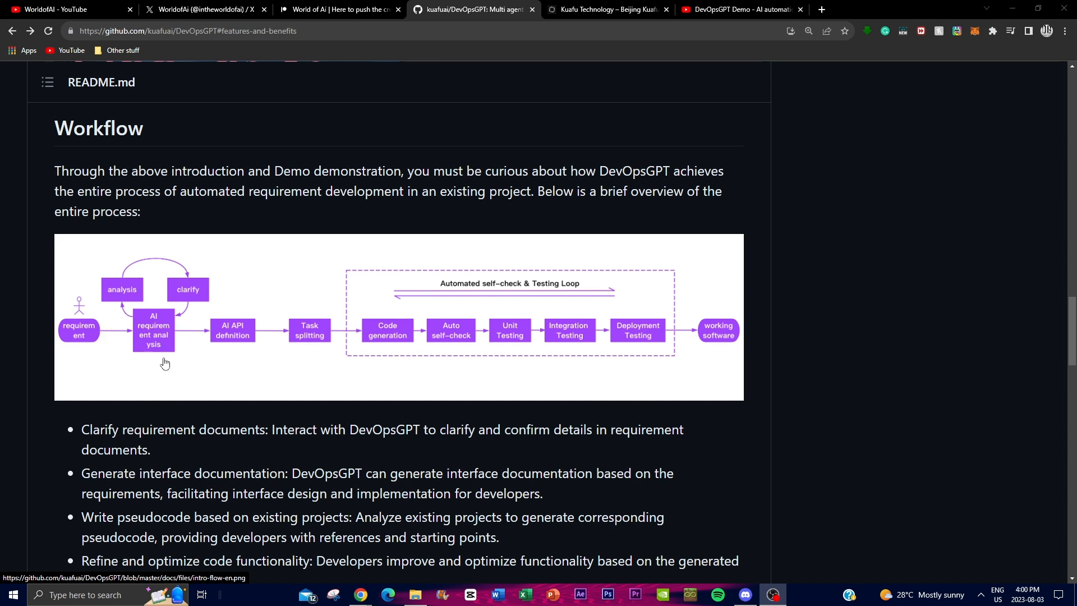
mouse_move(151, 312)
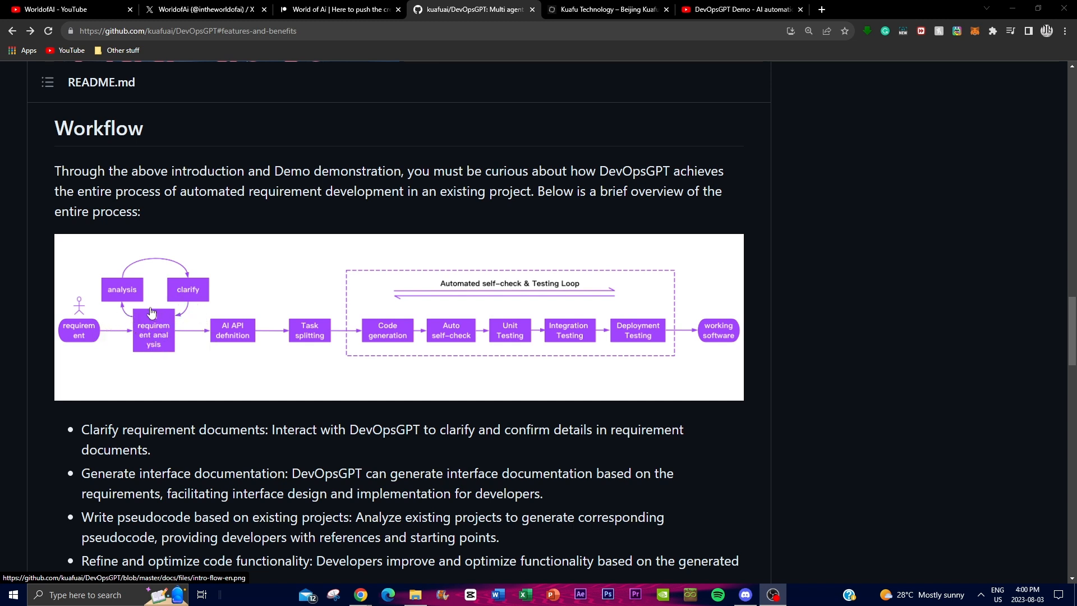
mouse_move(153, 336)
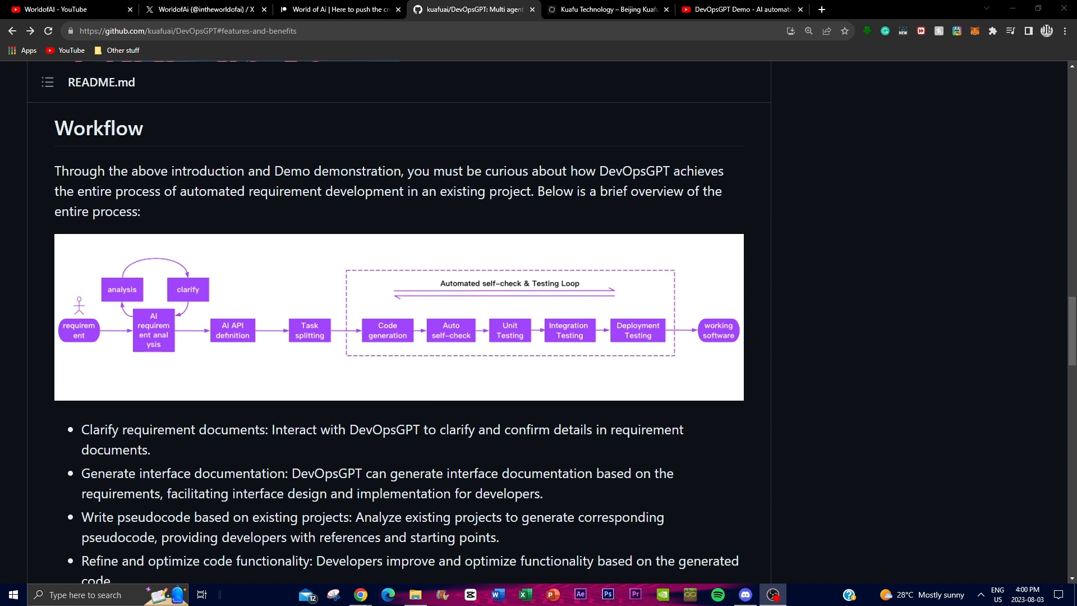
mouse_move(174, 385)
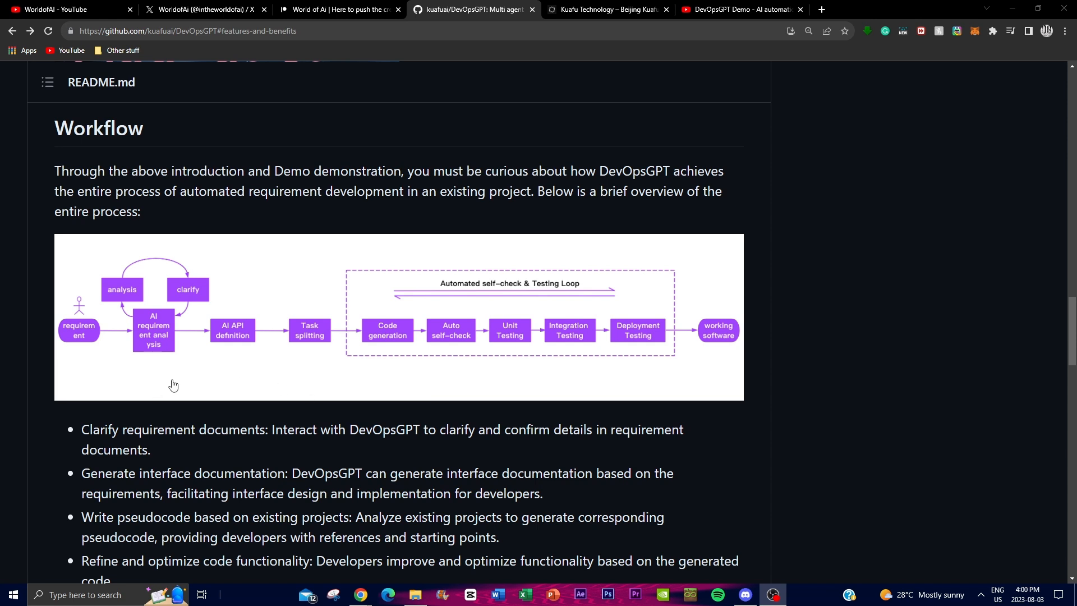
mouse_move(96, 289)
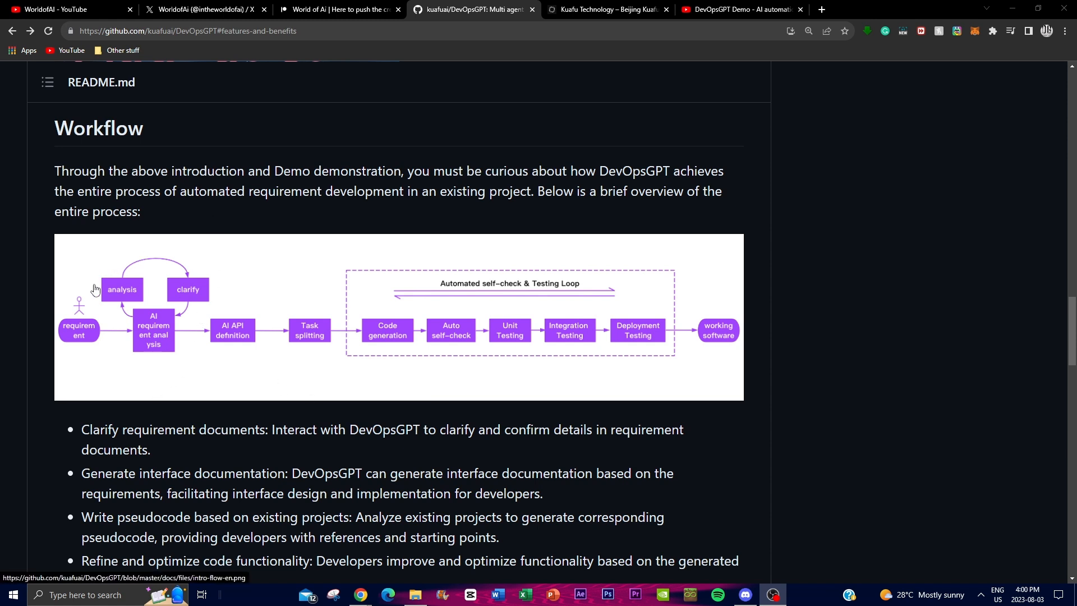
mouse_move(94, 289)
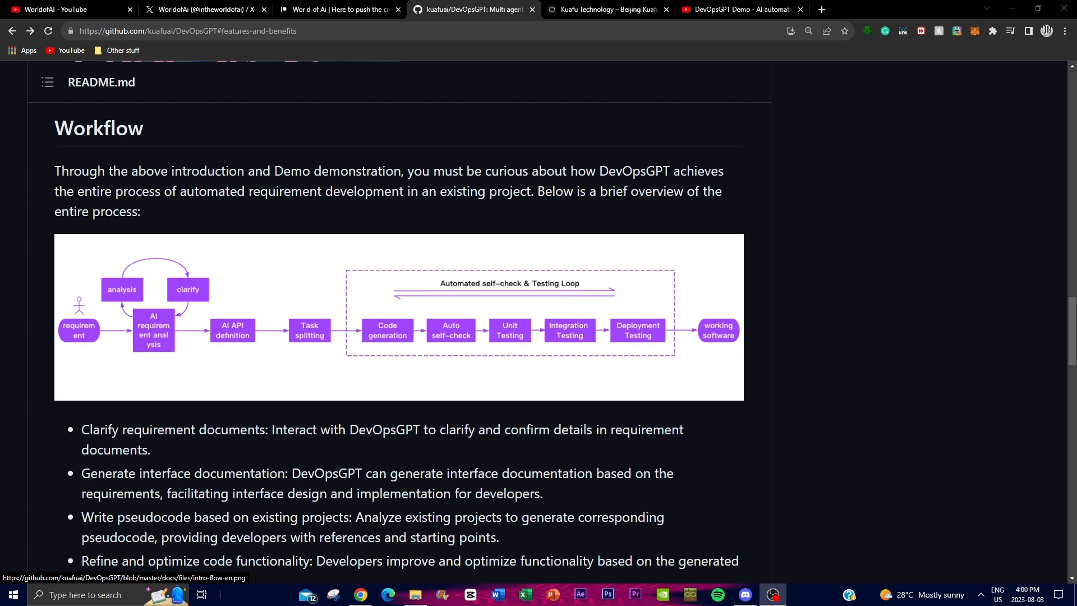
mouse_move(435, 373)
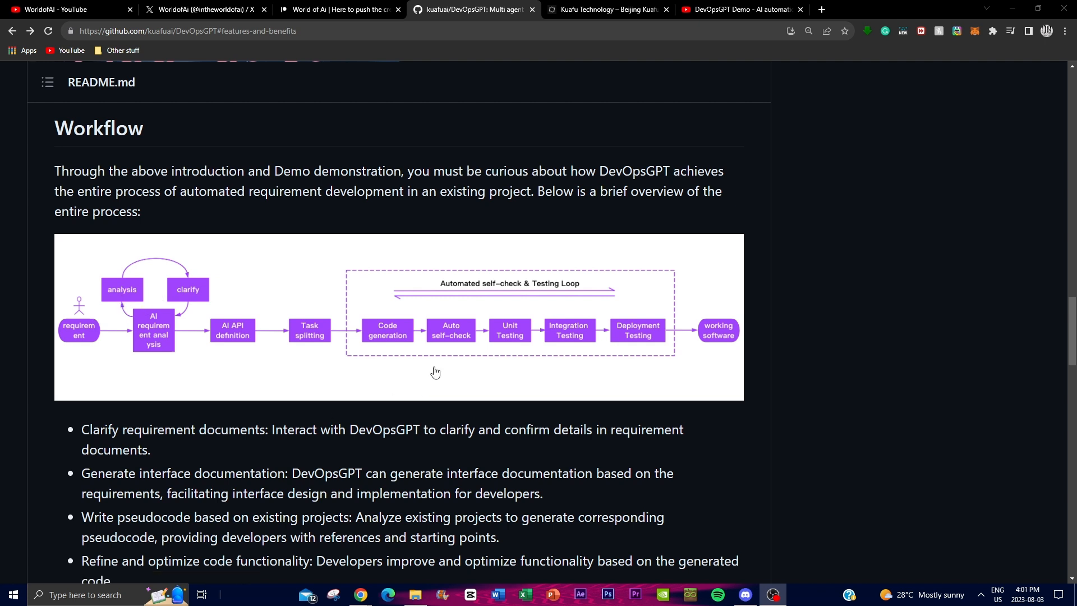
mouse_move(224, 374)
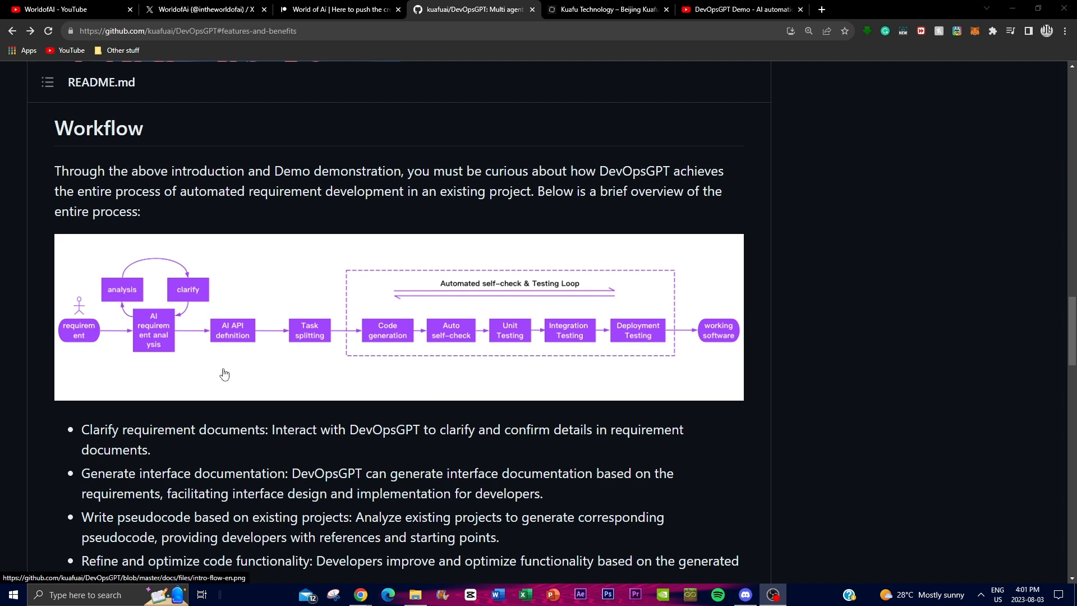
mouse_move(225, 353)
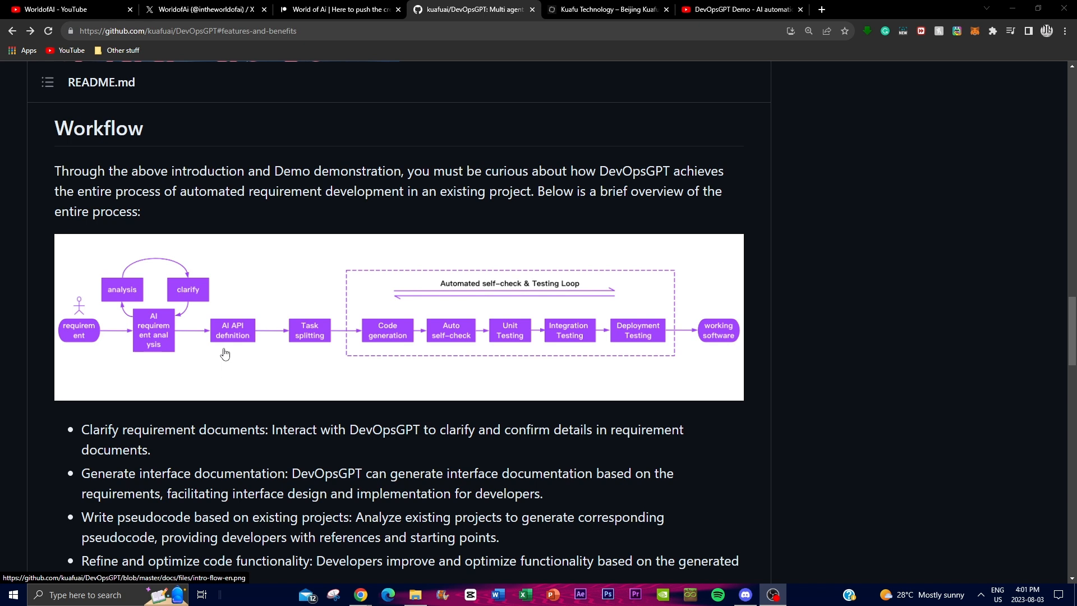
mouse_move(224, 343)
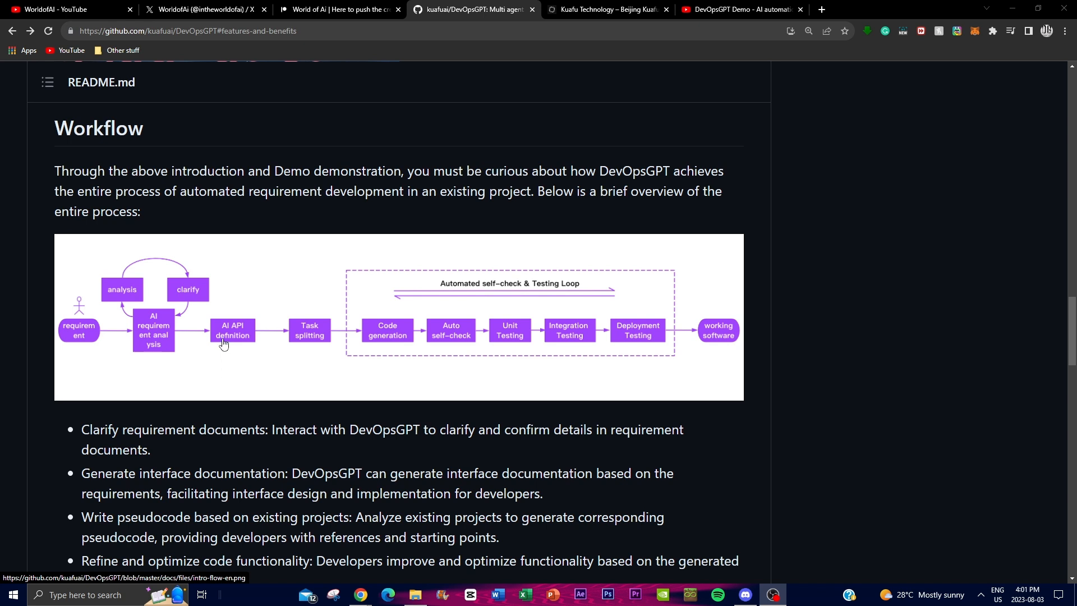
mouse_move(97, 314)
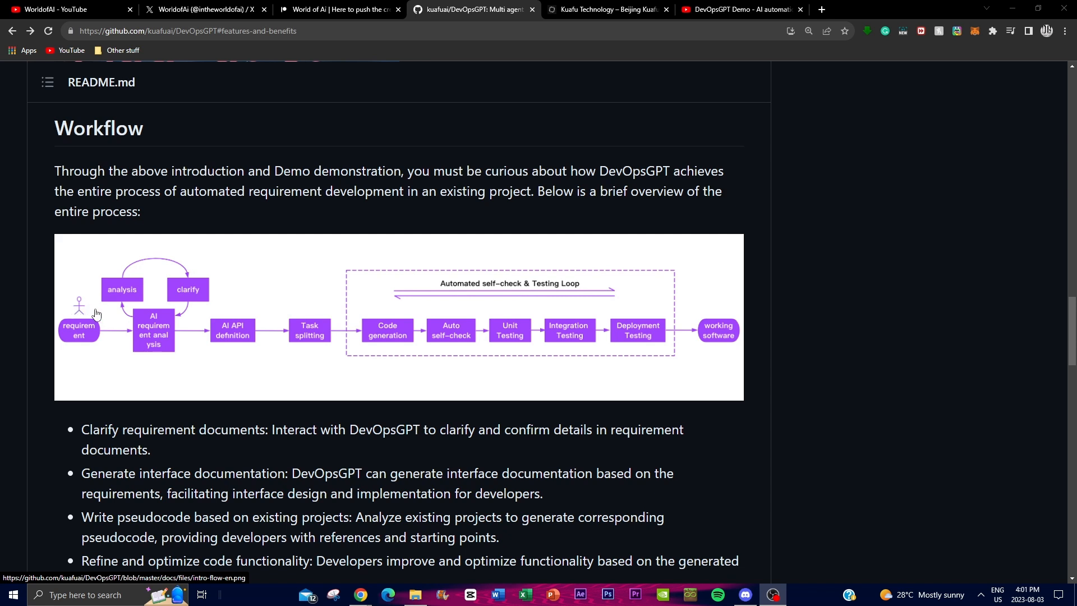
mouse_move(345, 342)
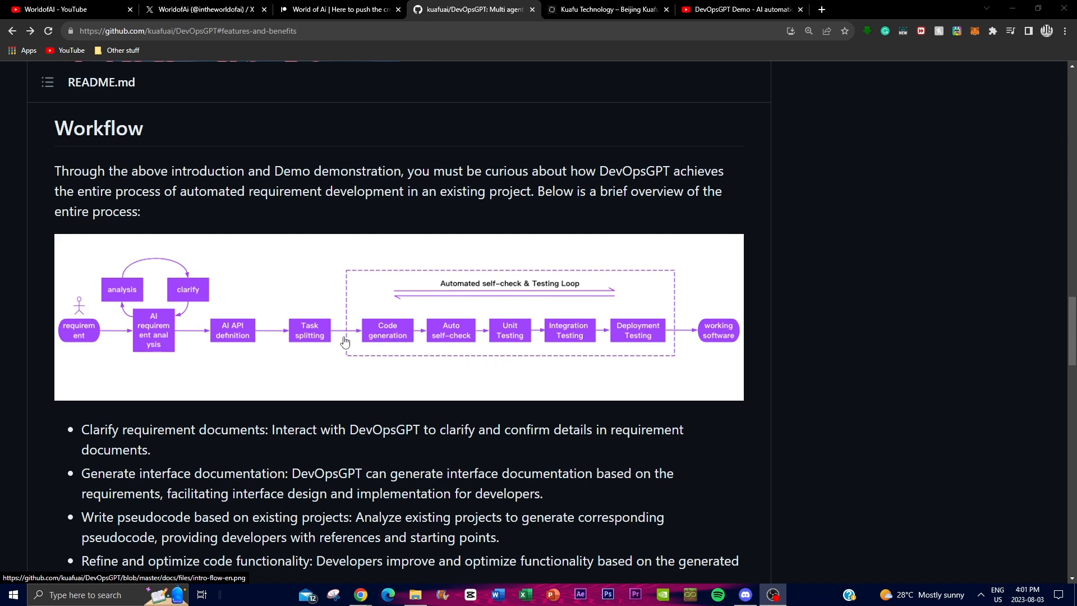
mouse_move(270, 368)
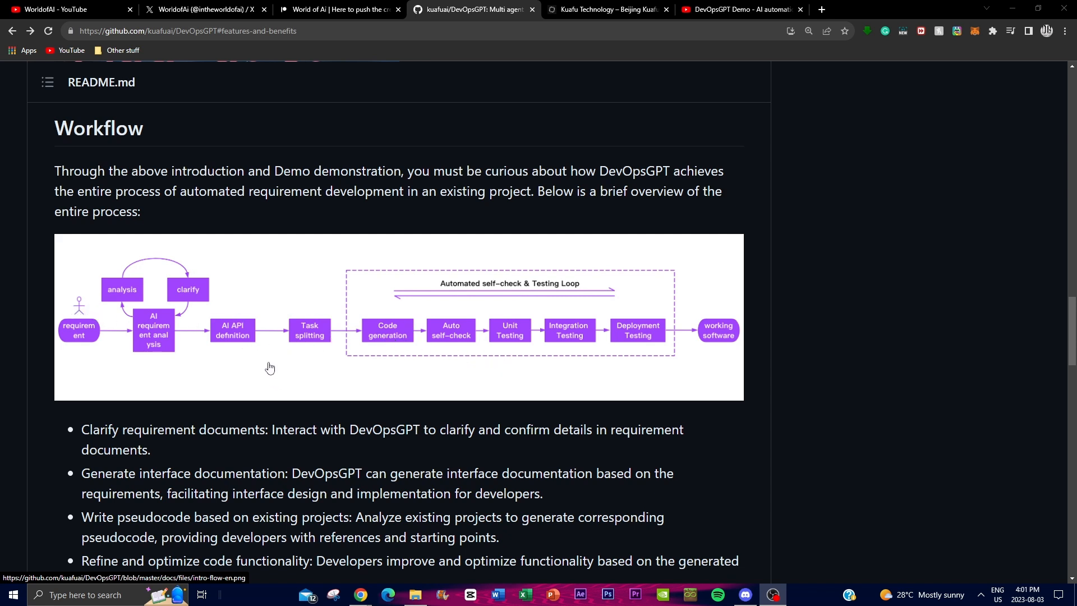
mouse_move(264, 371)
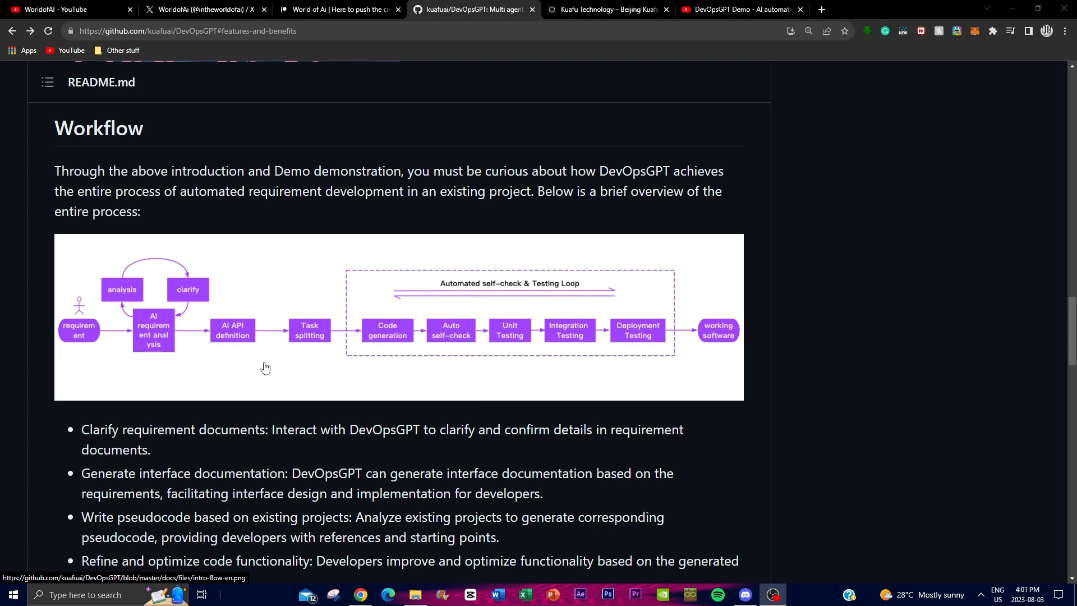
mouse_move(205, 312)
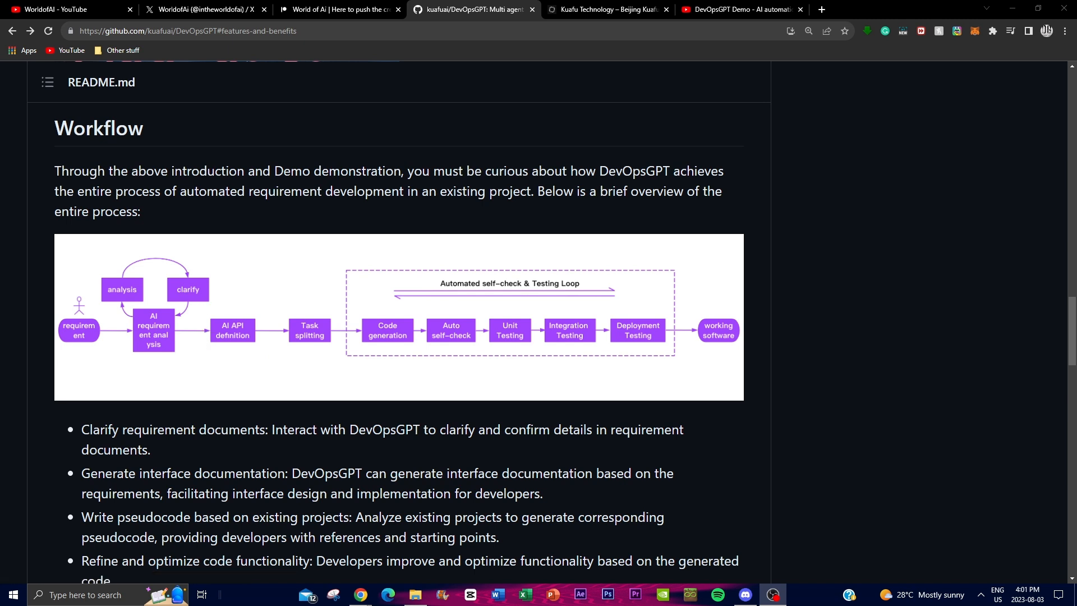
mouse_move(279, 327)
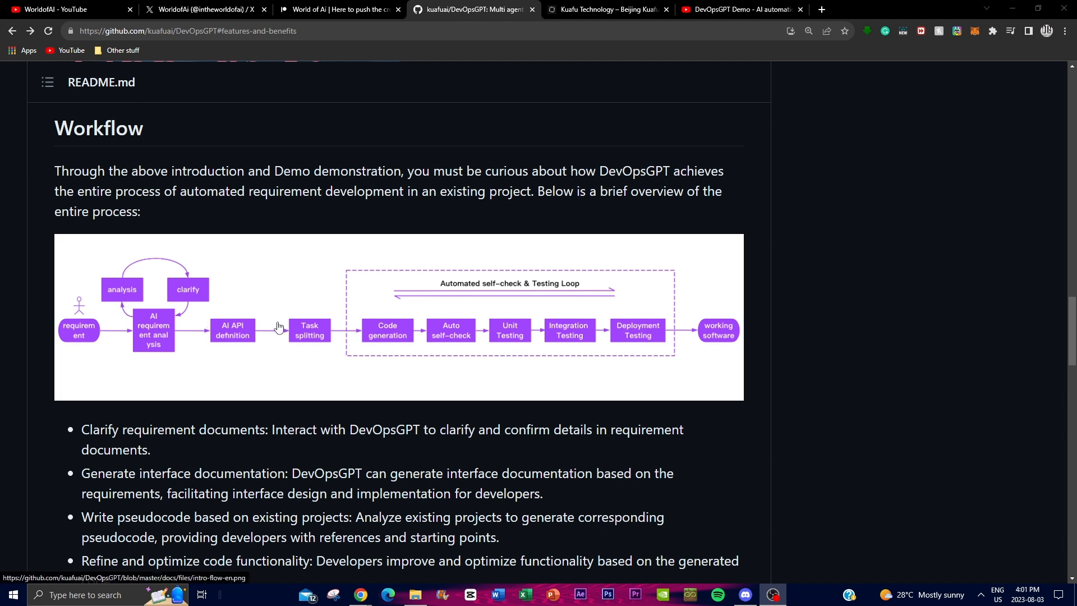
mouse_move(314, 315)
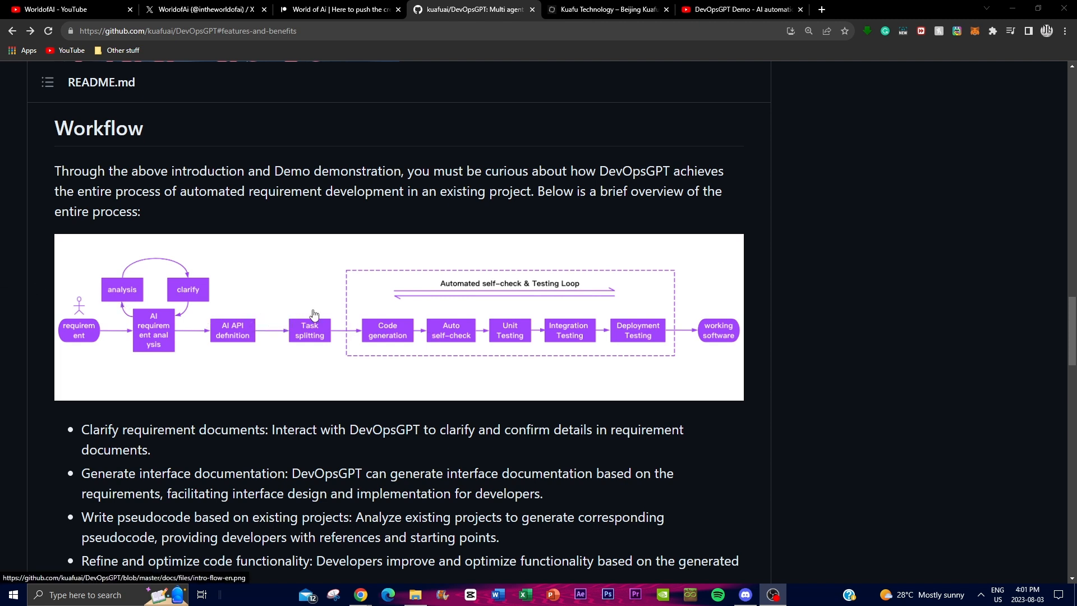
mouse_move(294, 304)
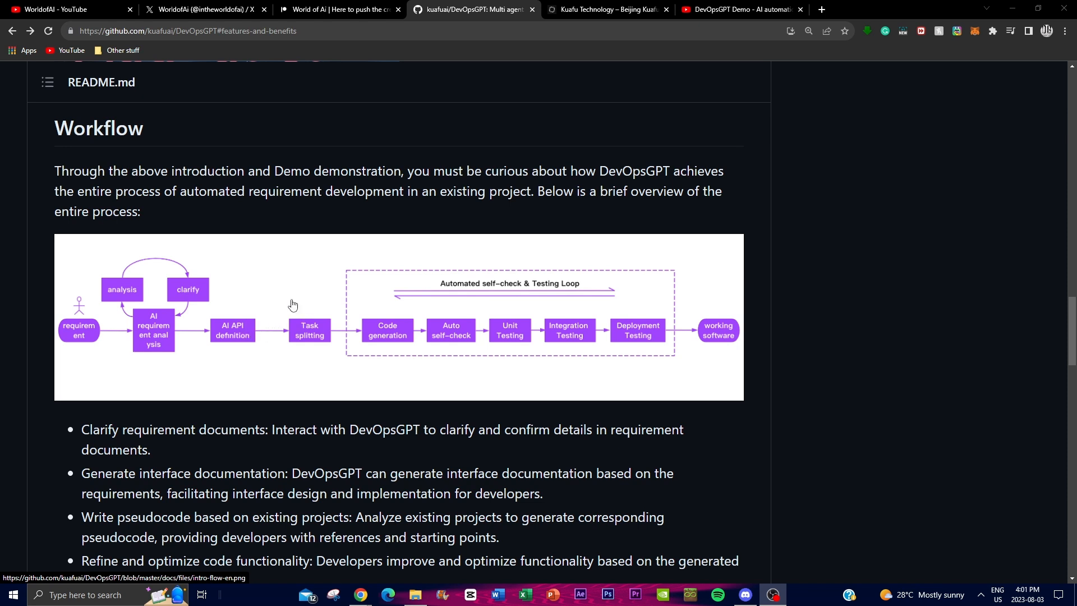
mouse_move(461, 302)
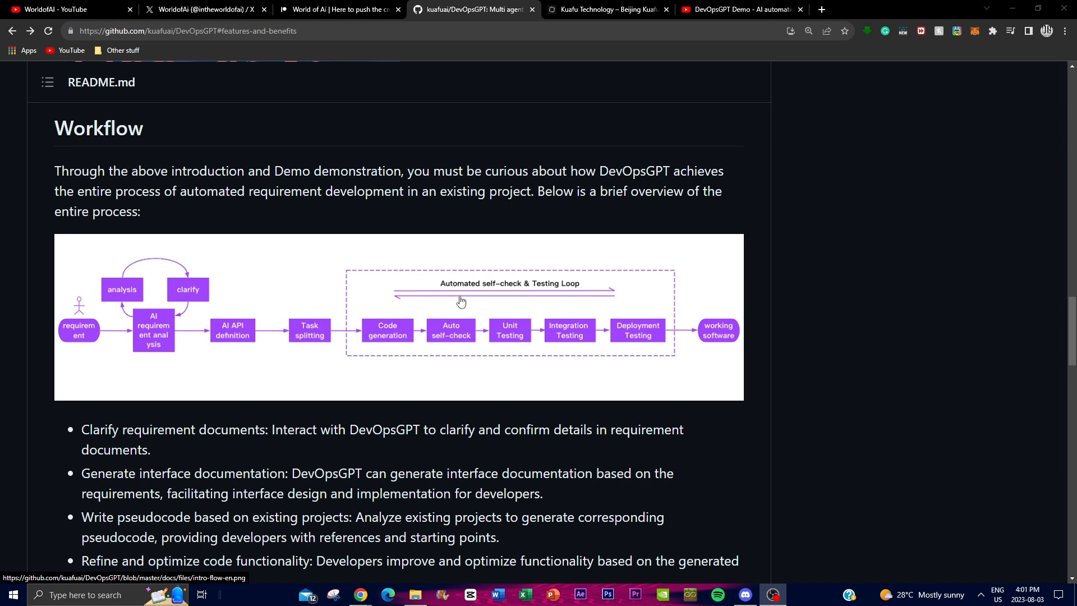
mouse_move(306, 348)
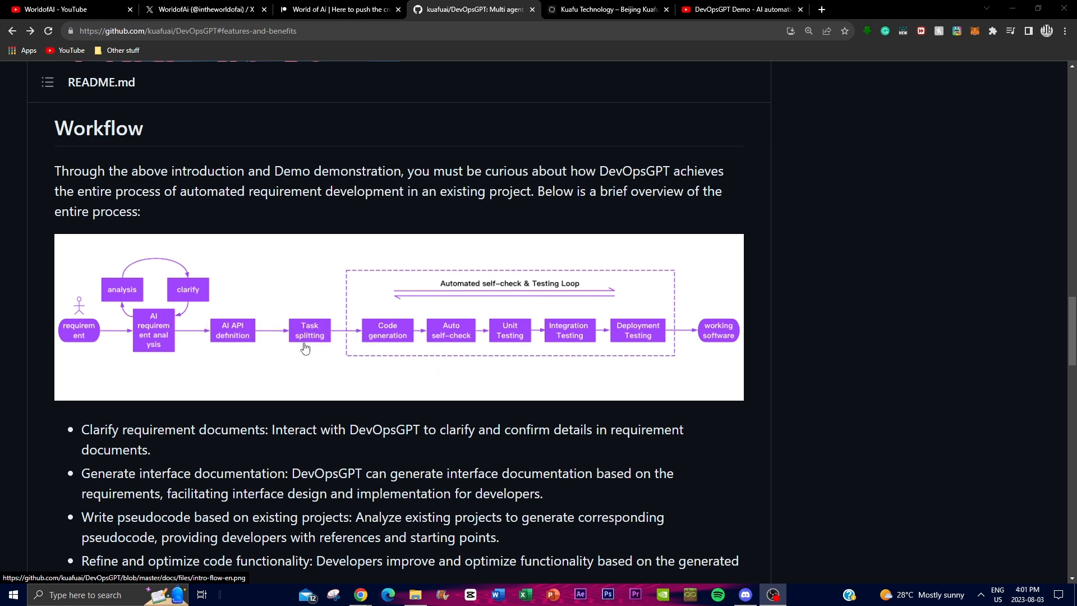
mouse_move(477, 344)
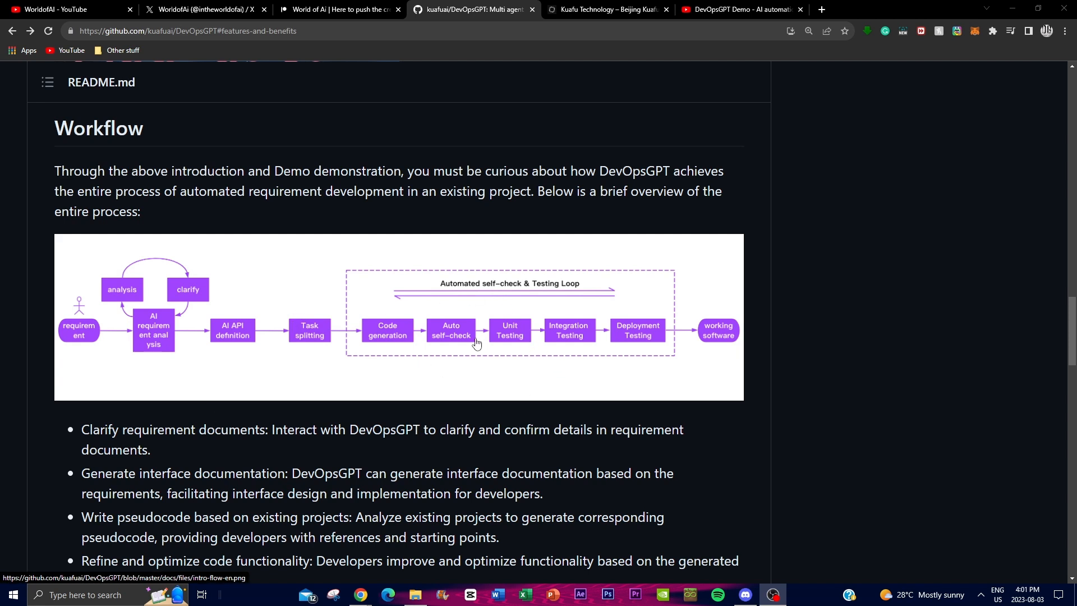
mouse_move(251, 89)
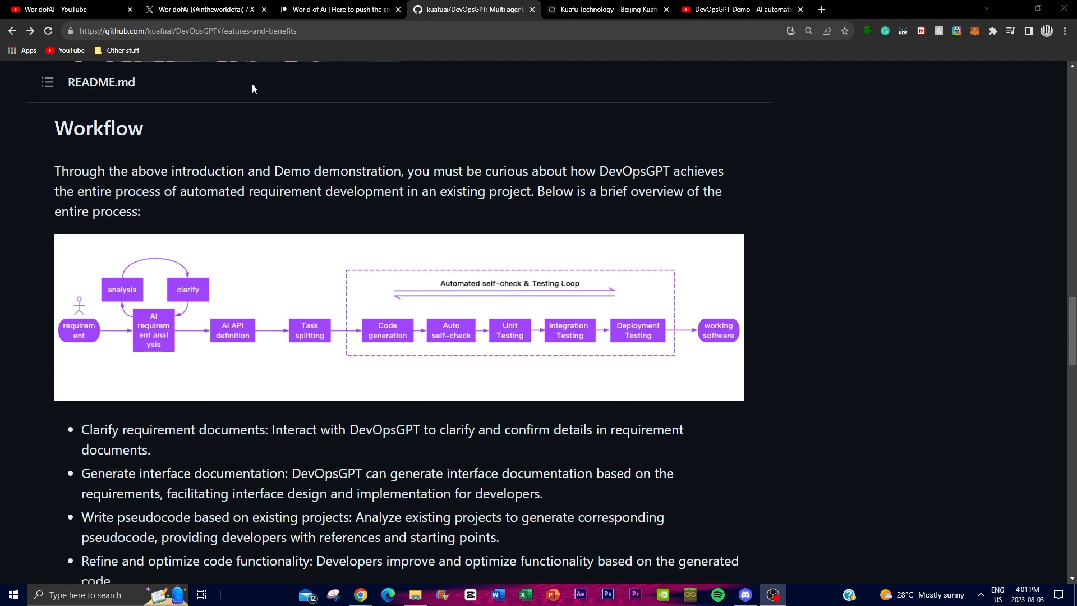
mouse_move(570, 306)
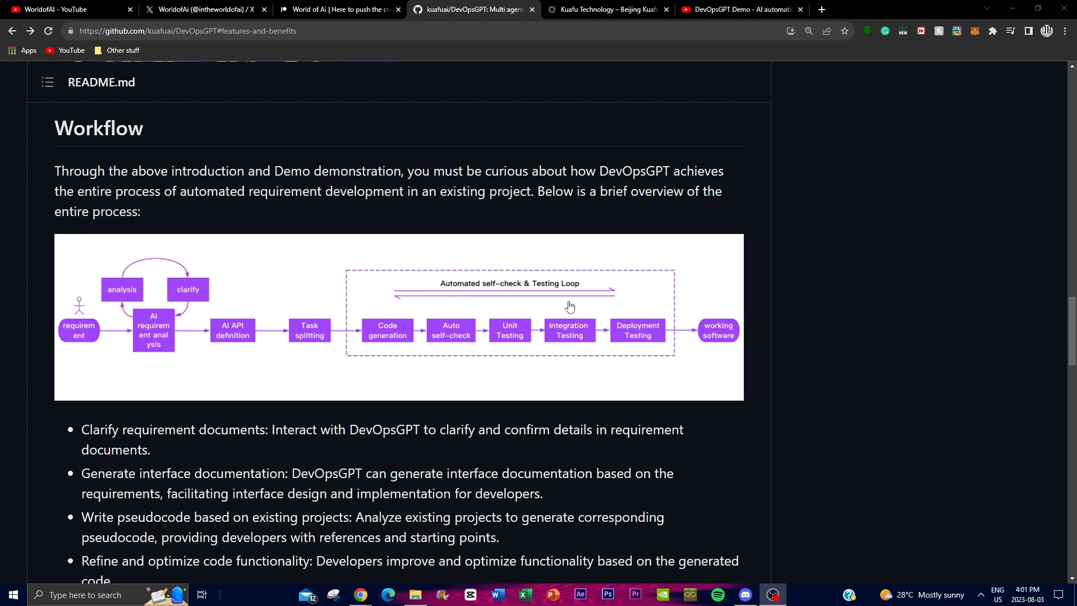
mouse_move(571, 311)
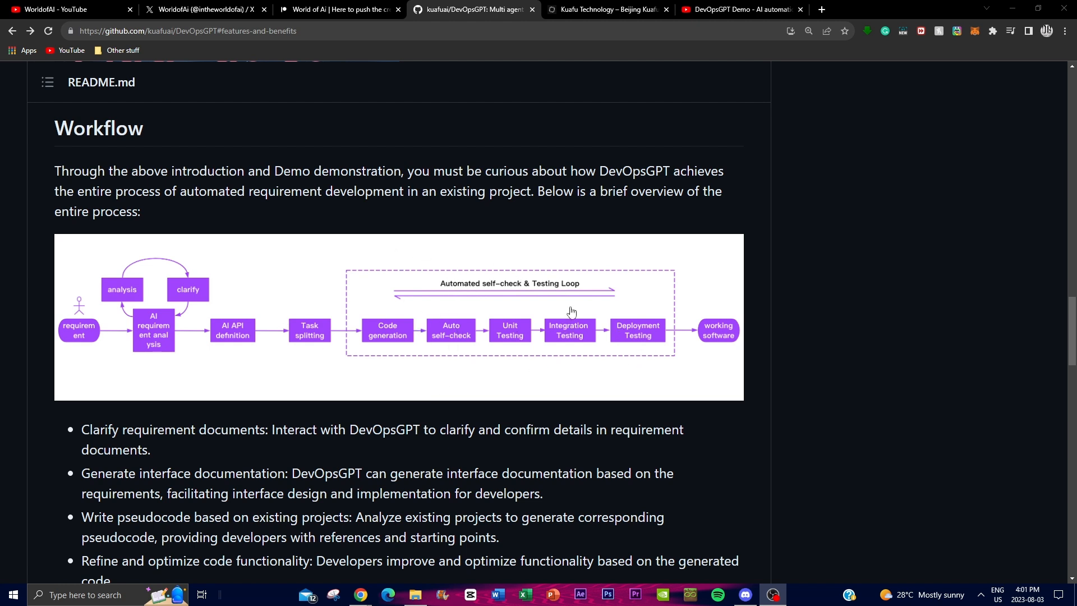
mouse_move(596, 248)
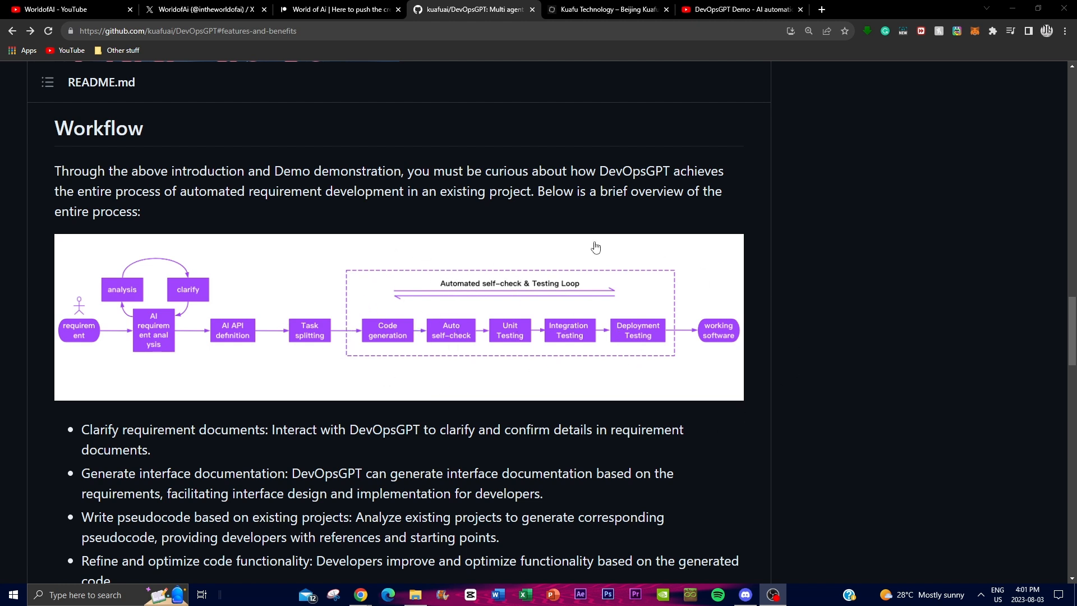
mouse_move(554, 314)
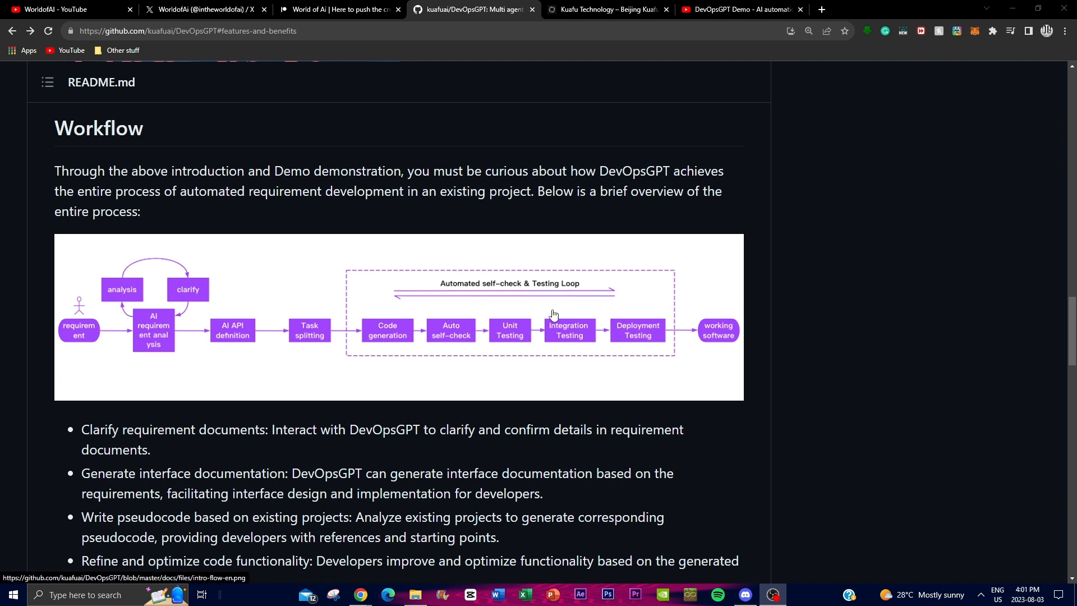
mouse_move(627, 248)
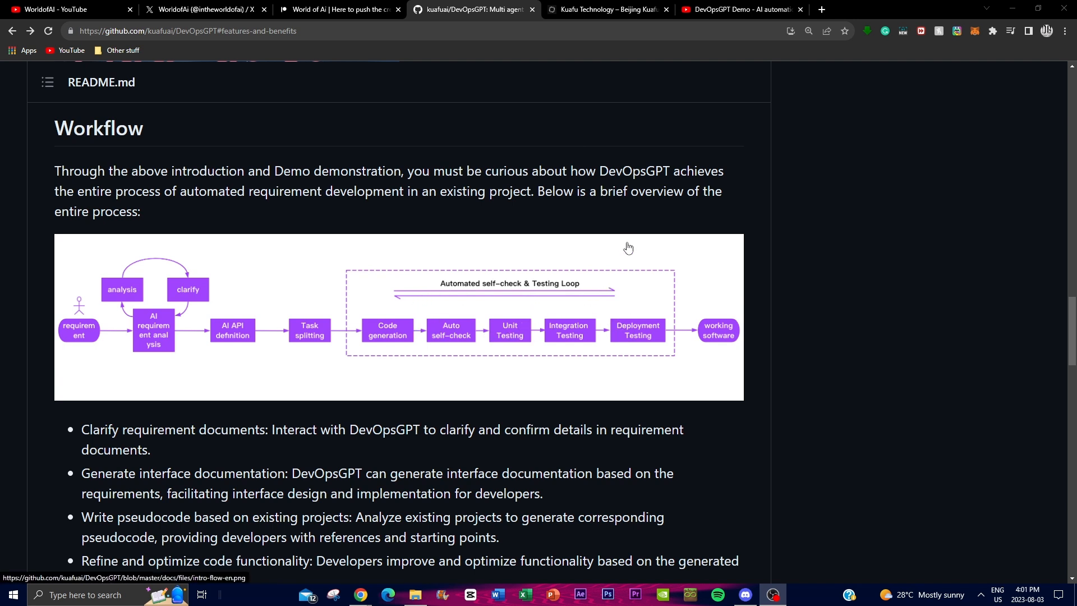
mouse_move(682, 337)
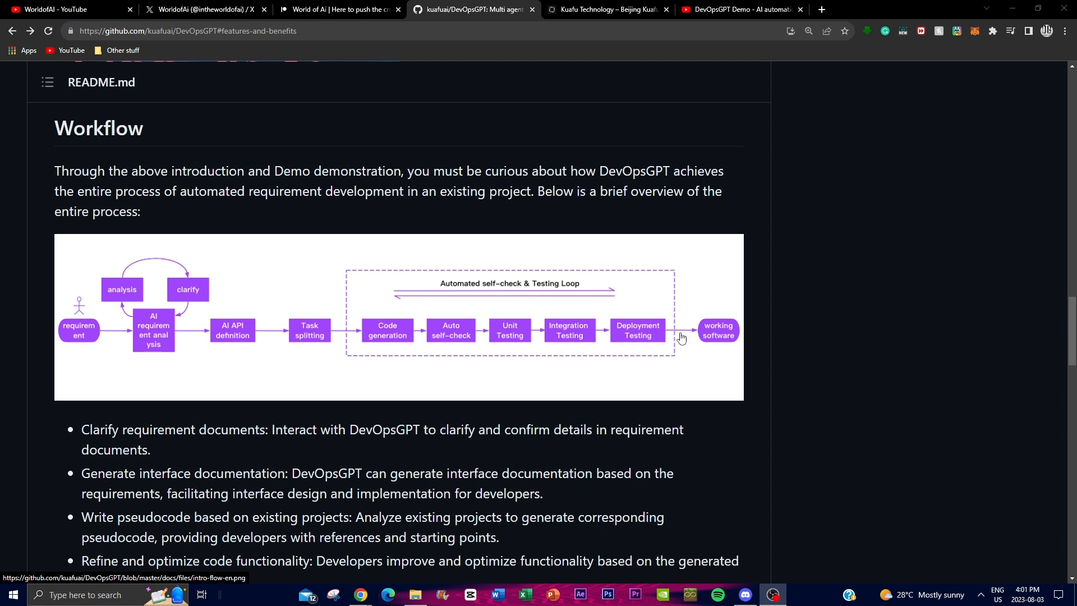
mouse_move(319, 354)
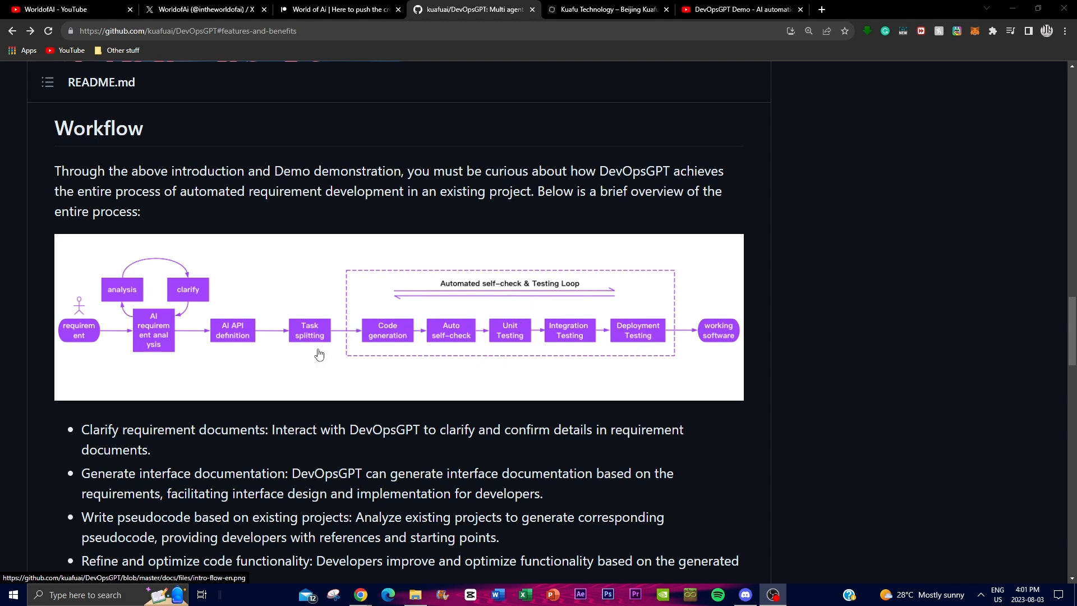
mouse_move(387, 351)
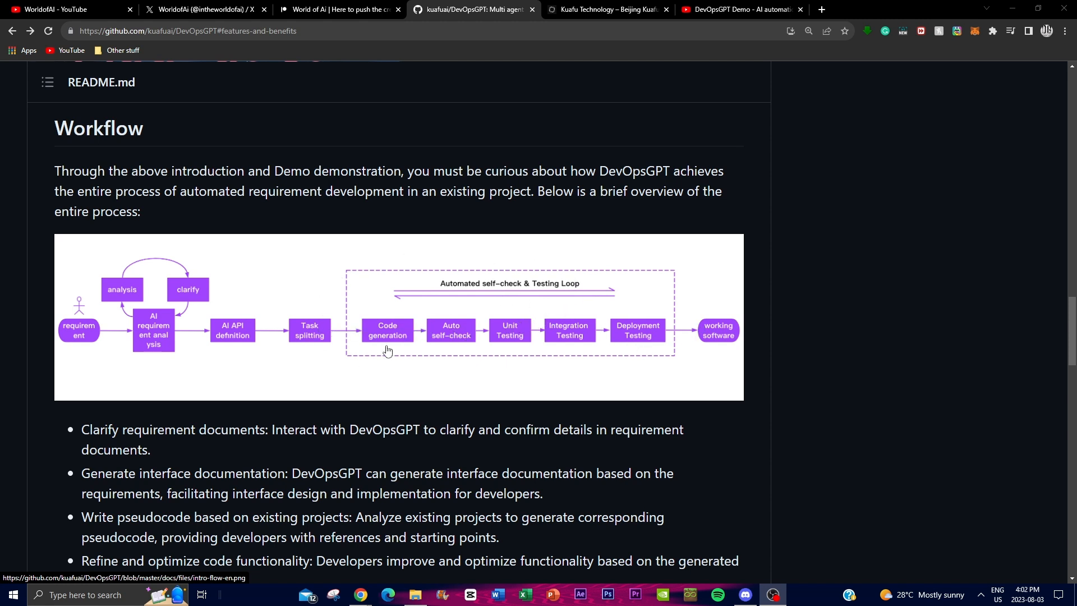
mouse_move(801, 295)
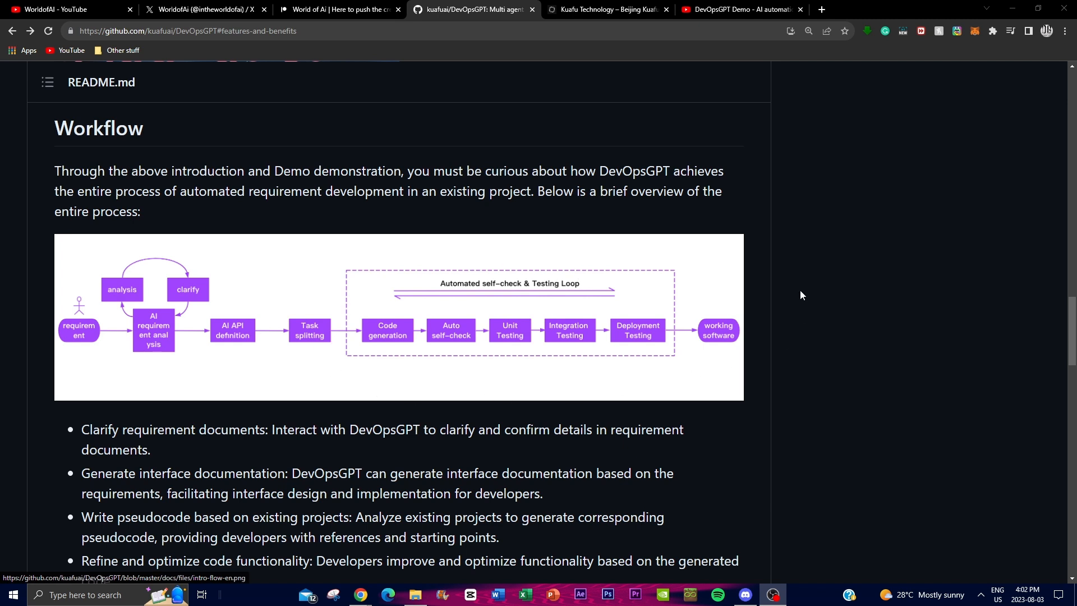
mouse_move(210, 336)
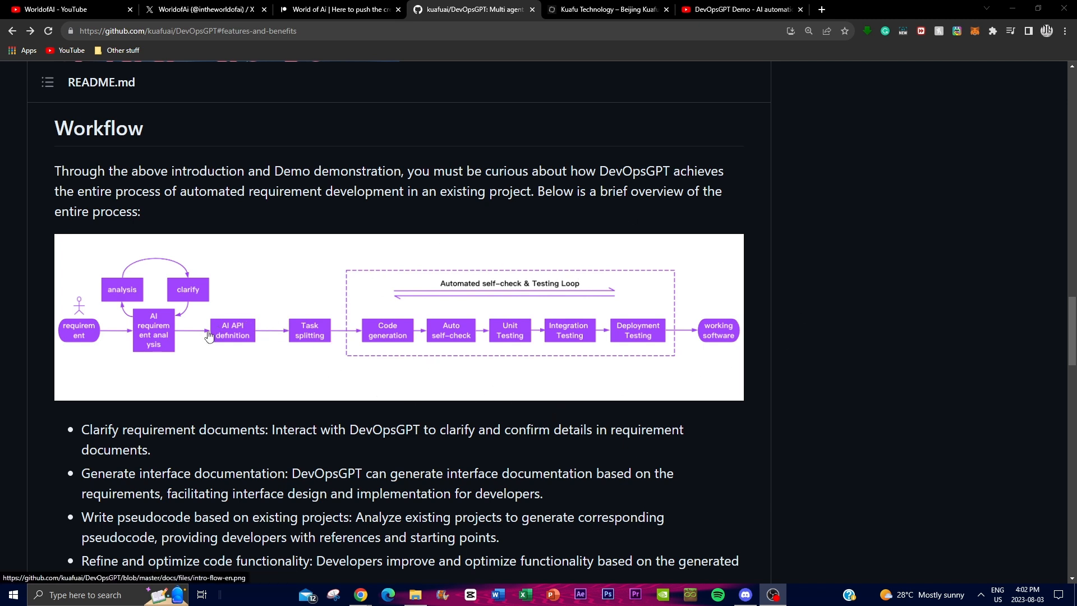
mouse_move(254, 344)
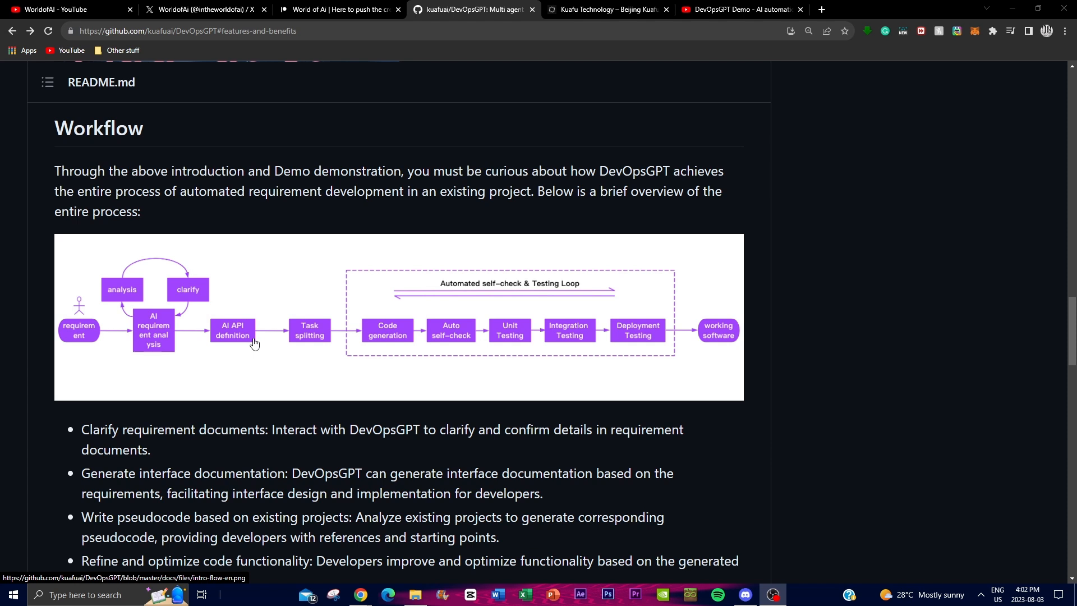
mouse_move(459, 331)
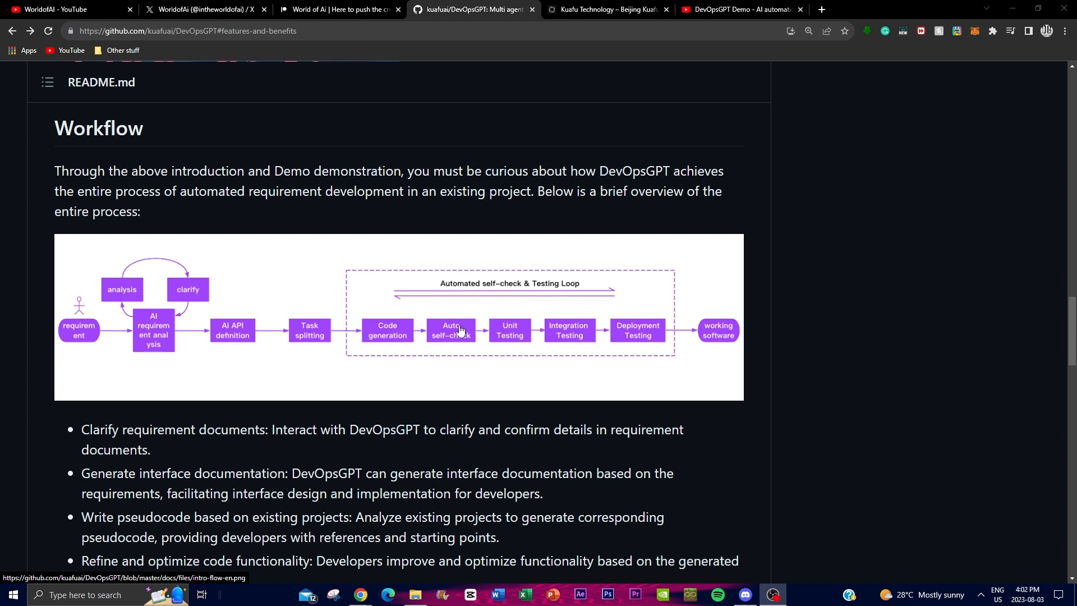
mouse_move(565, 334)
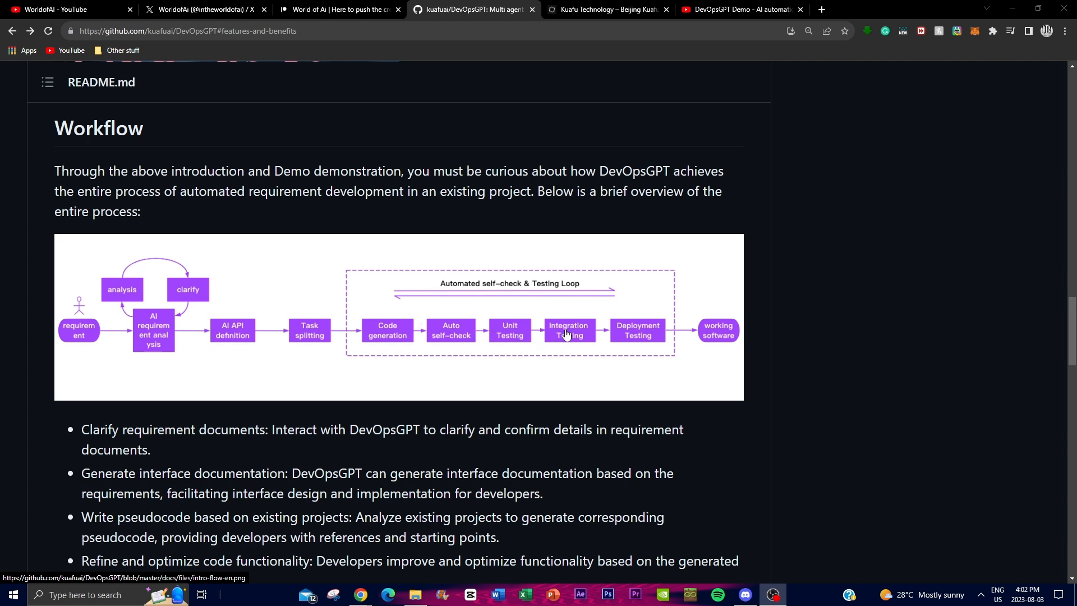
mouse_move(893, 346)
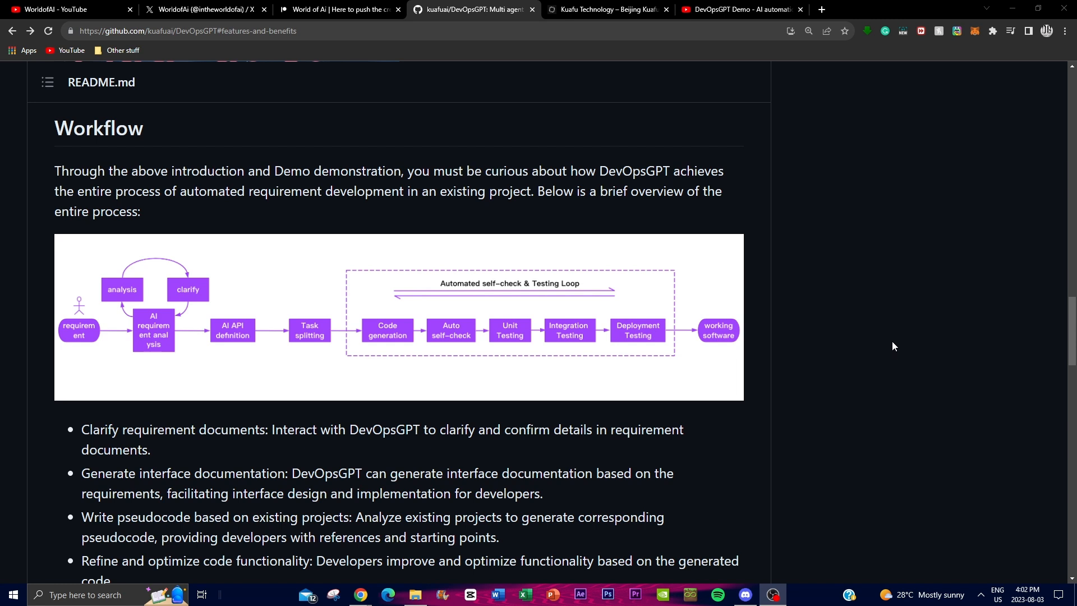
mouse_move(419, 337)
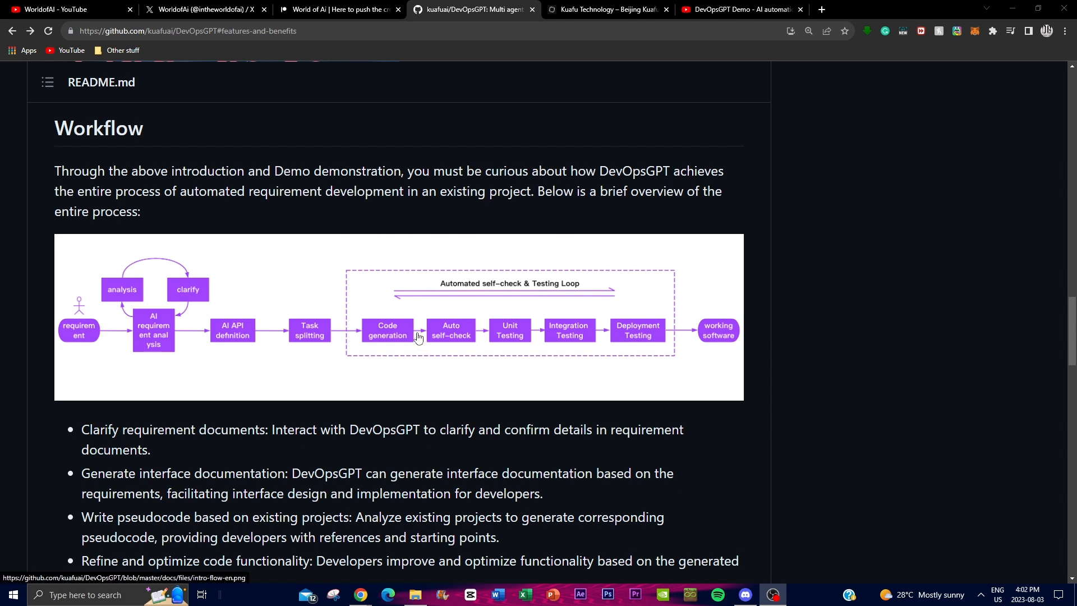
mouse_move(404, 323)
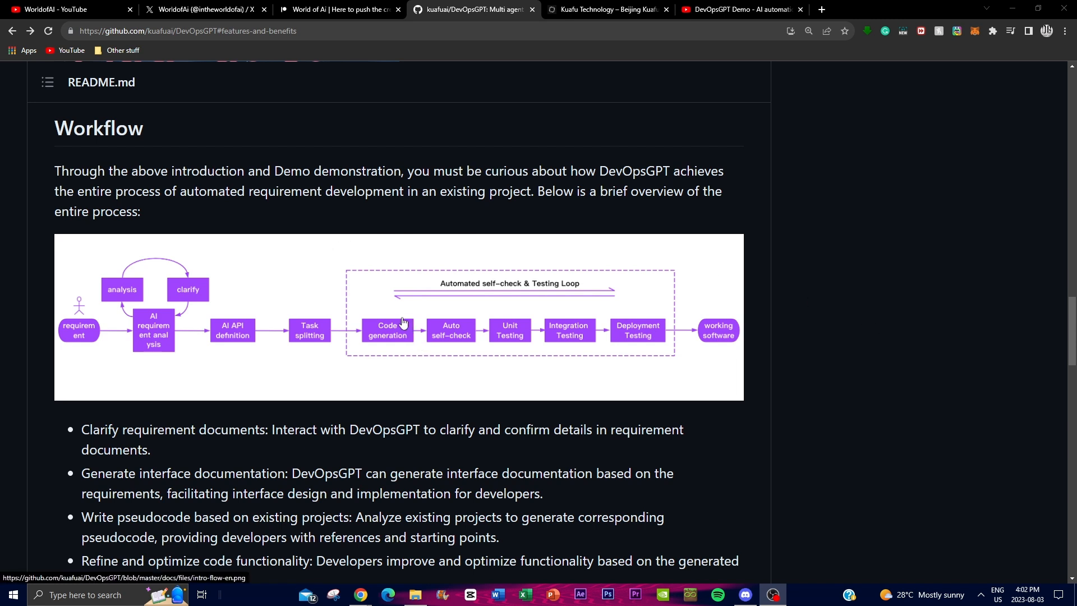
mouse_move(521, 407)
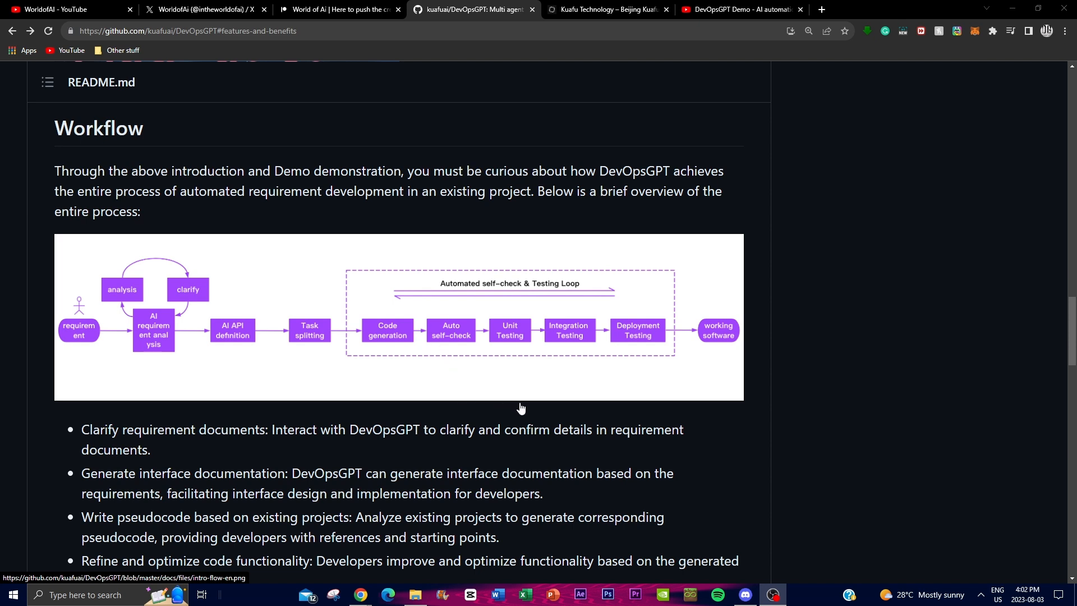
mouse_move(137, 341)
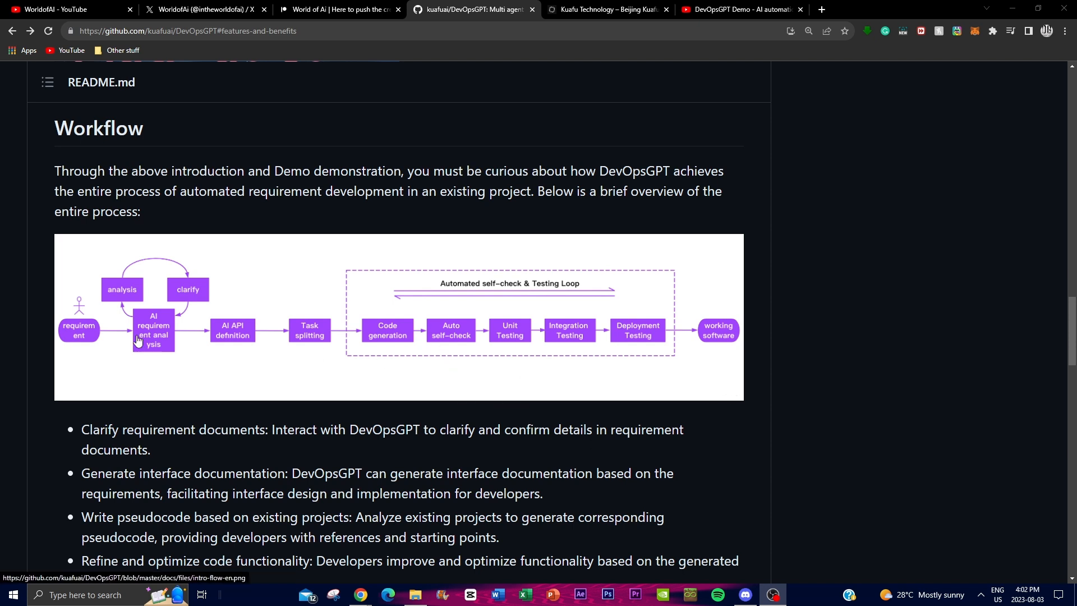
mouse_move(775, 374)
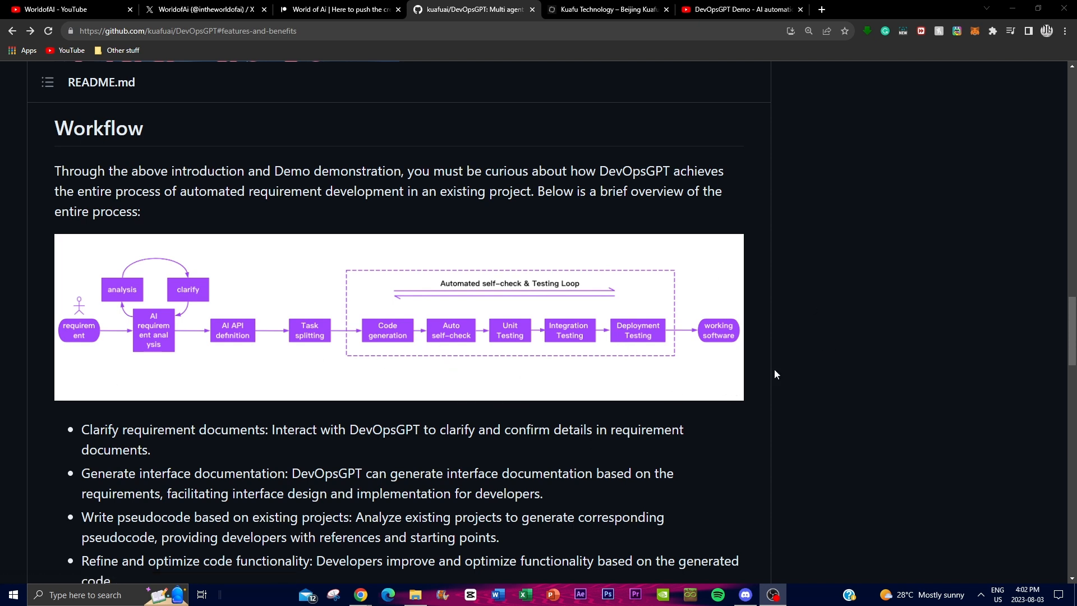
mouse_move(950, 303)
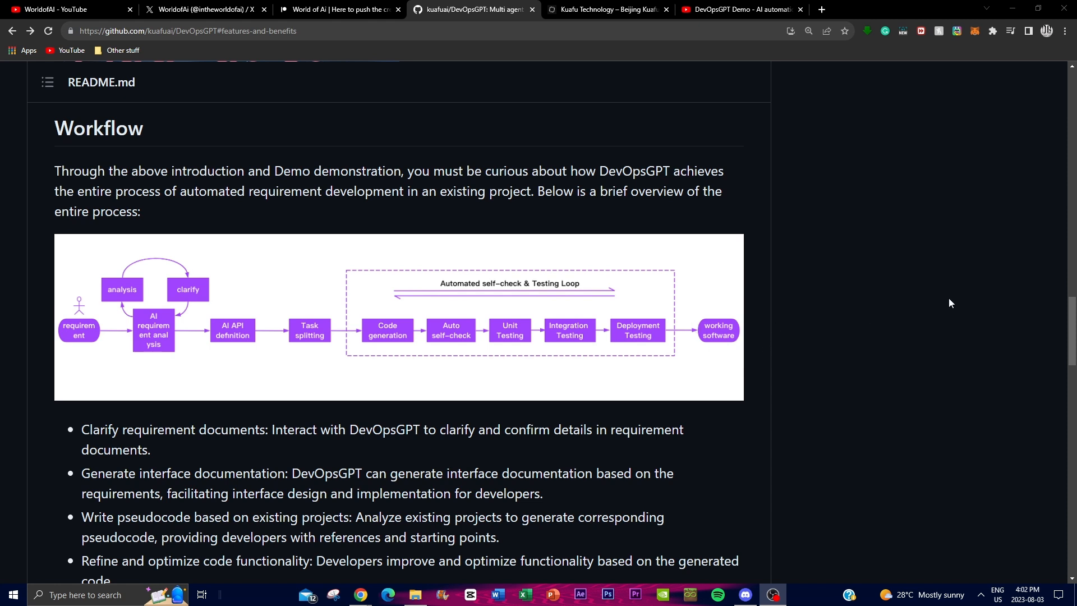
mouse_move(1035, 294)
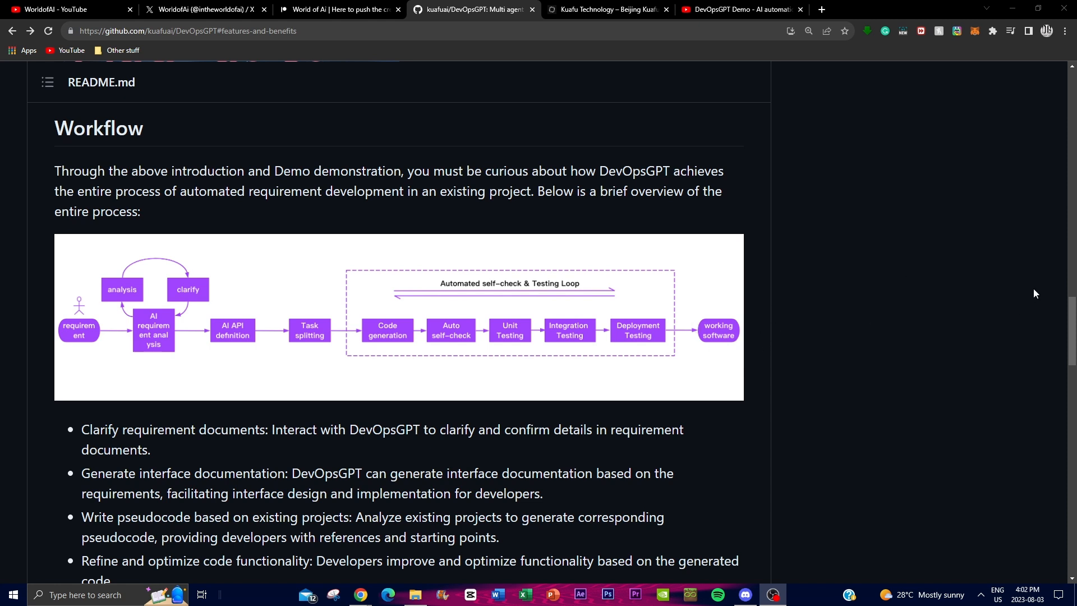
mouse_move(731, 278)
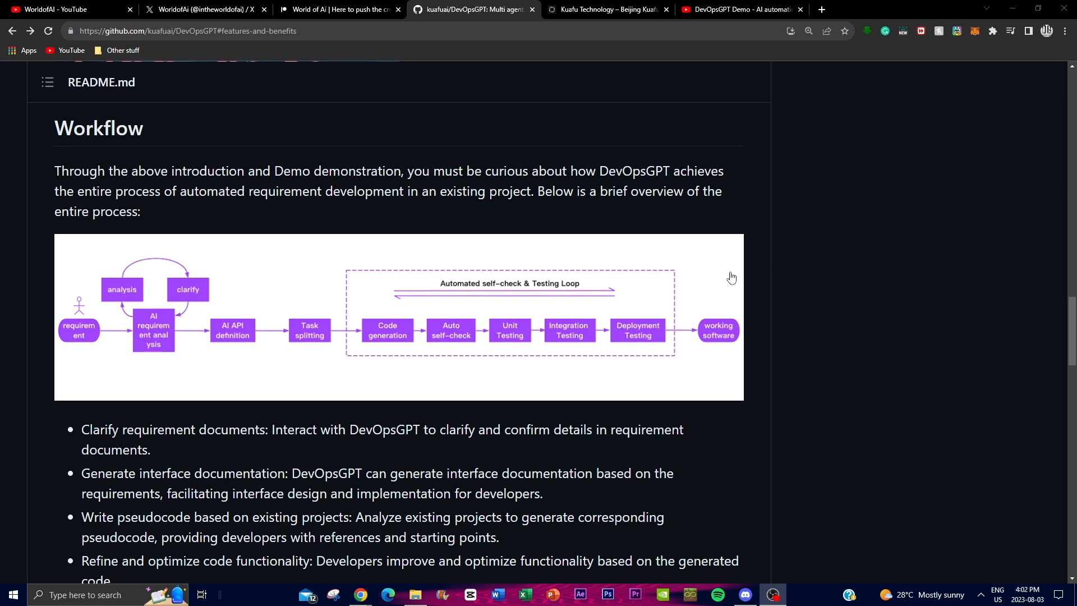
mouse_move(211, 399)
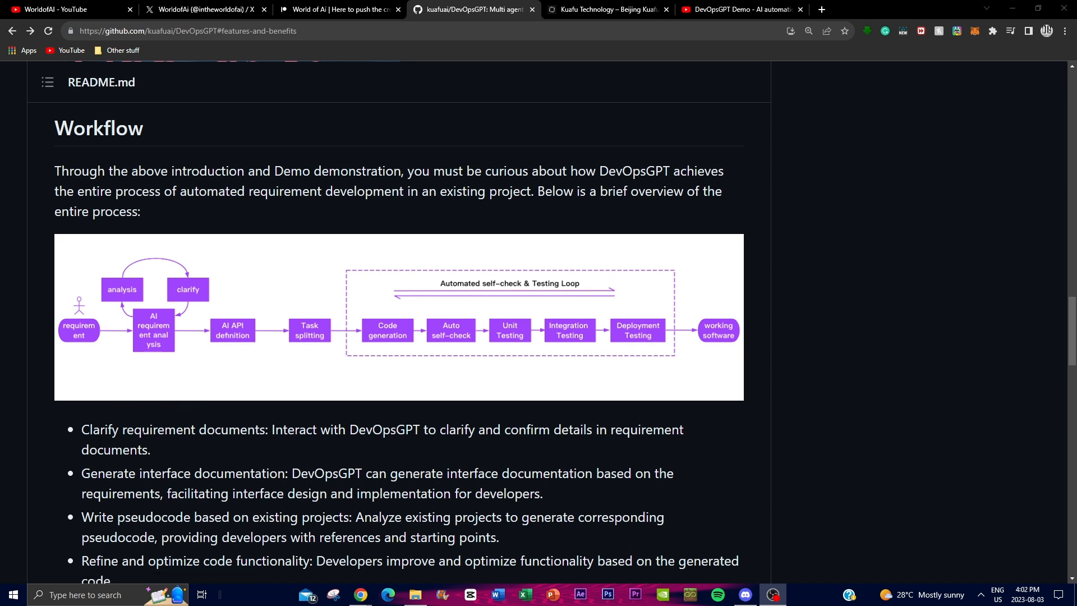
scroll("down", 3)
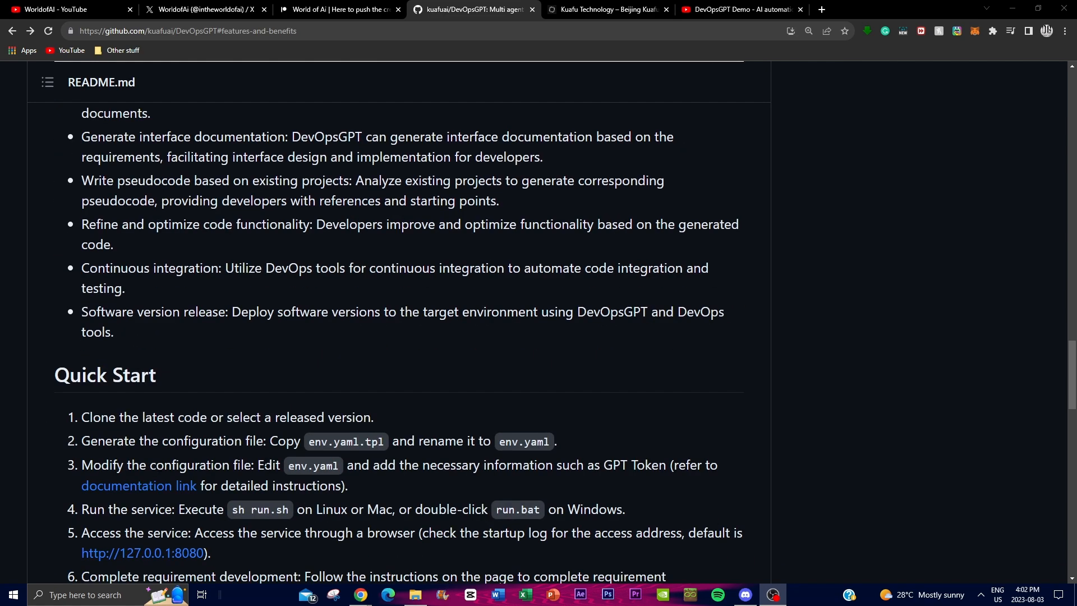
scroll("up", 3)
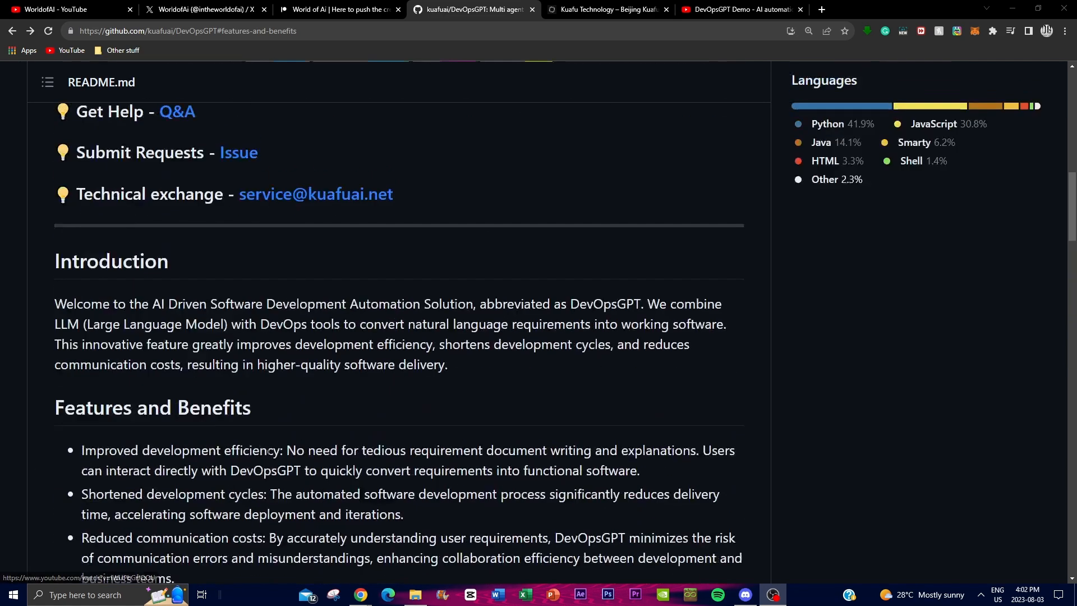
scroll("up", 3)
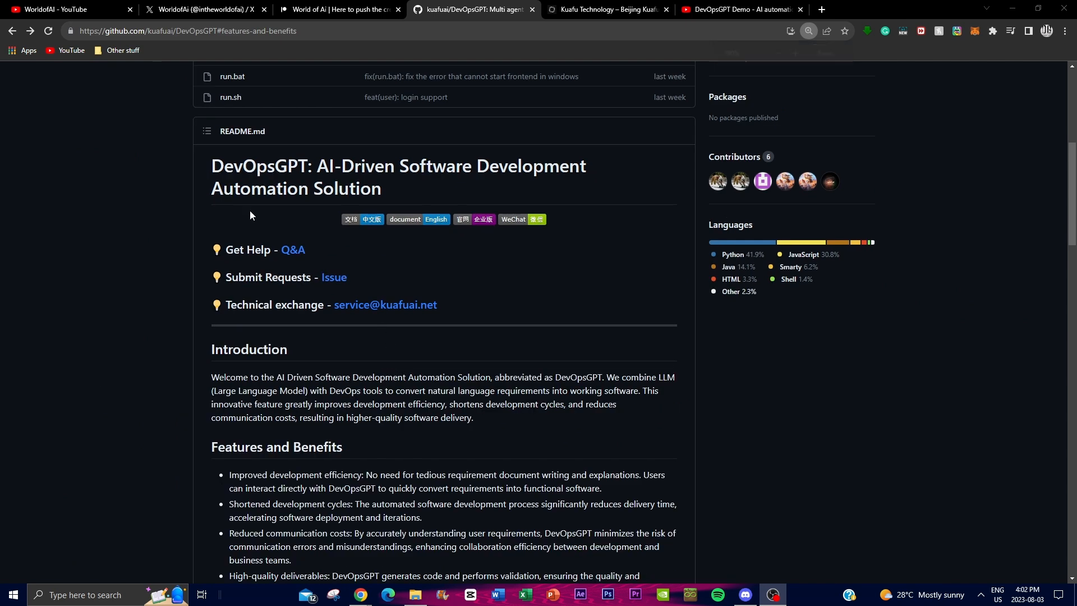
scroll("down", 3)
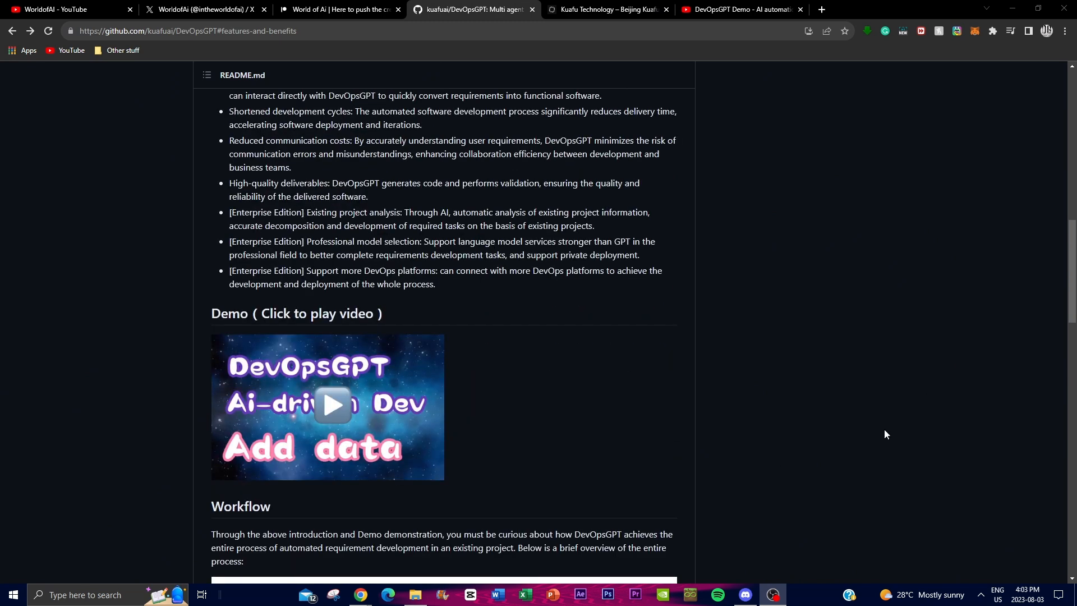
scroll("up", 3)
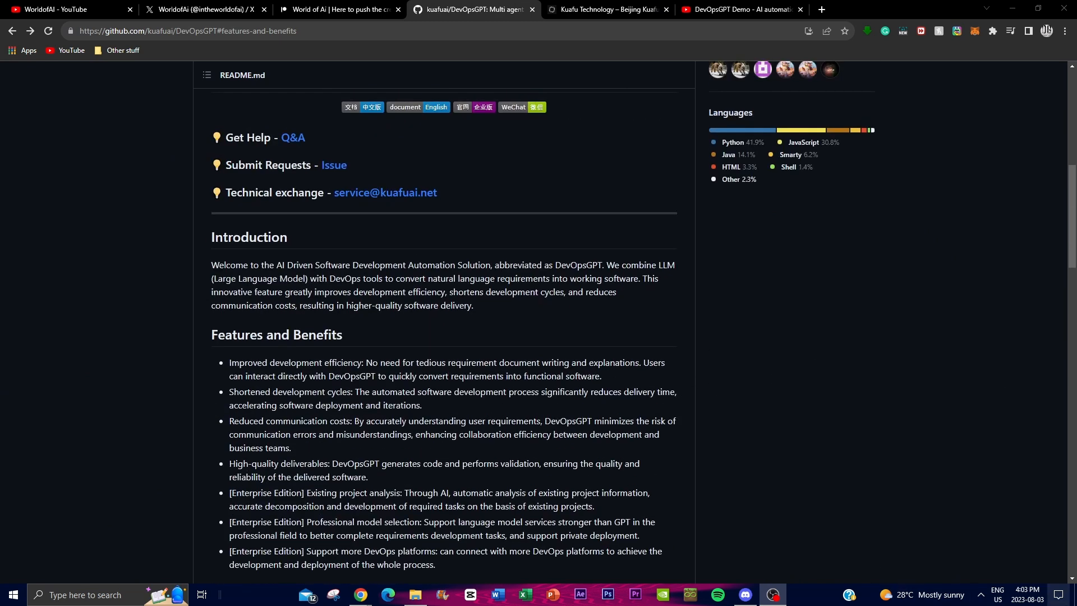
mouse_move(880, 548)
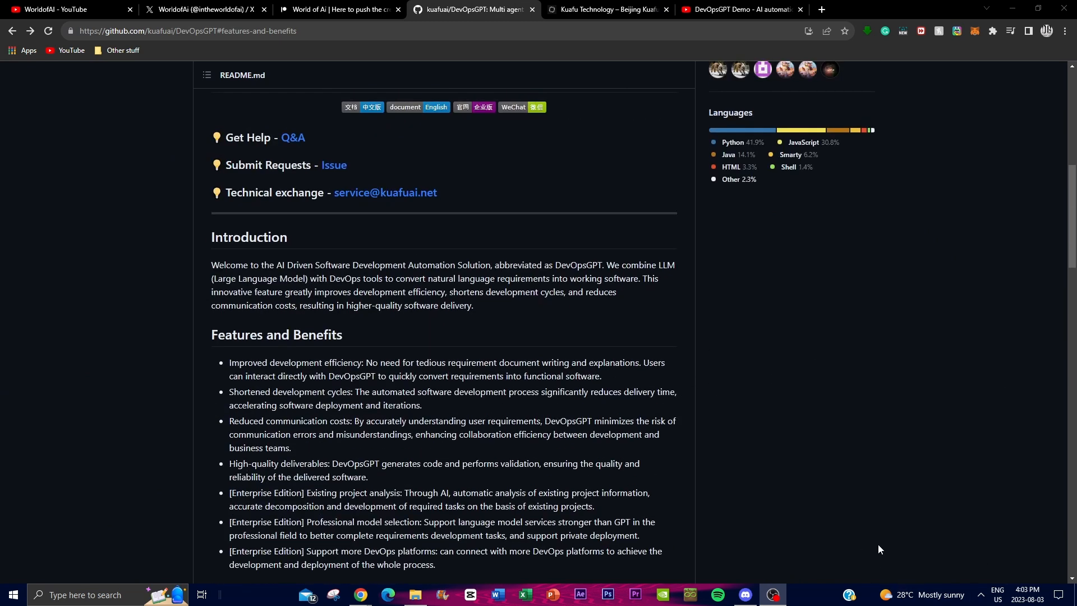
mouse_move(532, 179)
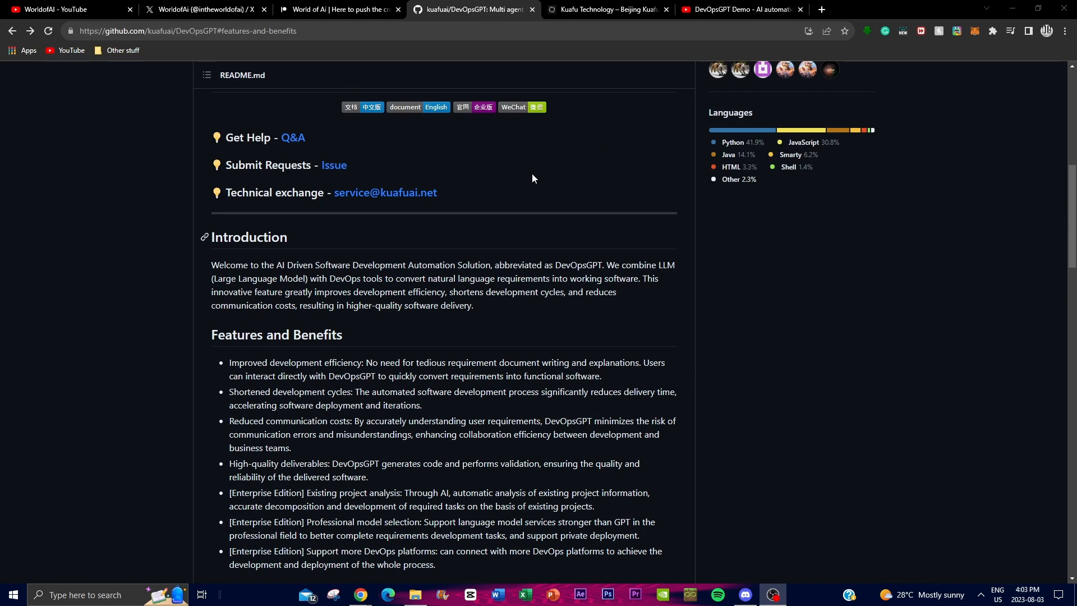
Look over the World of Ai Patreon page, then browse WorldofAI's YouTube Videos tab
left_click(337, 9)
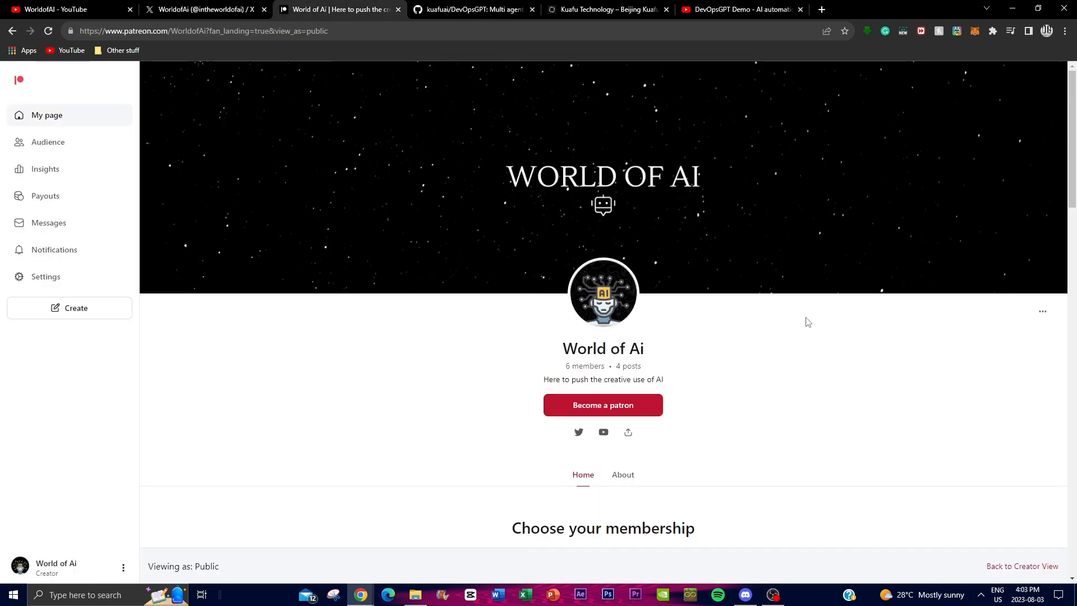
mouse_move(369, 337)
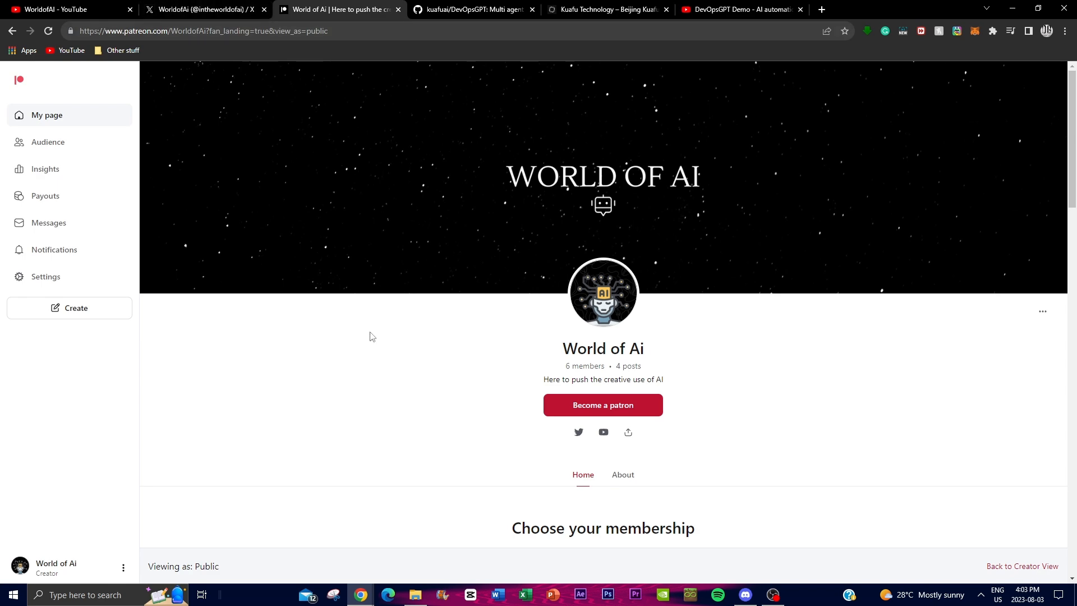
scroll("down", 3)
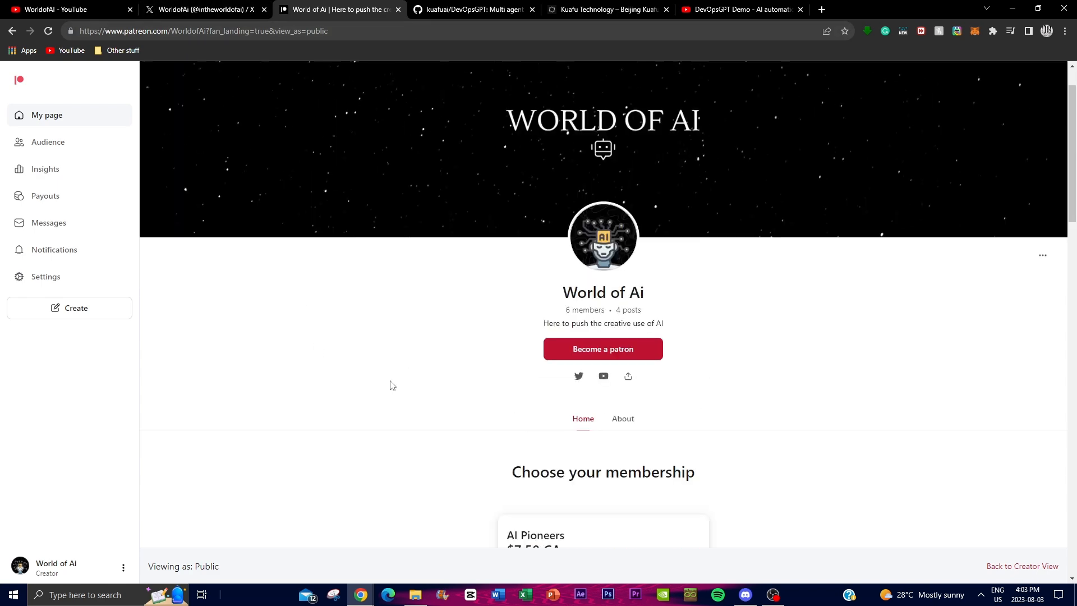
scroll("up", 3)
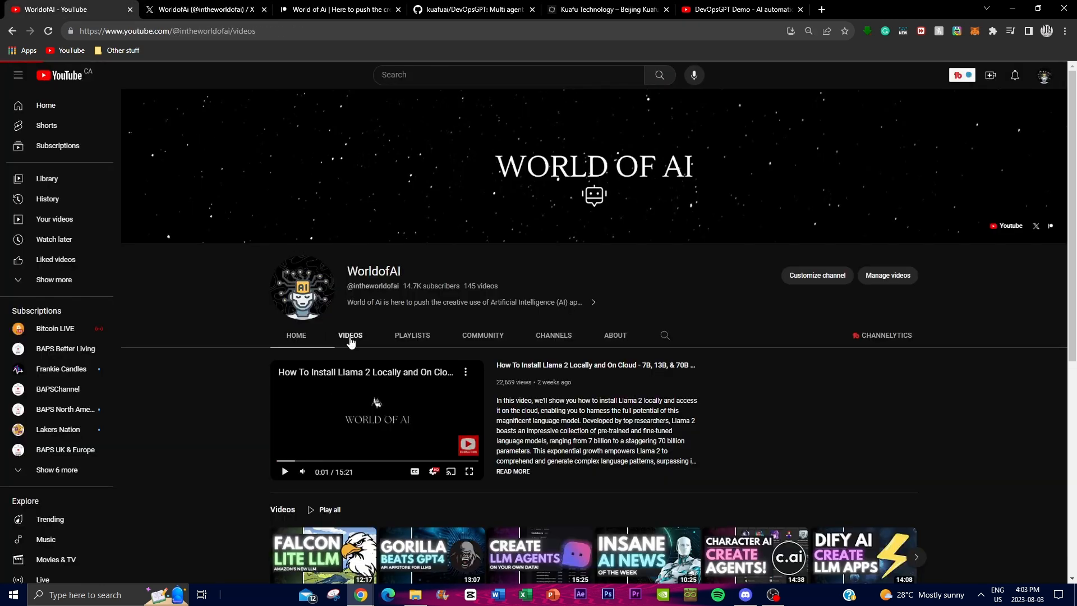
left_click(349, 336)
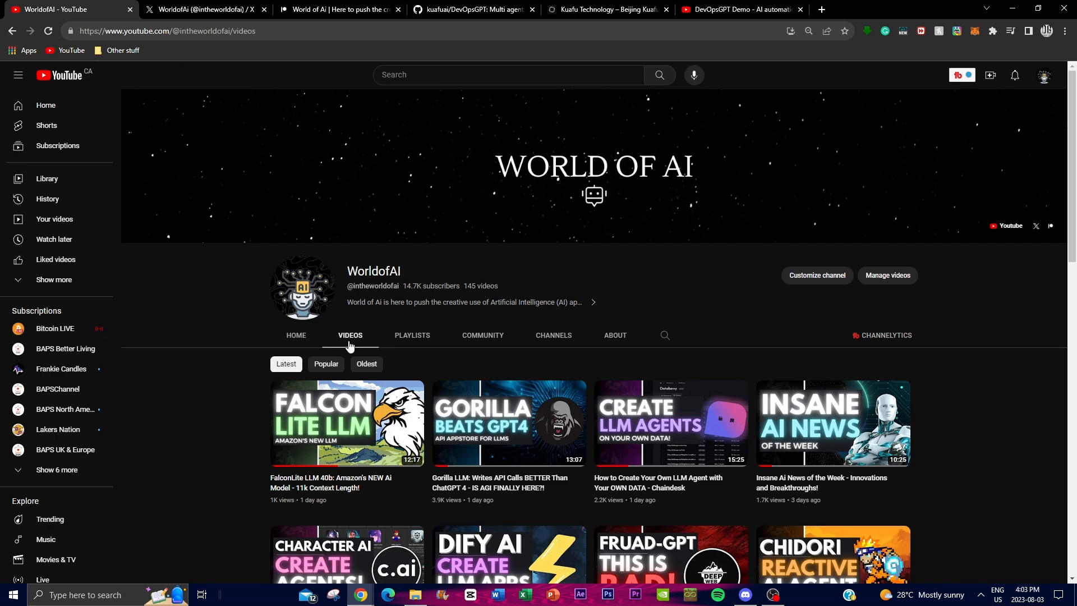
scroll("down", 3)
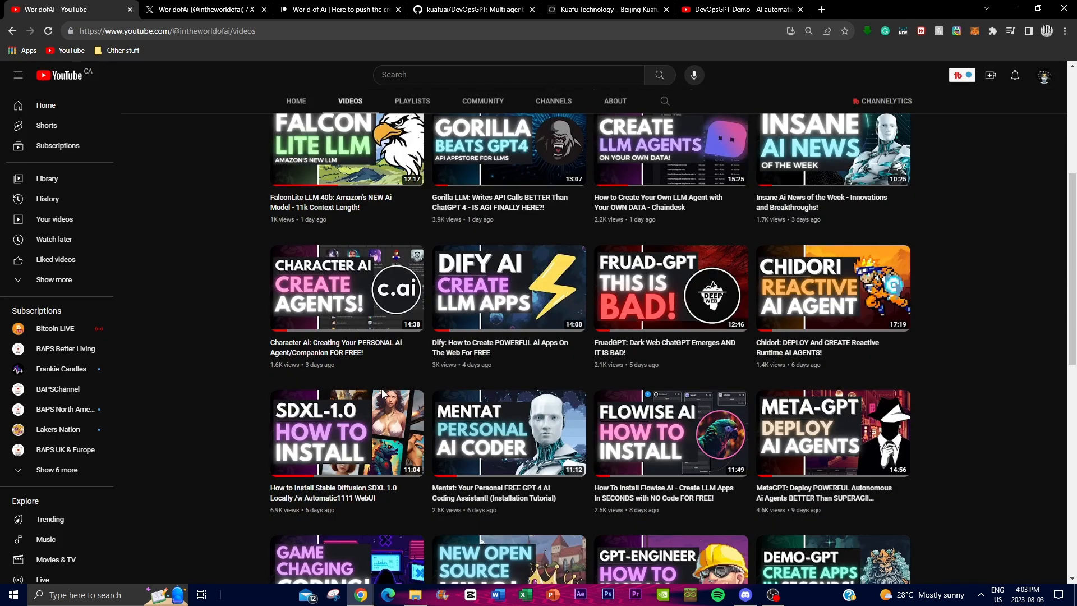